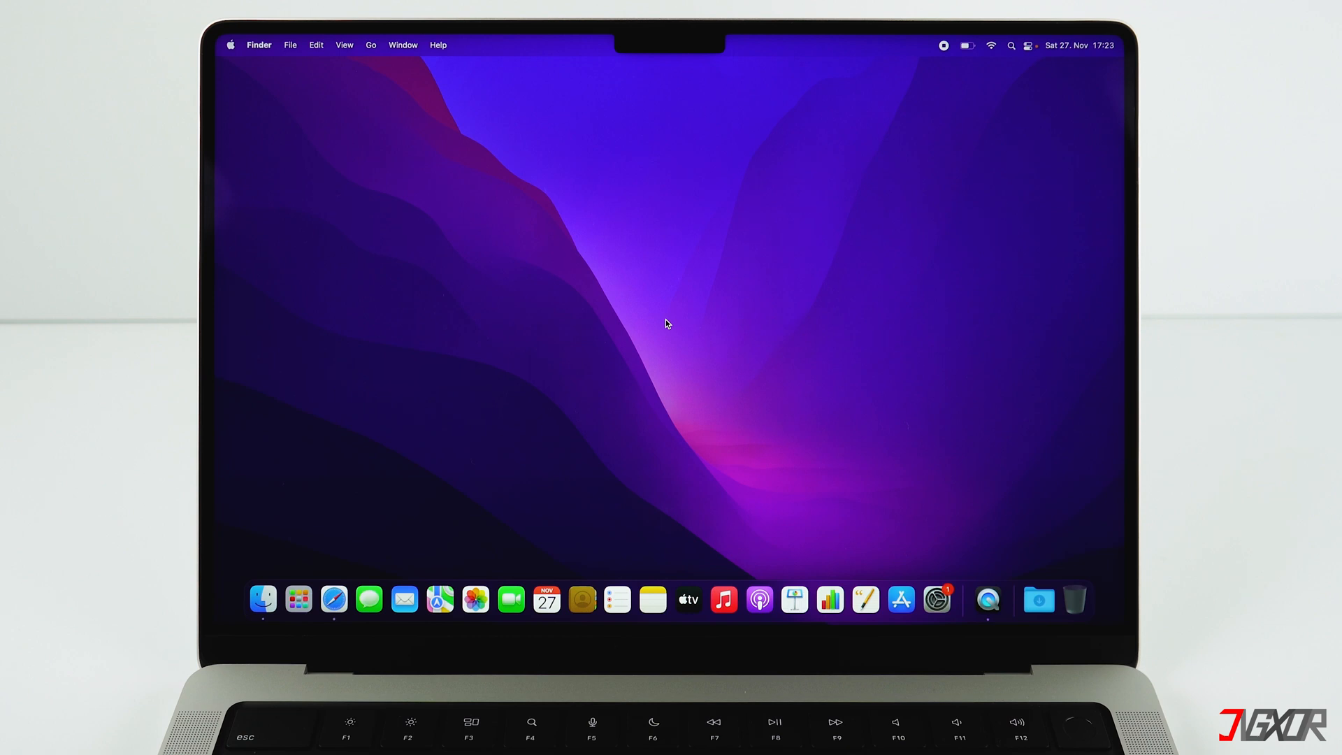
pyautogui.moveTo(263, 77)
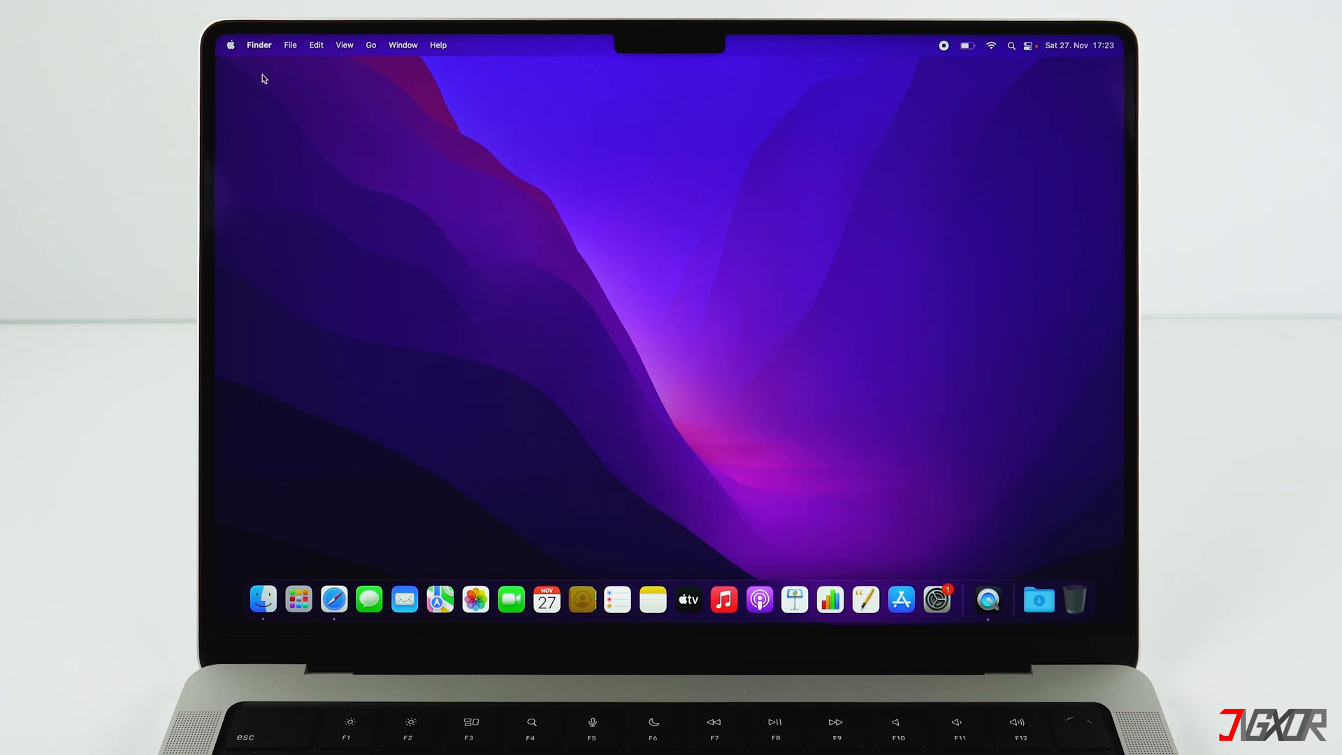
# Open About This Mac to view macOS Monterey 12.0.1 on the 14-inch MacBook Pro
pyautogui.click(230, 45)
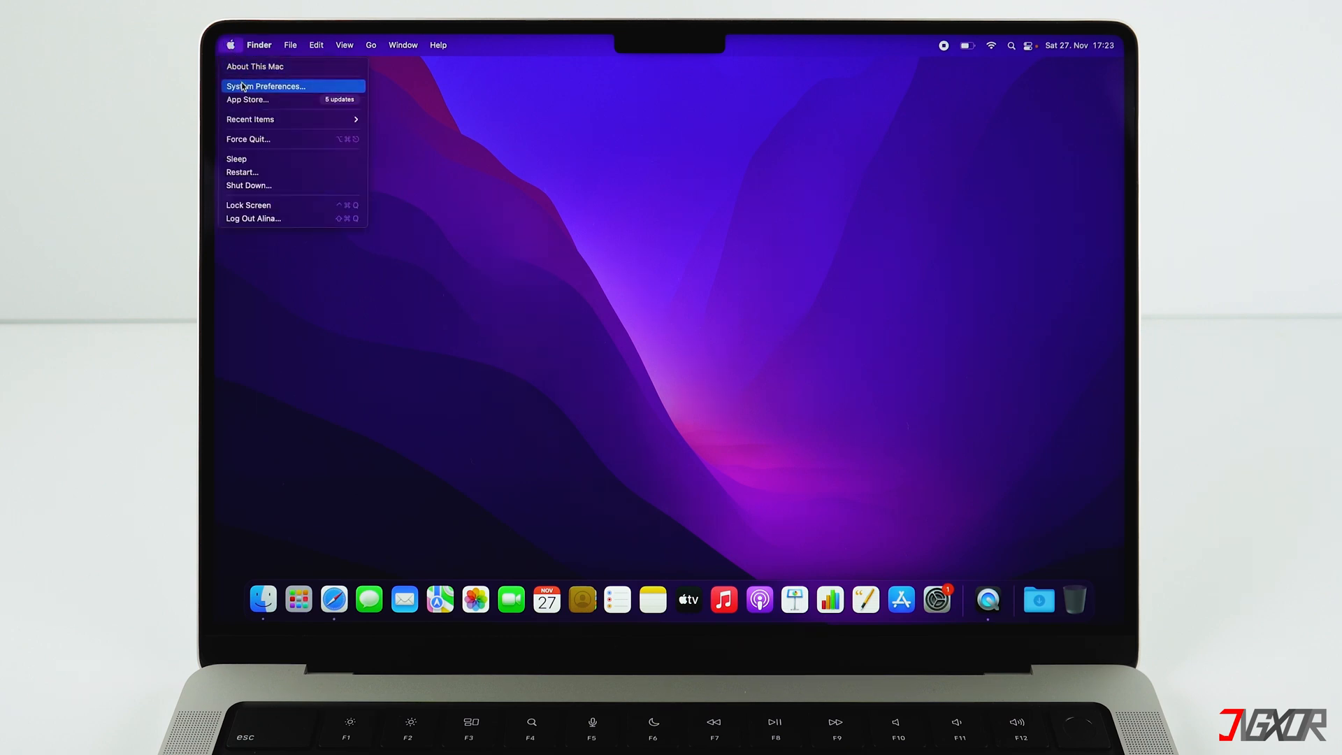
pyautogui.moveTo(255, 65)
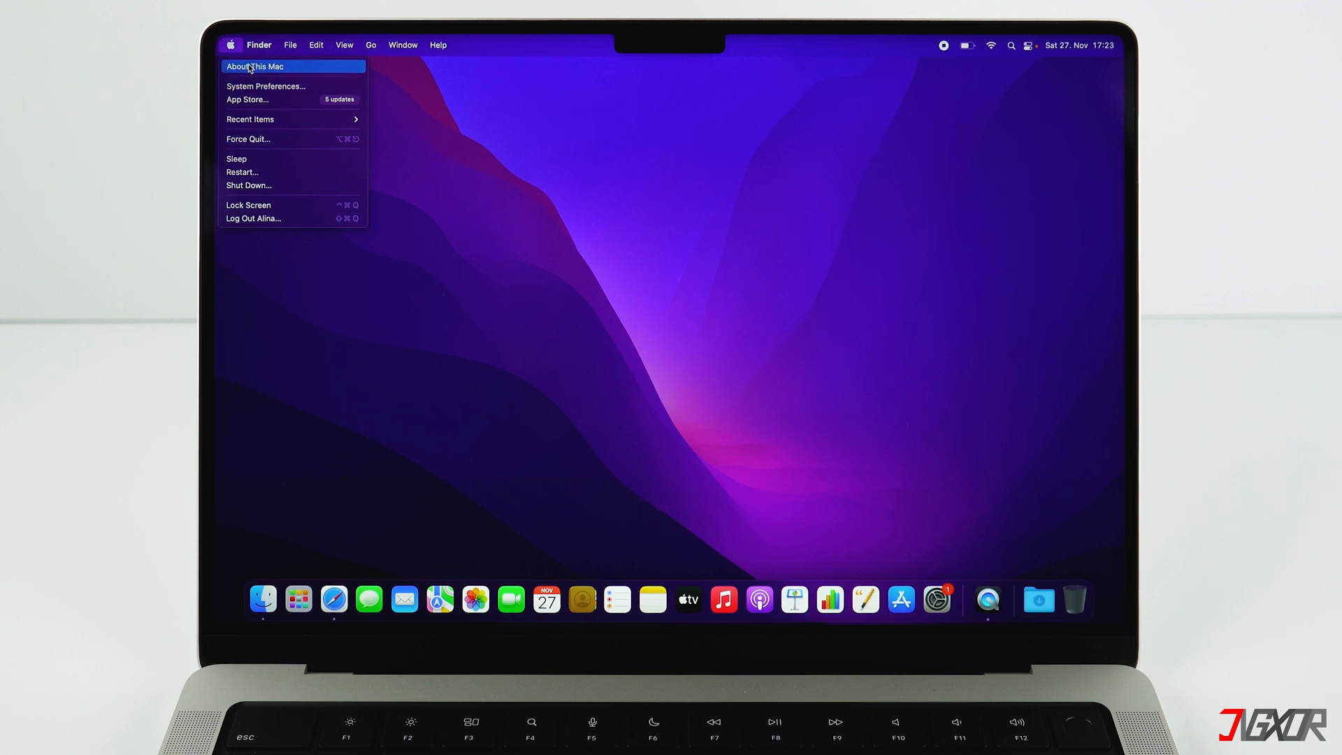
pyautogui.click(253, 66)
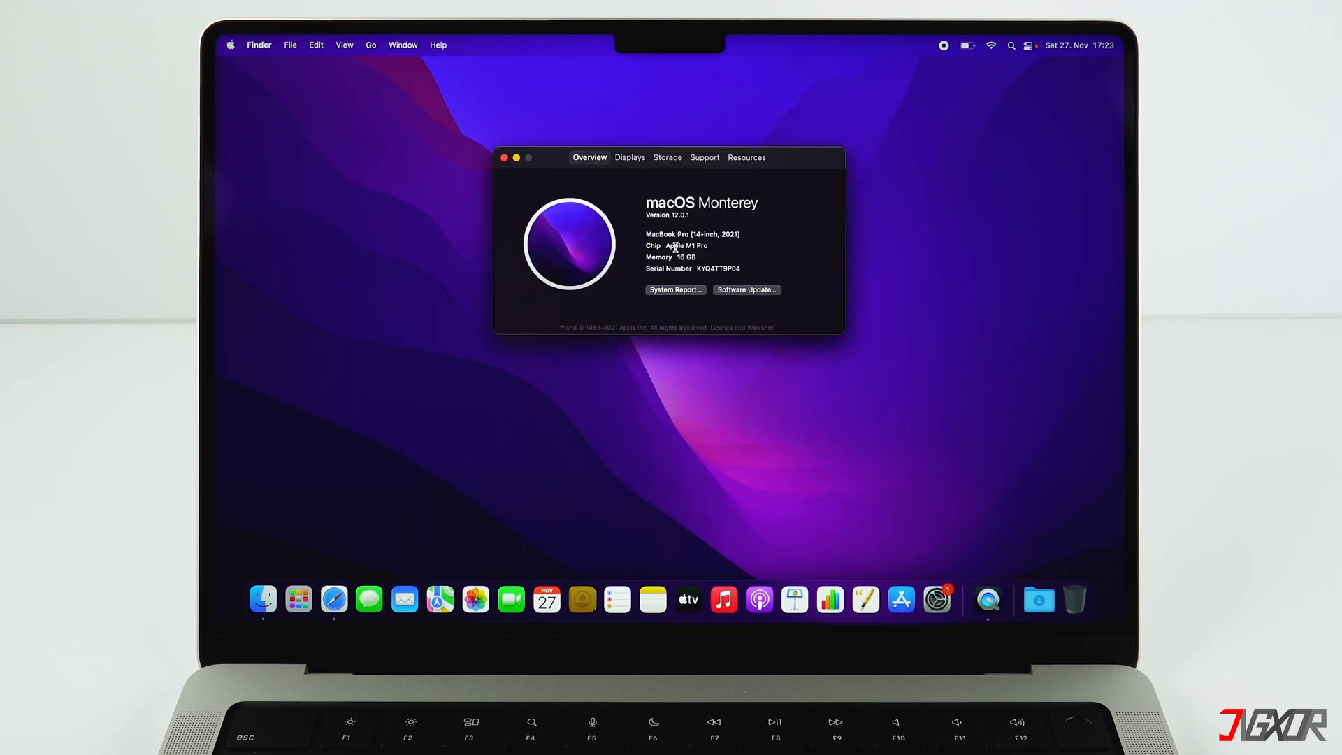
pyautogui.doubleClick(687, 245)
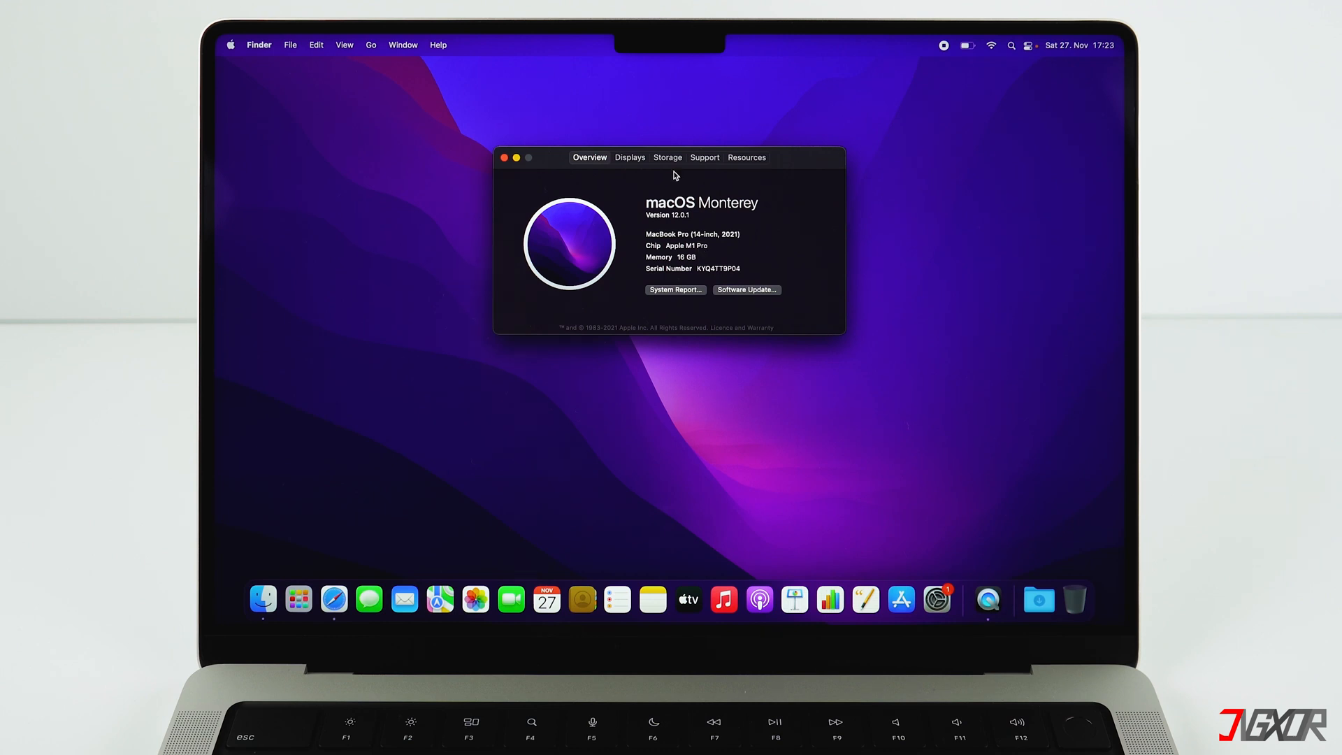
# Check storage usage (965 GB free of 1 TB) and close About This Mac
pyautogui.click(667, 157)
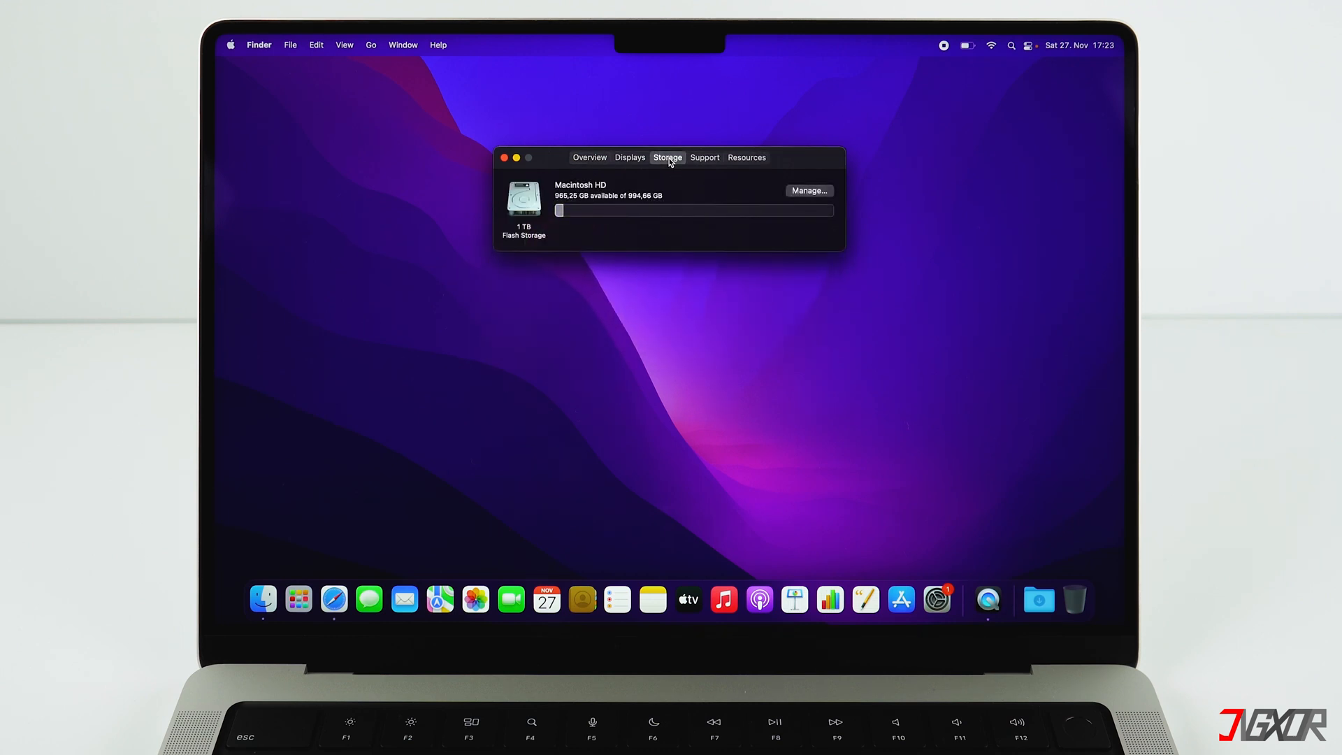
pyautogui.moveTo(620, 243)
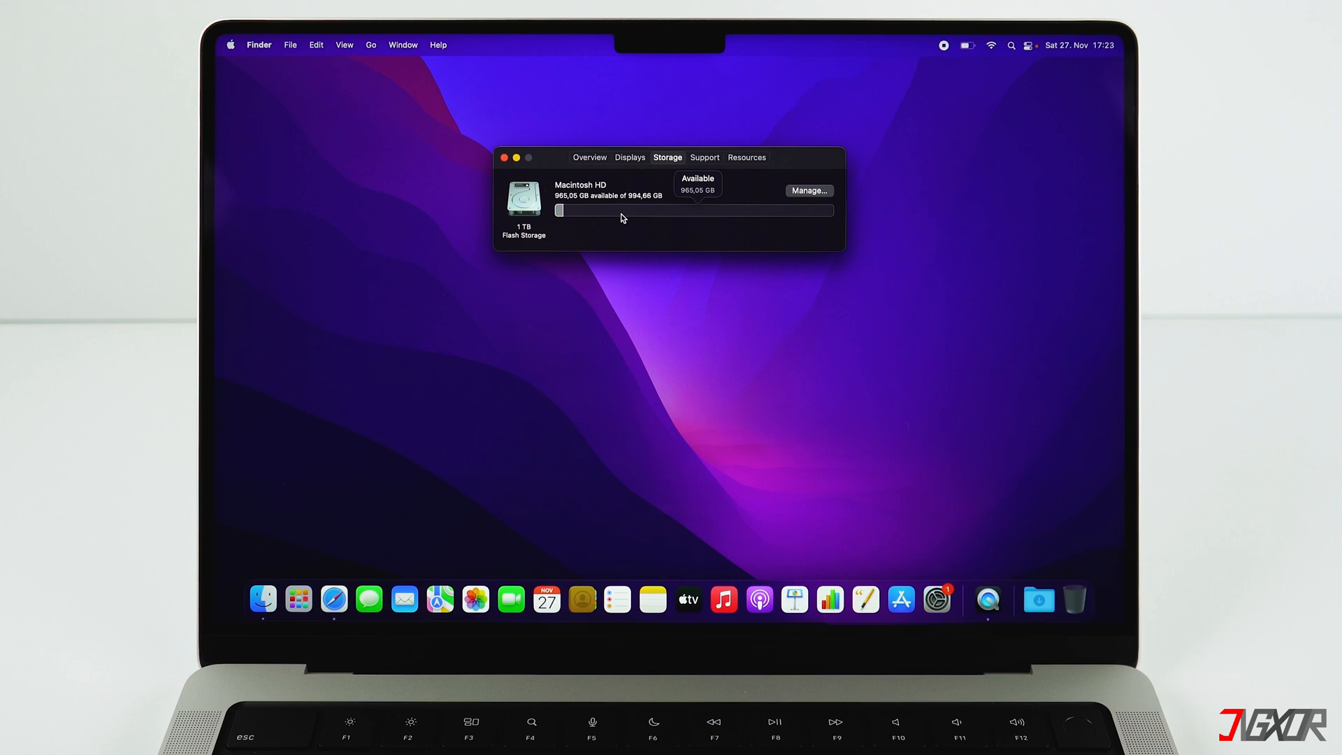
pyautogui.moveTo(523, 171)
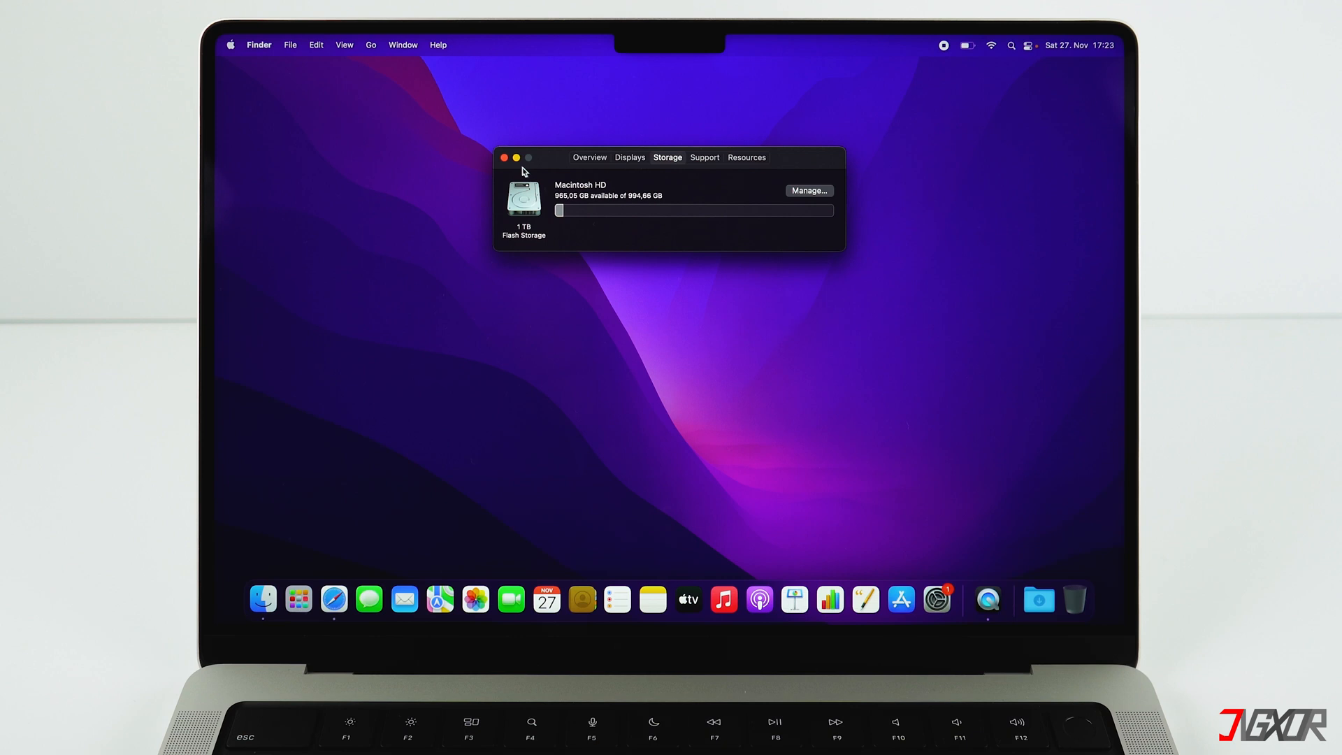
pyautogui.click(503, 157)
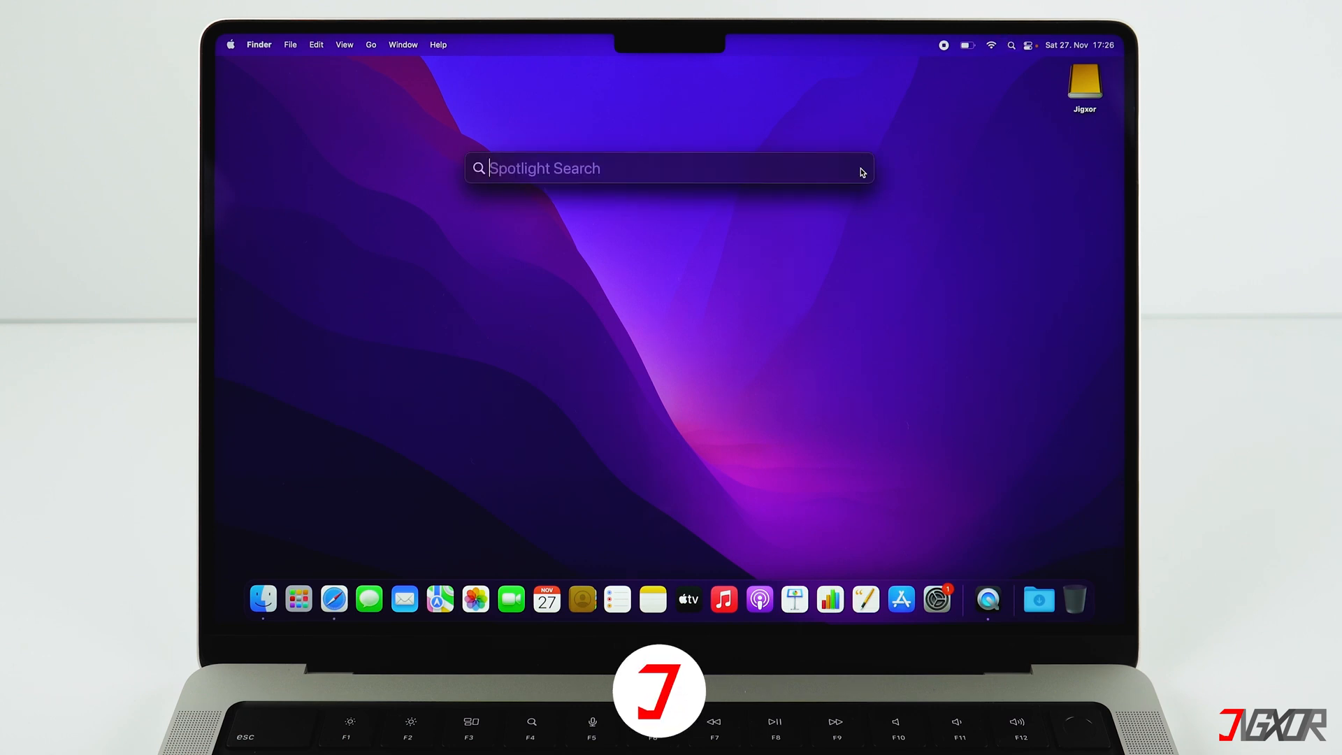
# In Disk Utility, review Jigxor's erase options, keep Mac OS Extended (Journaled) and quit
pyautogui.write('disk Utility')
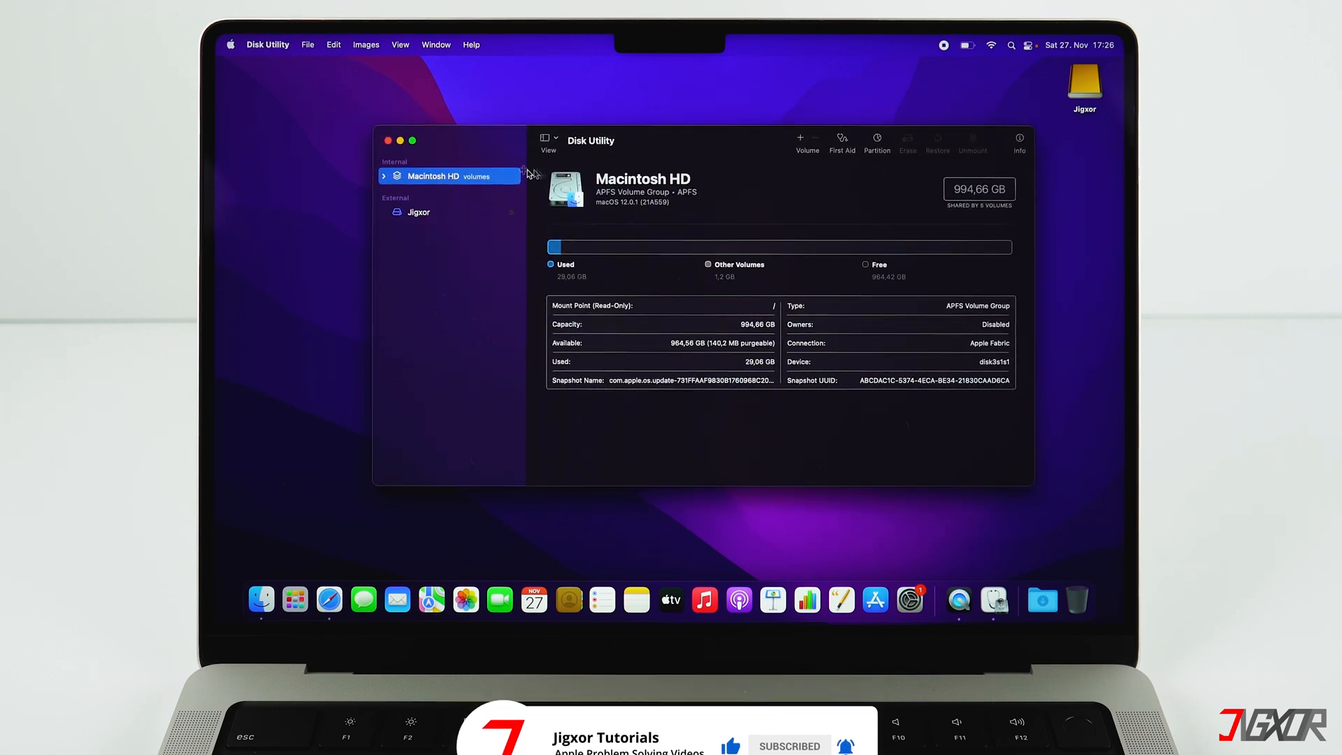
pyautogui.click(419, 211)
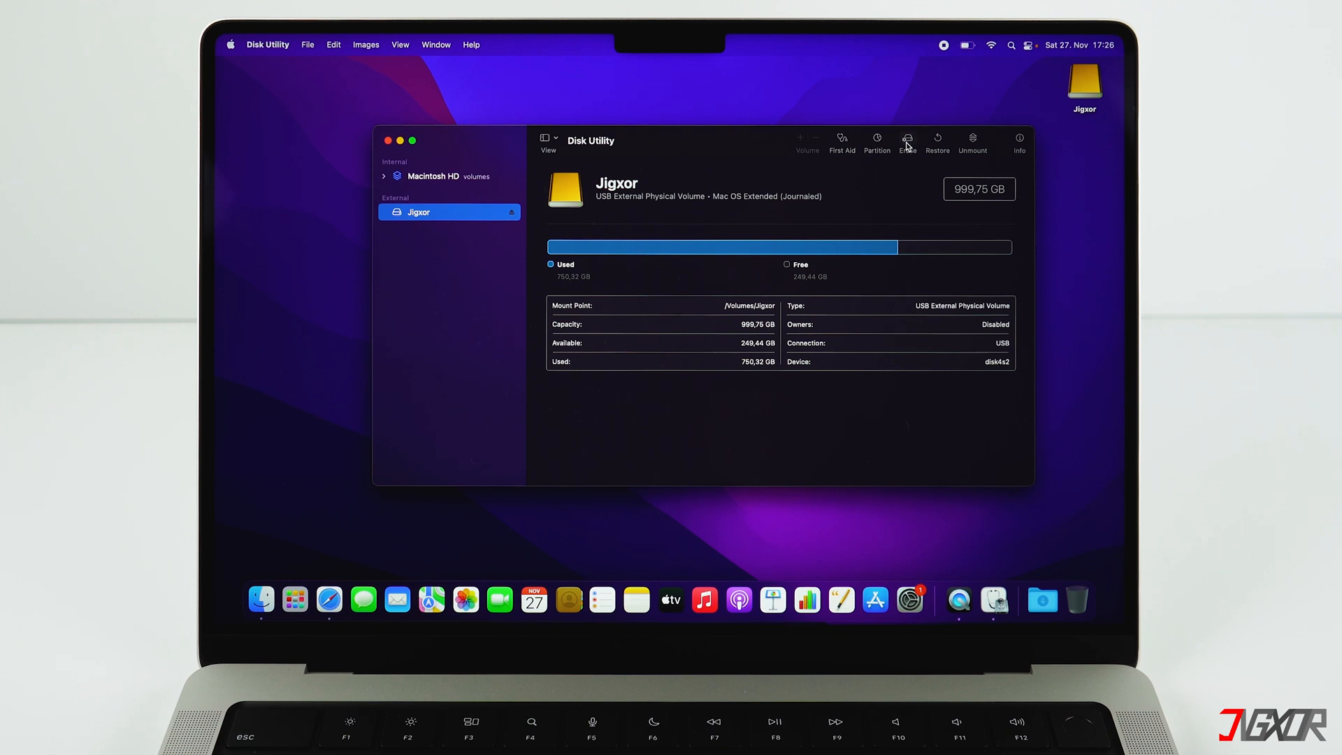
pyautogui.click(907, 141)
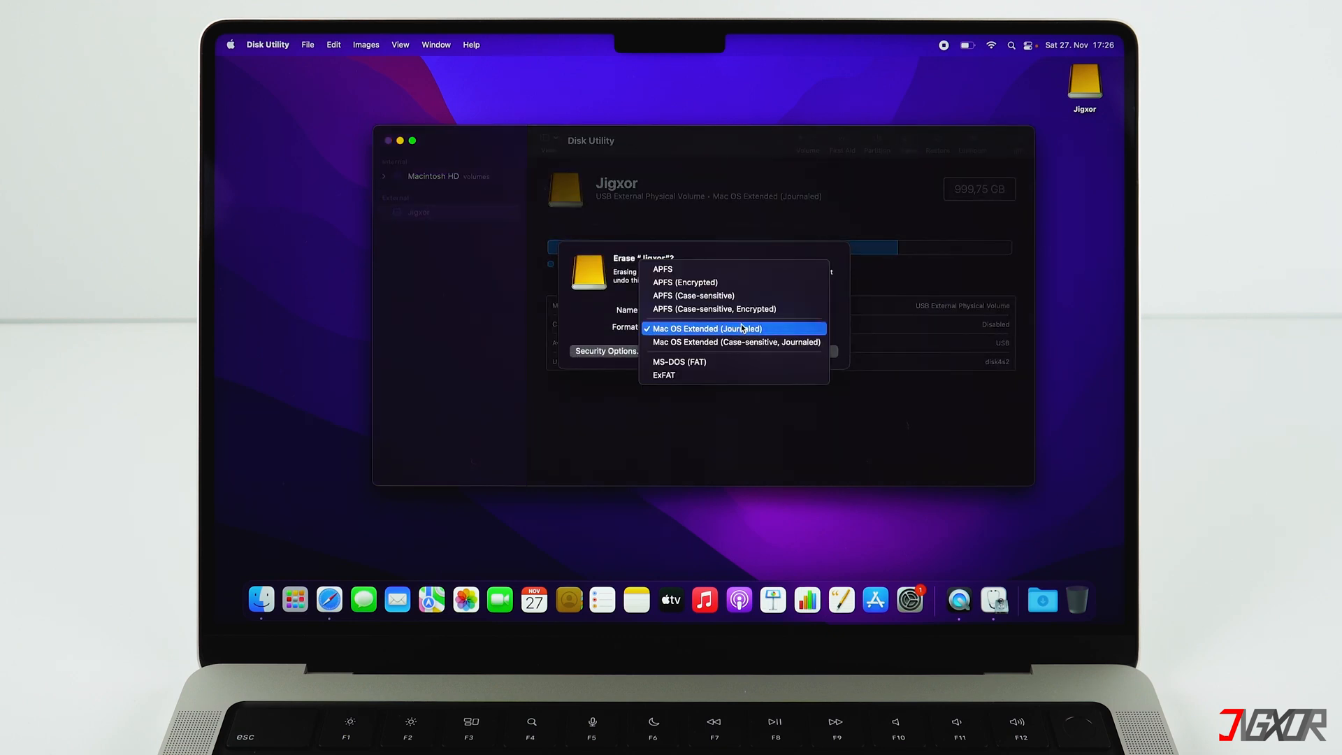
pyautogui.click(721, 328)
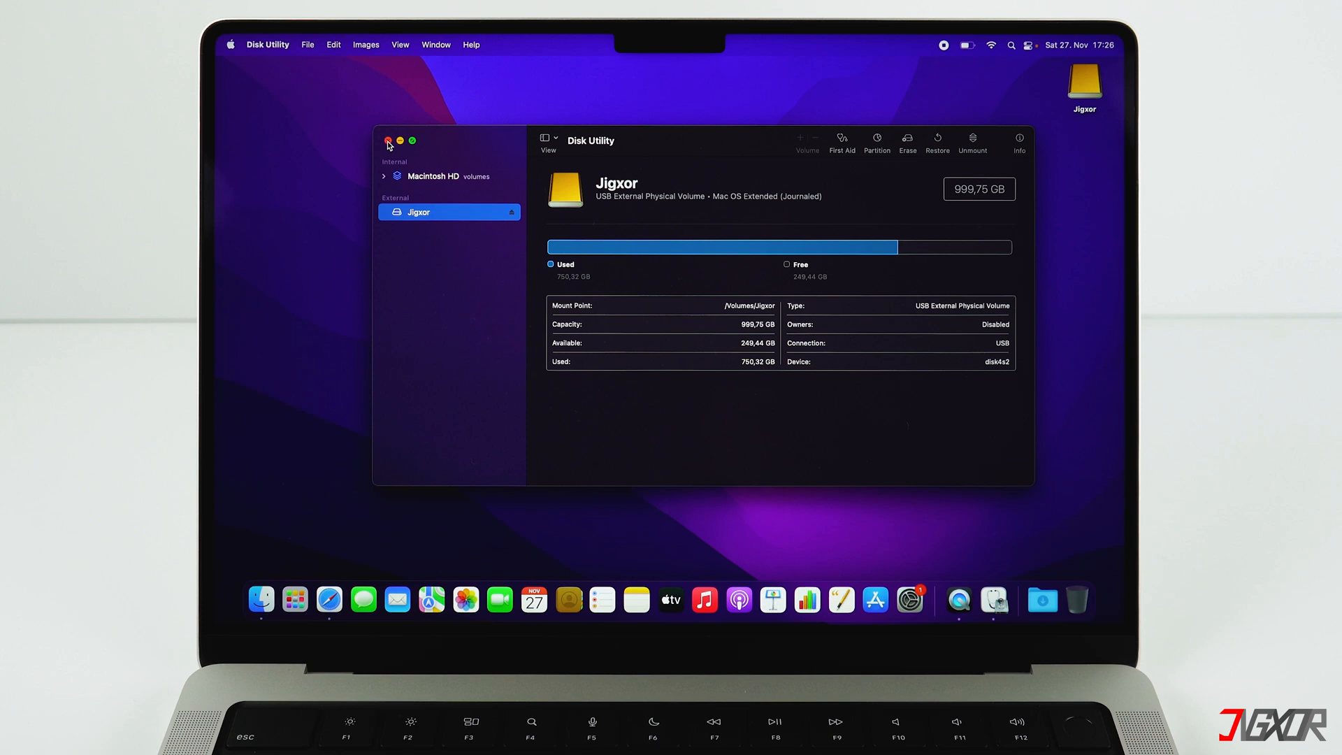
pyautogui.click(388, 141)
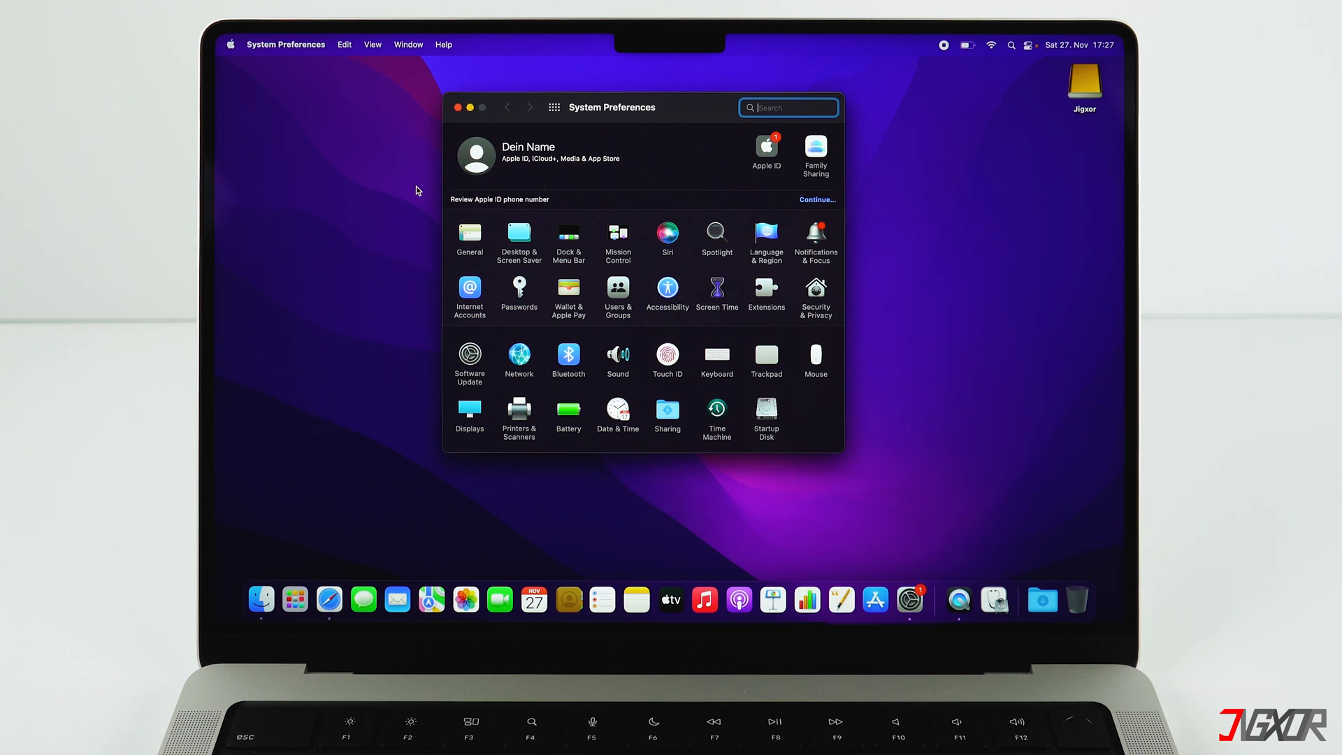
# Enable Show Time Machine in menu bar and check its not-configured status
pyautogui.click(717, 412)
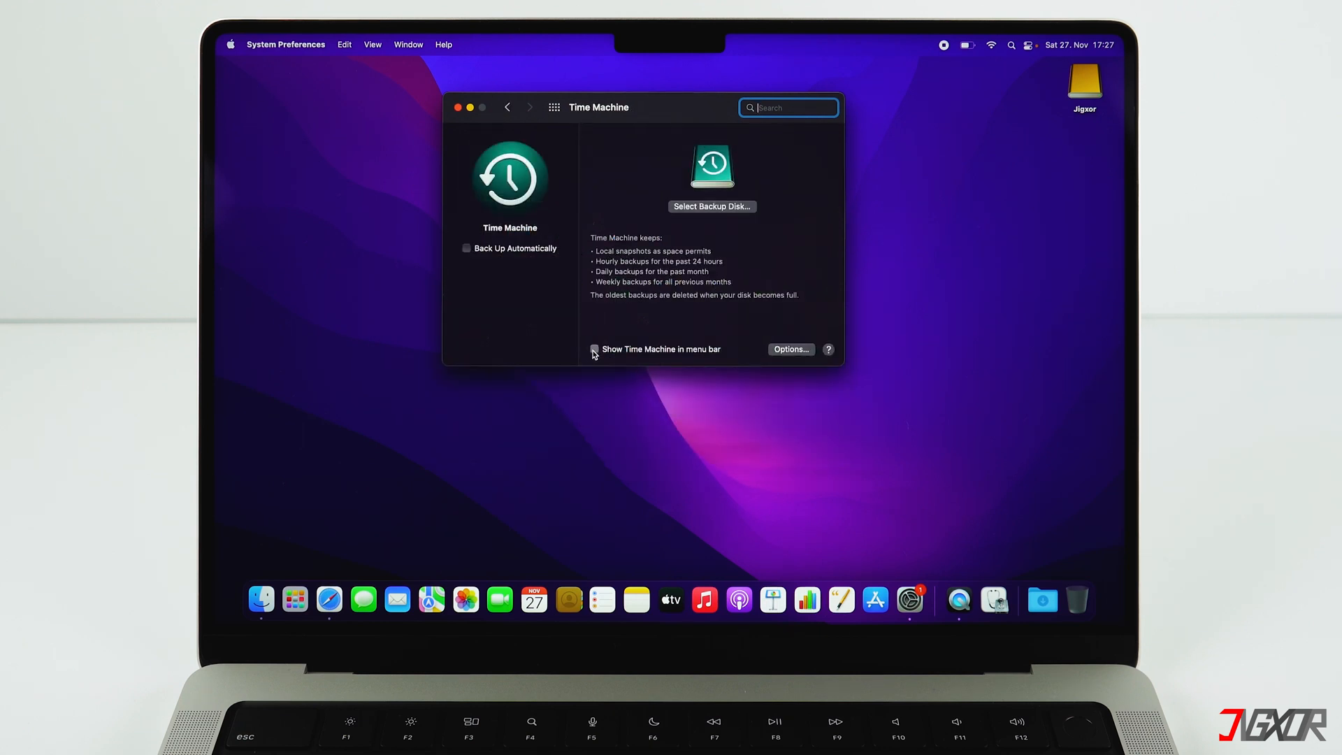
pyautogui.click(594, 349)
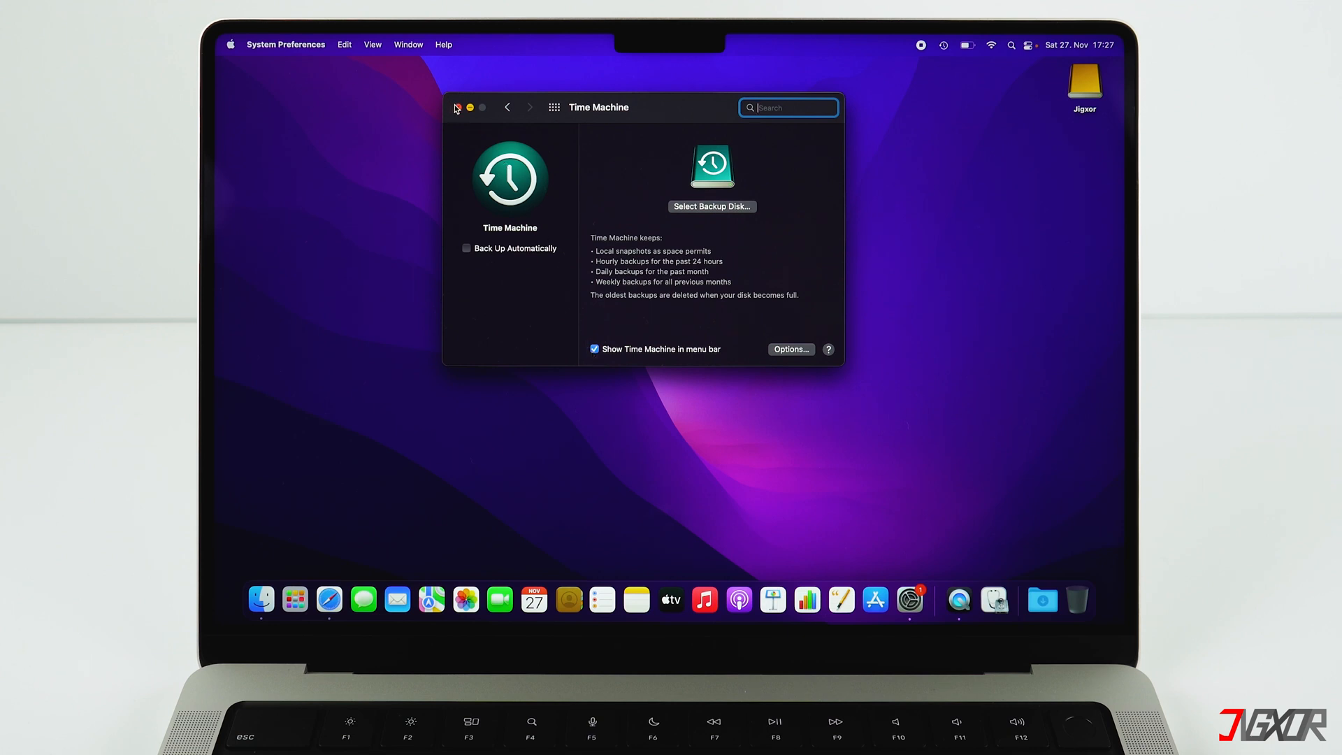
pyautogui.click(457, 107)
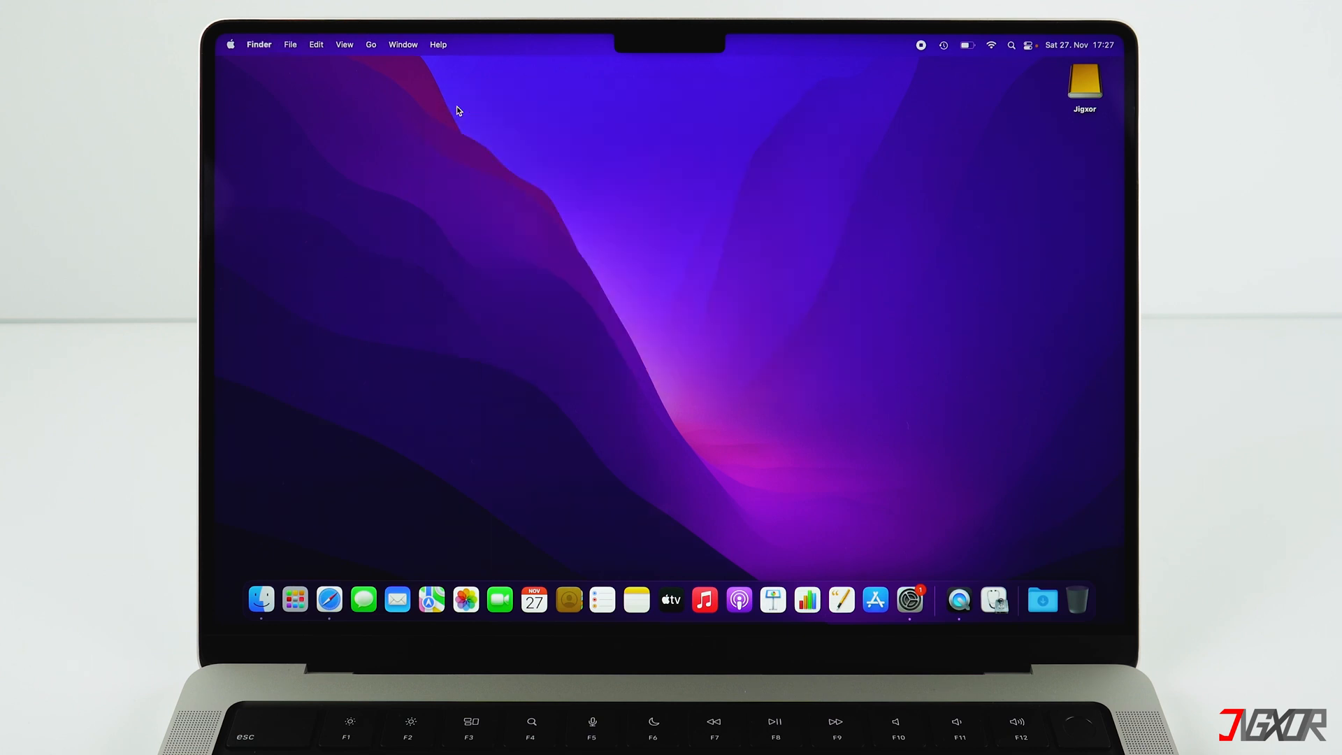
pyautogui.moveTo(946, 50)
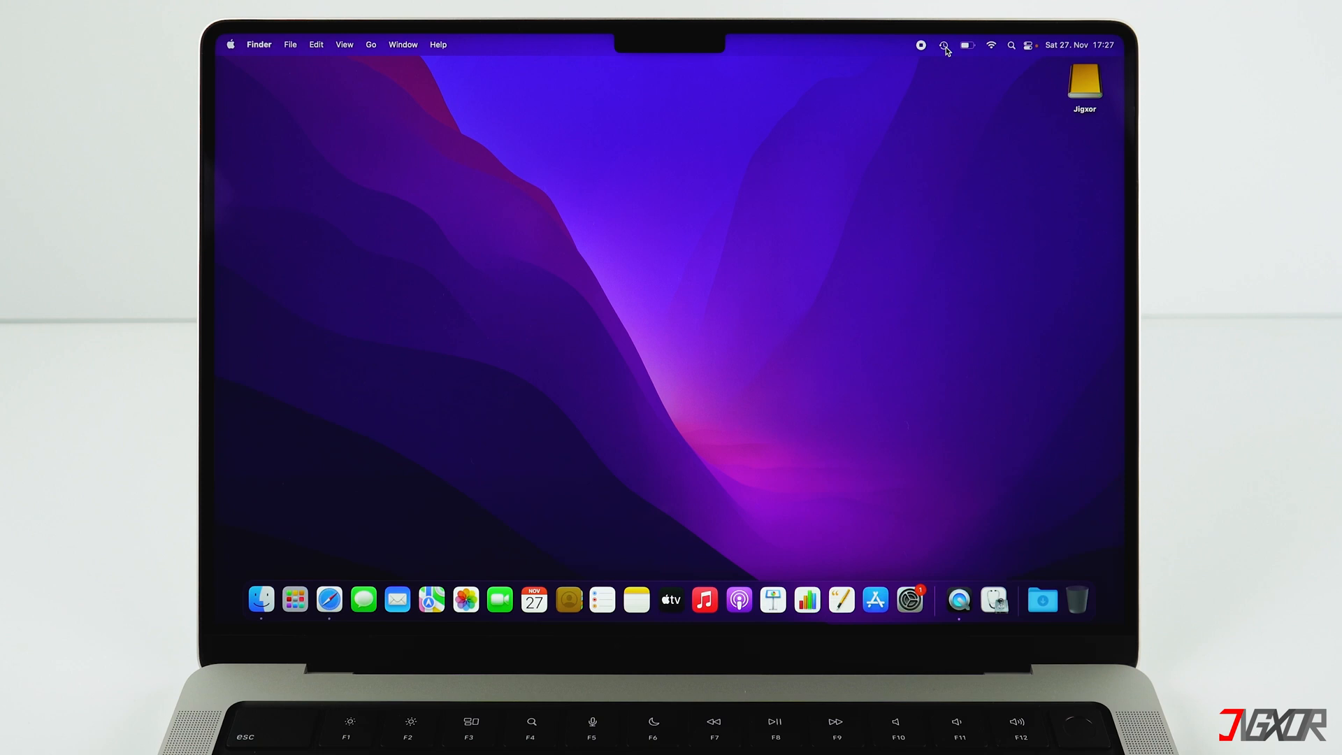
pyautogui.click(943, 44)
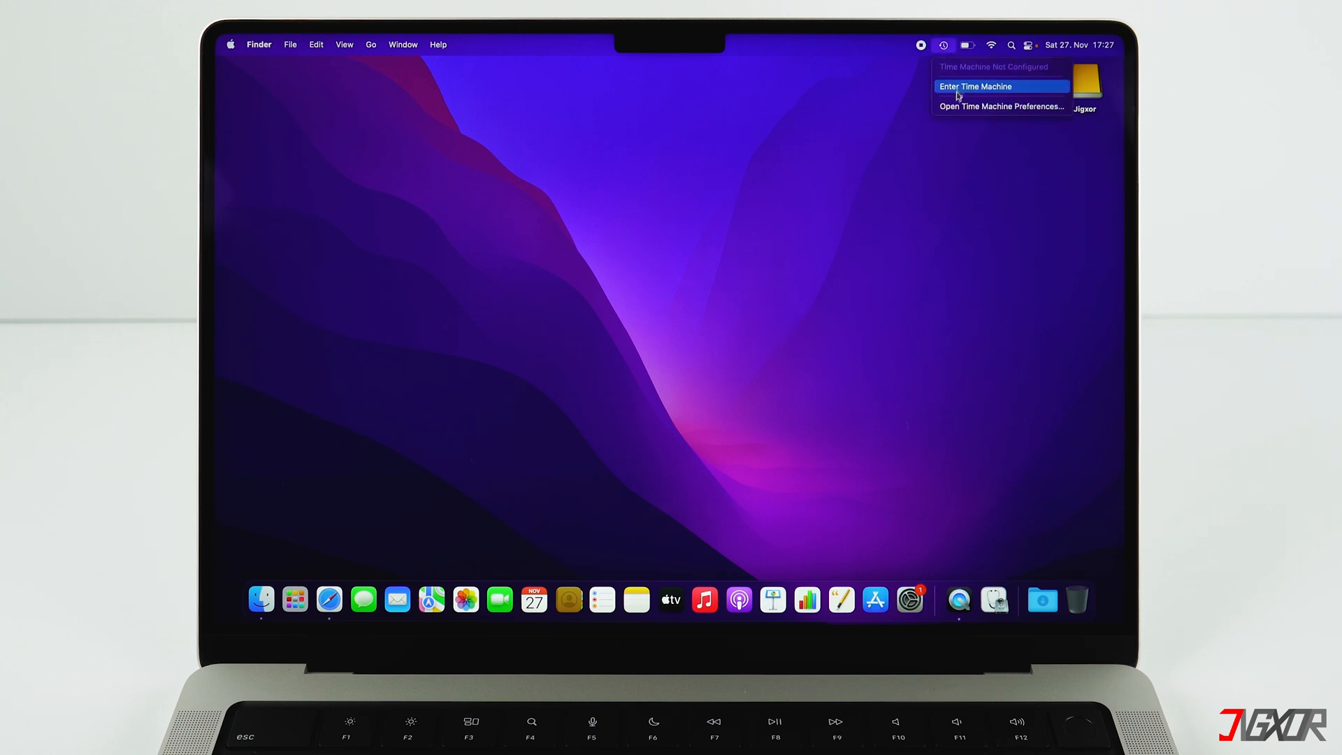
pyautogui.moveTo(843, 229)
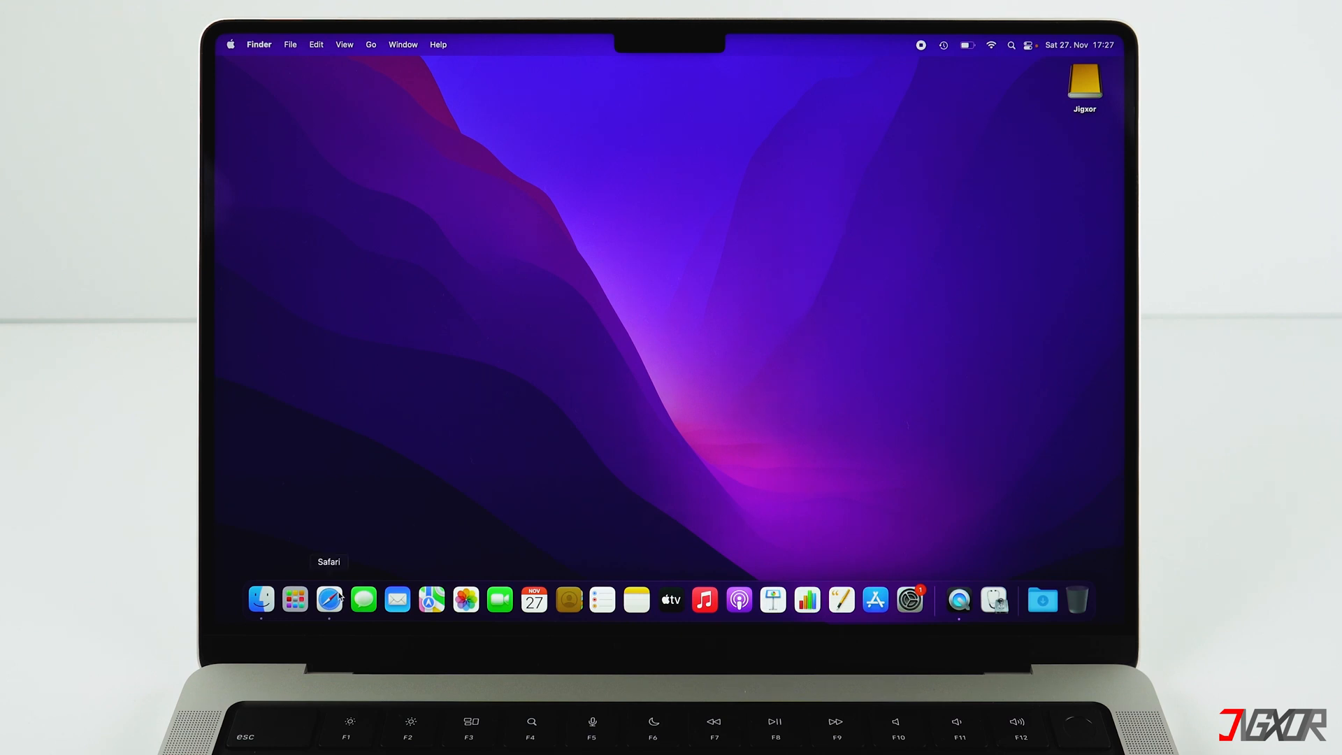
# Browse the Jigxor drive's 'all' folder in a Finder window, then close it
pyautogui.click(261, 599)
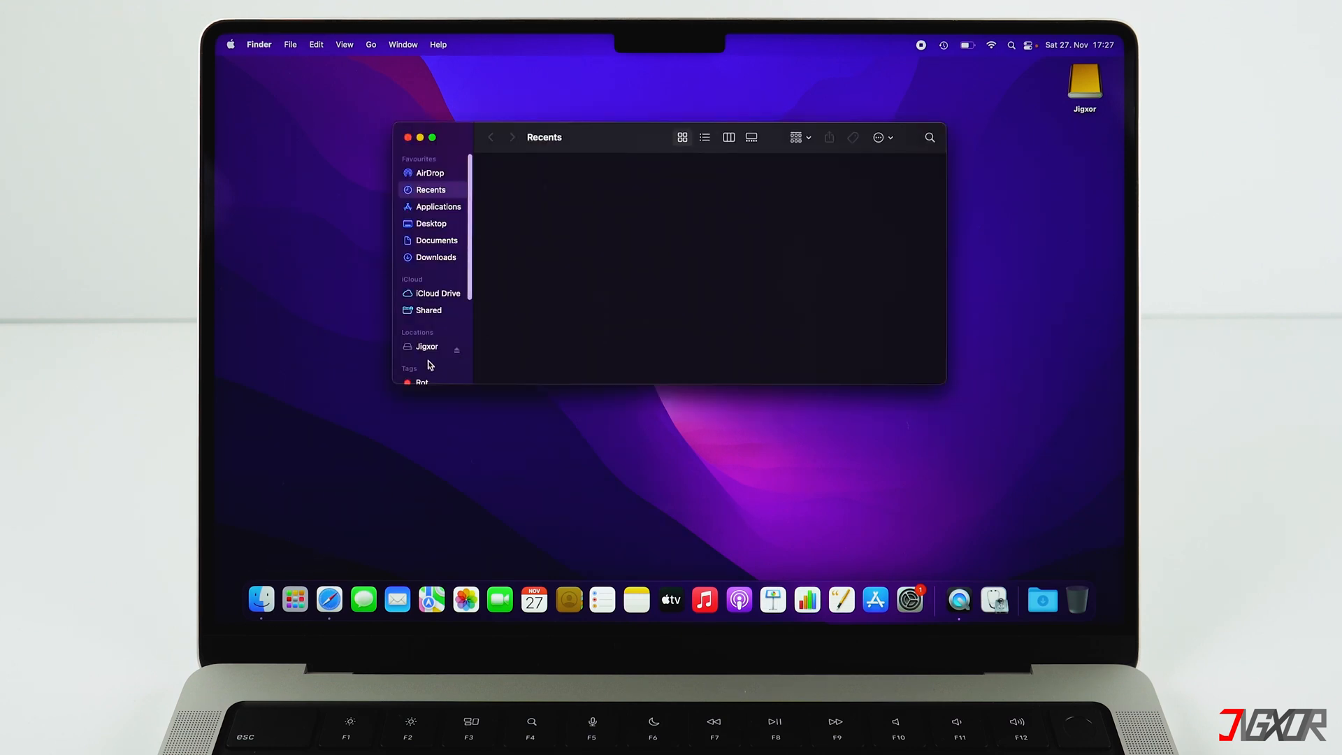
pyautogui.click(426, 346)
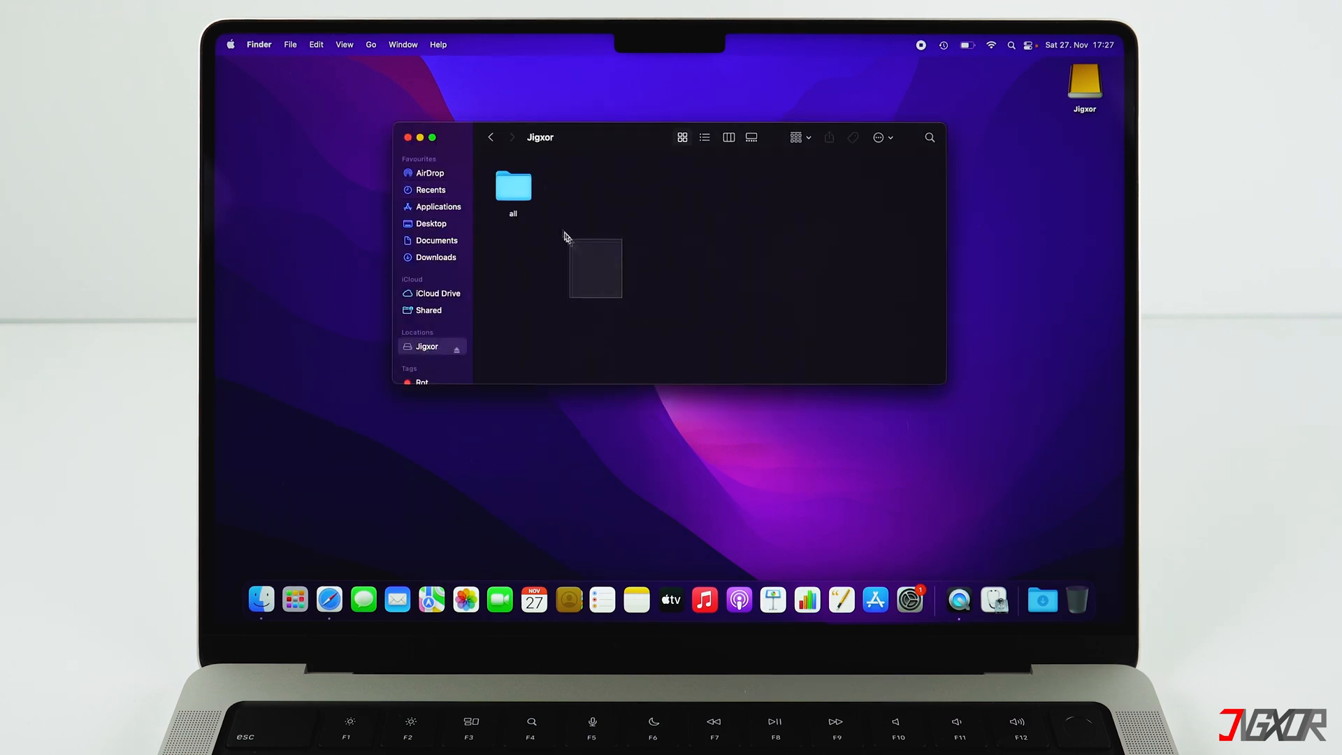
pyautogui.click(513, 187)
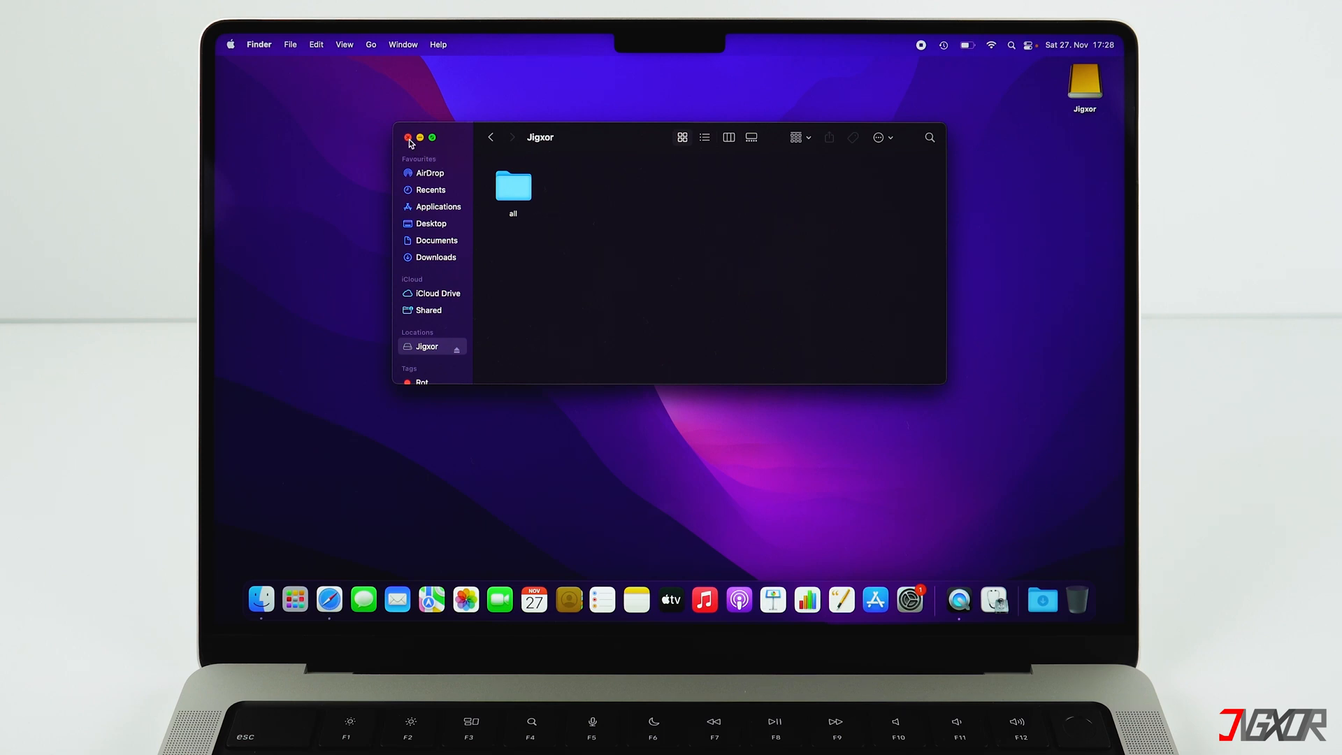
pyautogui.click(408, 138)
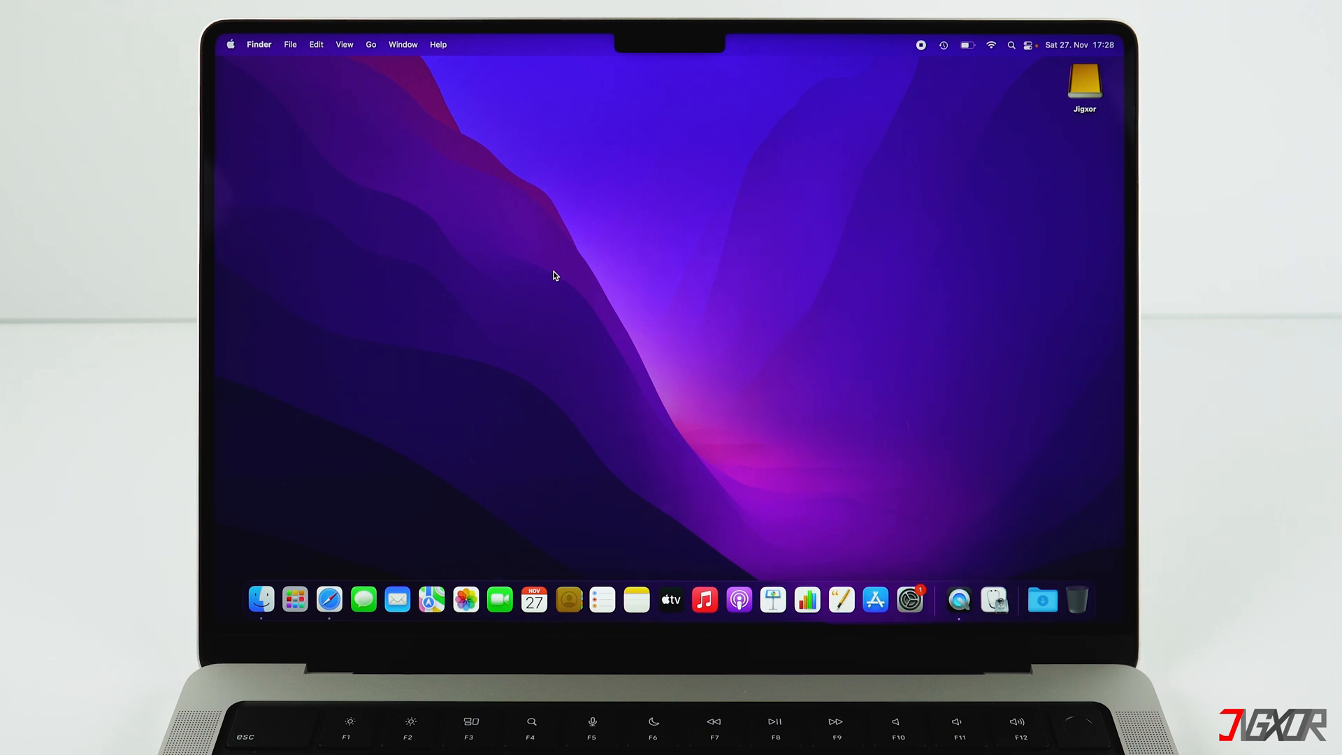
# Sign out of the Apple ID in System Preferences, keeping a copy of Contacts
pyautogui.click(230, 43)
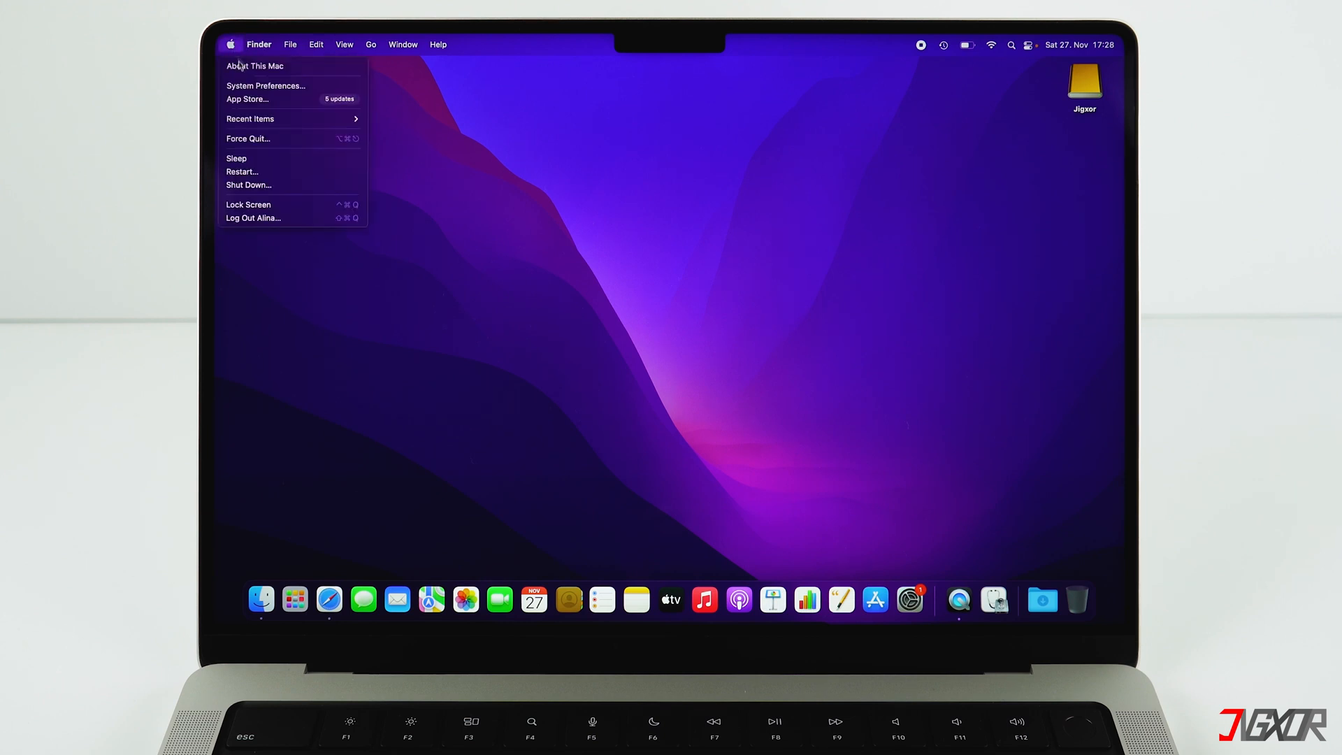
pyautogui.click(266, 85)
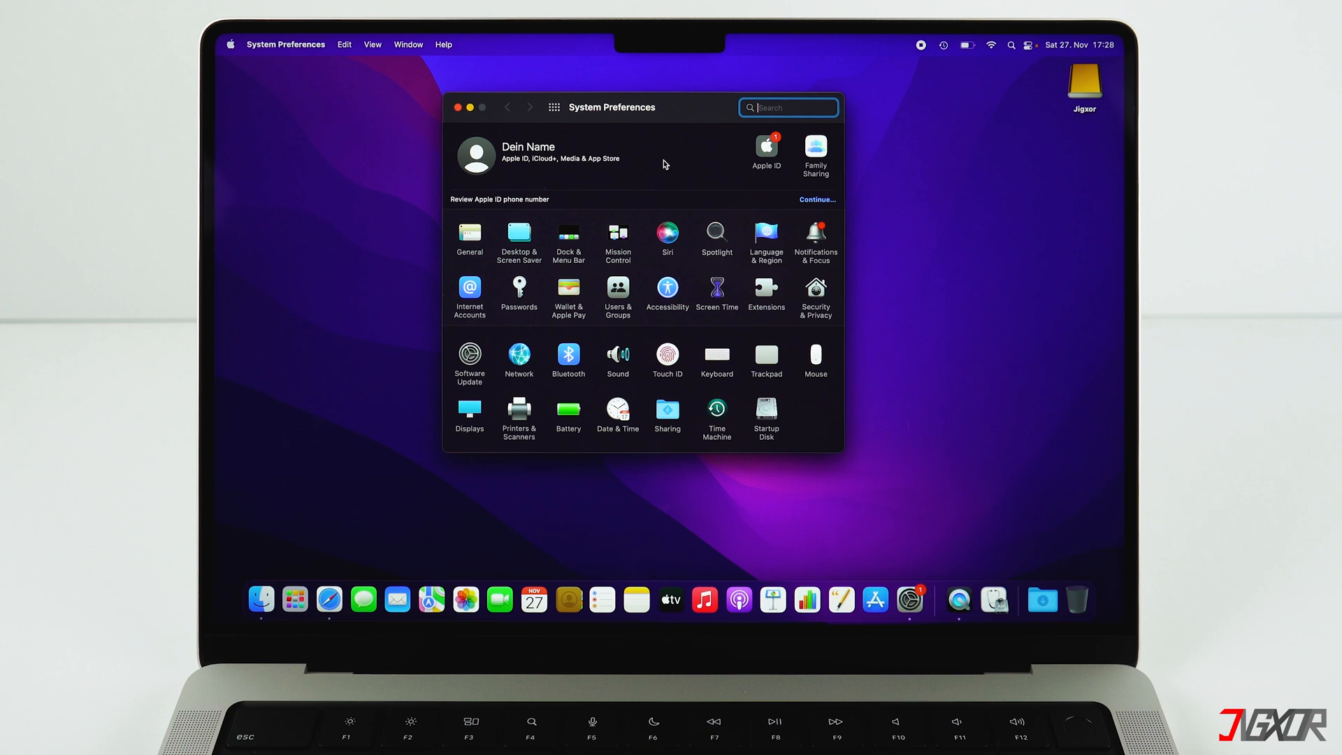
pyautogui.click(765, 153)
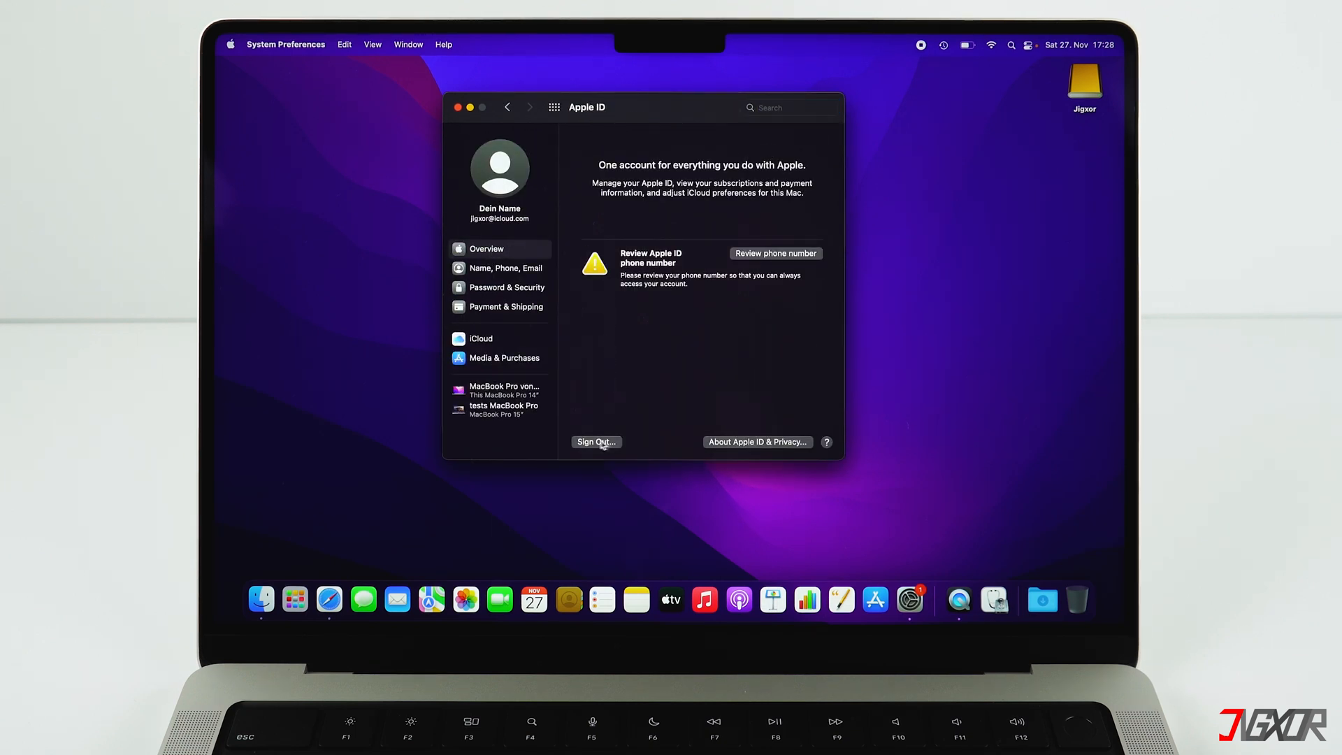
pyautogui.click(594, 441)
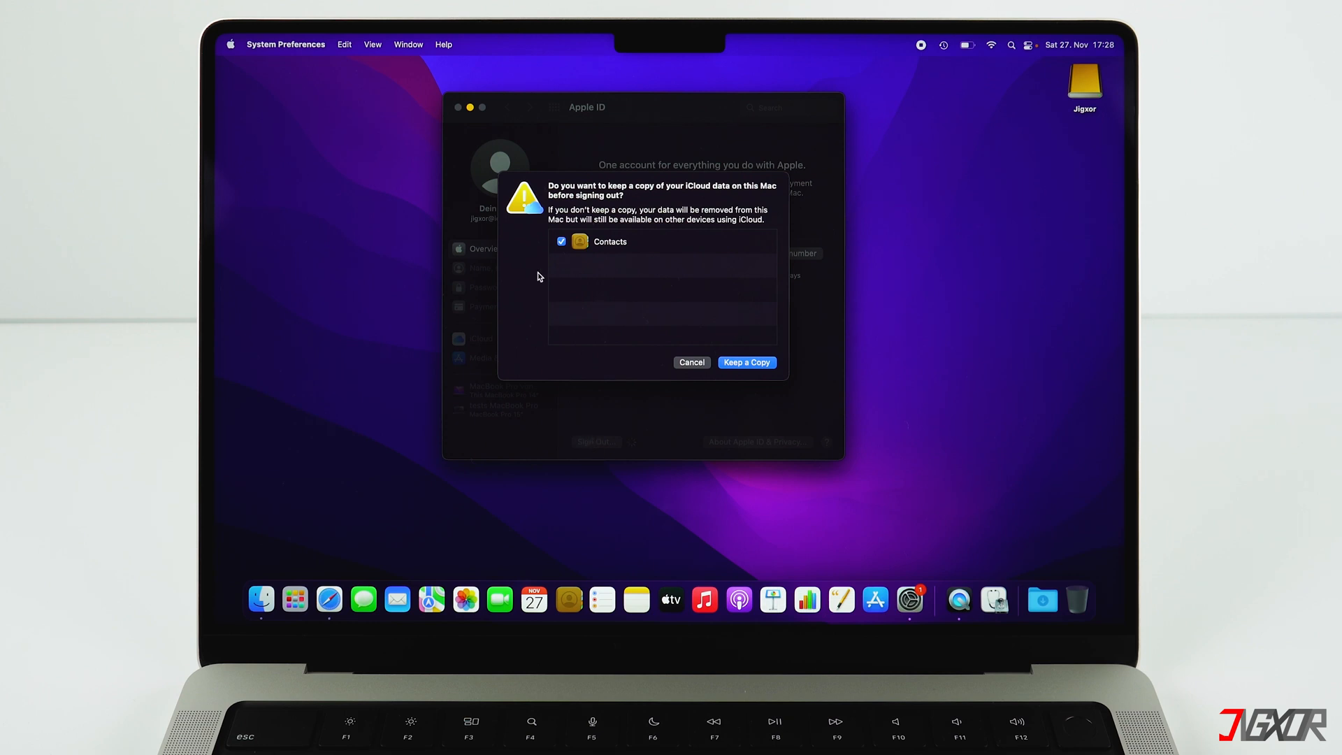
pyautogui.click(561, 241)
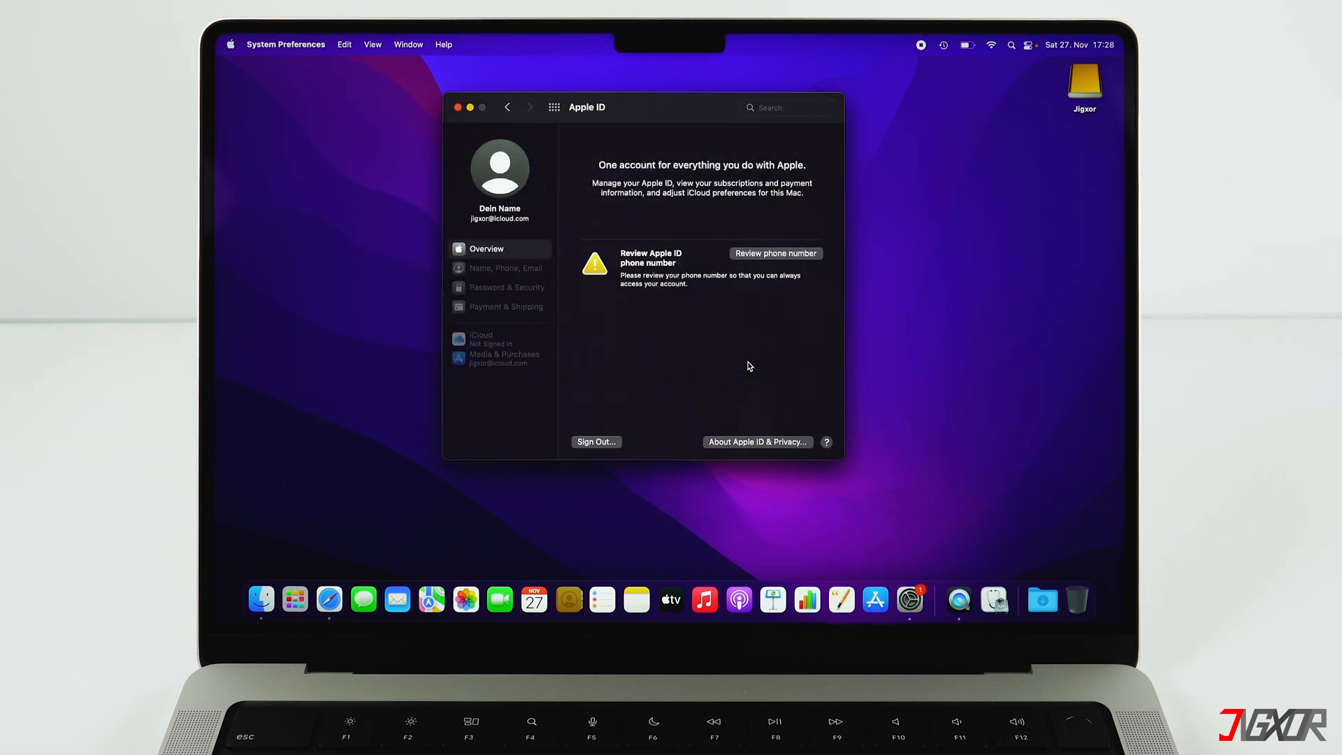
# Return from the Apple ID pane to all preferences and close System Preferences
pyautogui.click(595, 441)
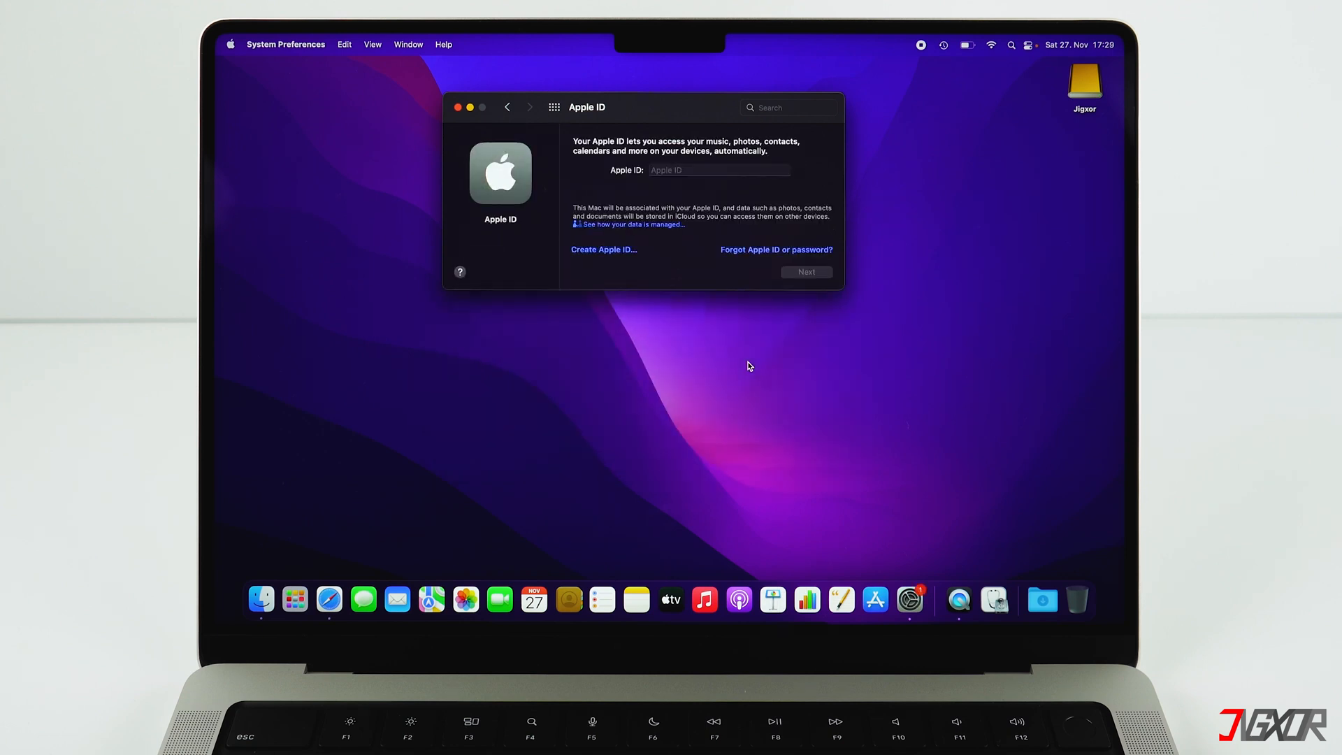
pyautogui.click(508, 107)
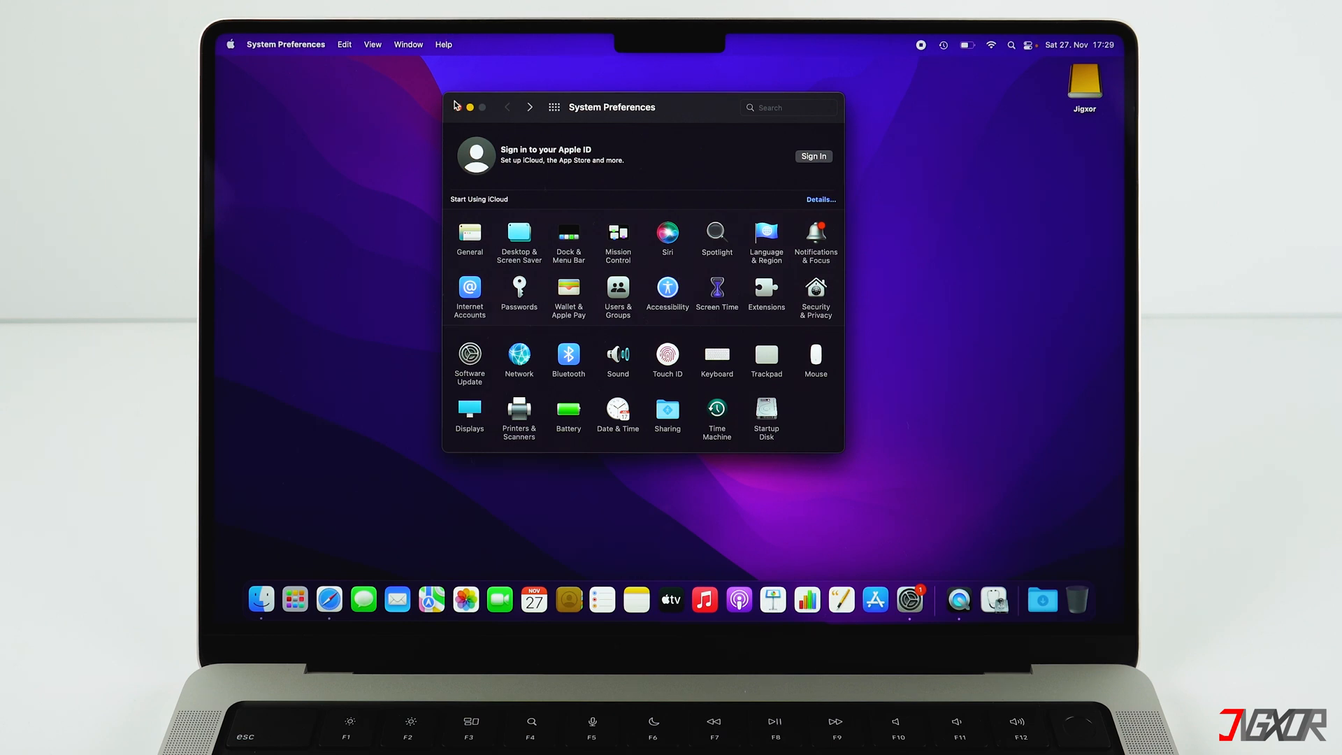
pyautogui.click(457, 107)
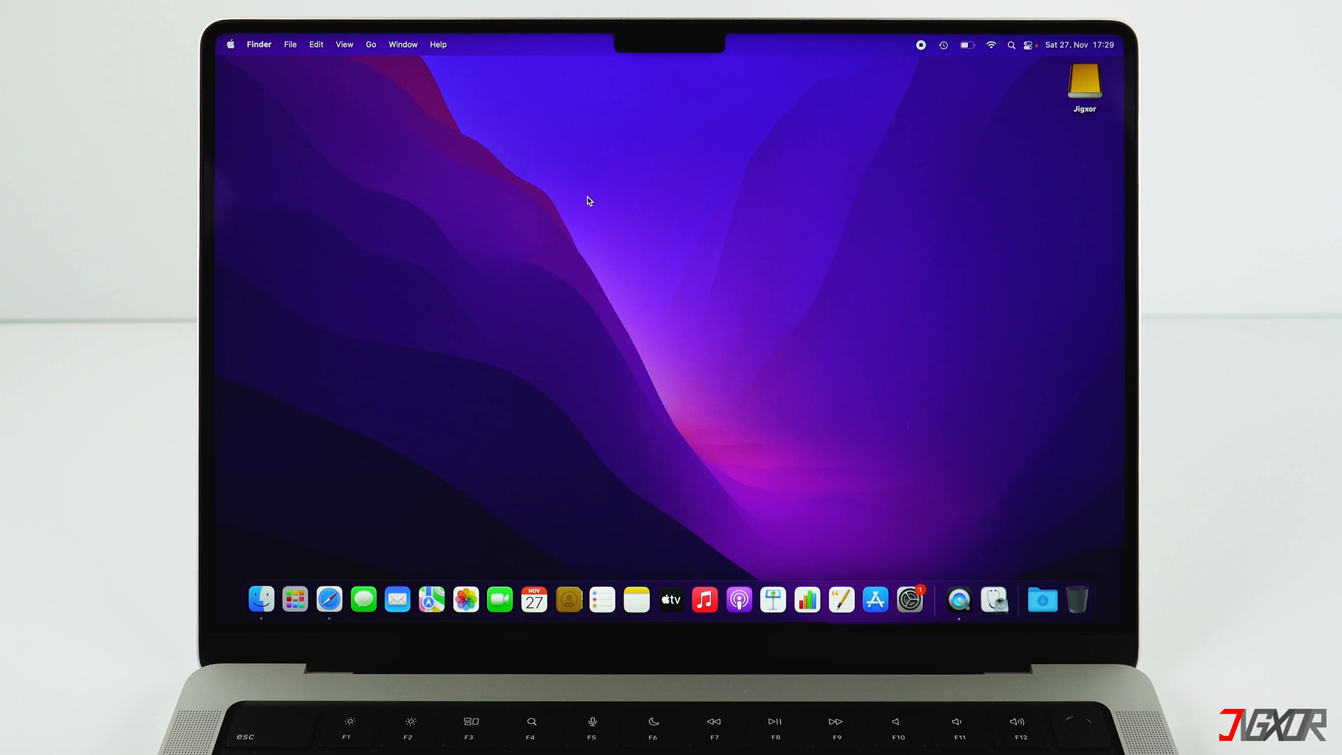
# Shut down the Mac from the Apple menu
pyautogui.click(230, 43)
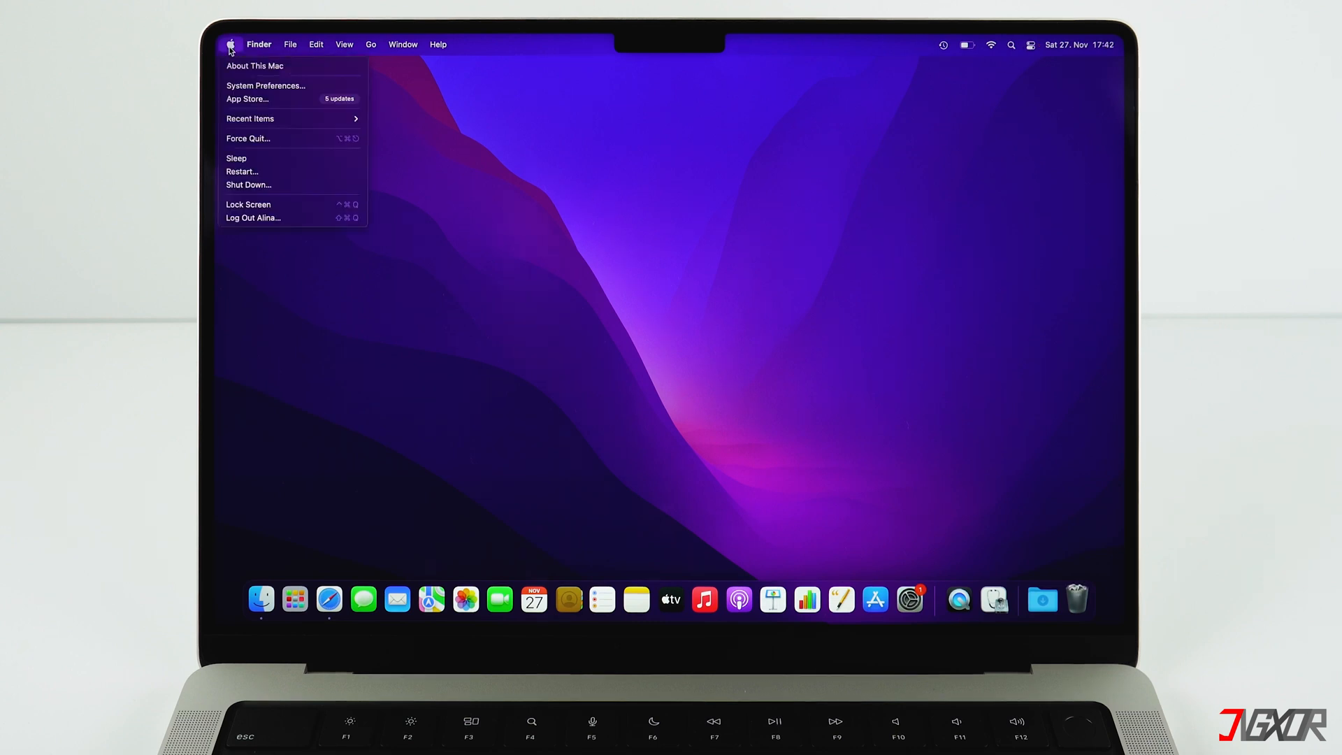
pyautogui.moveTo(248, 158)
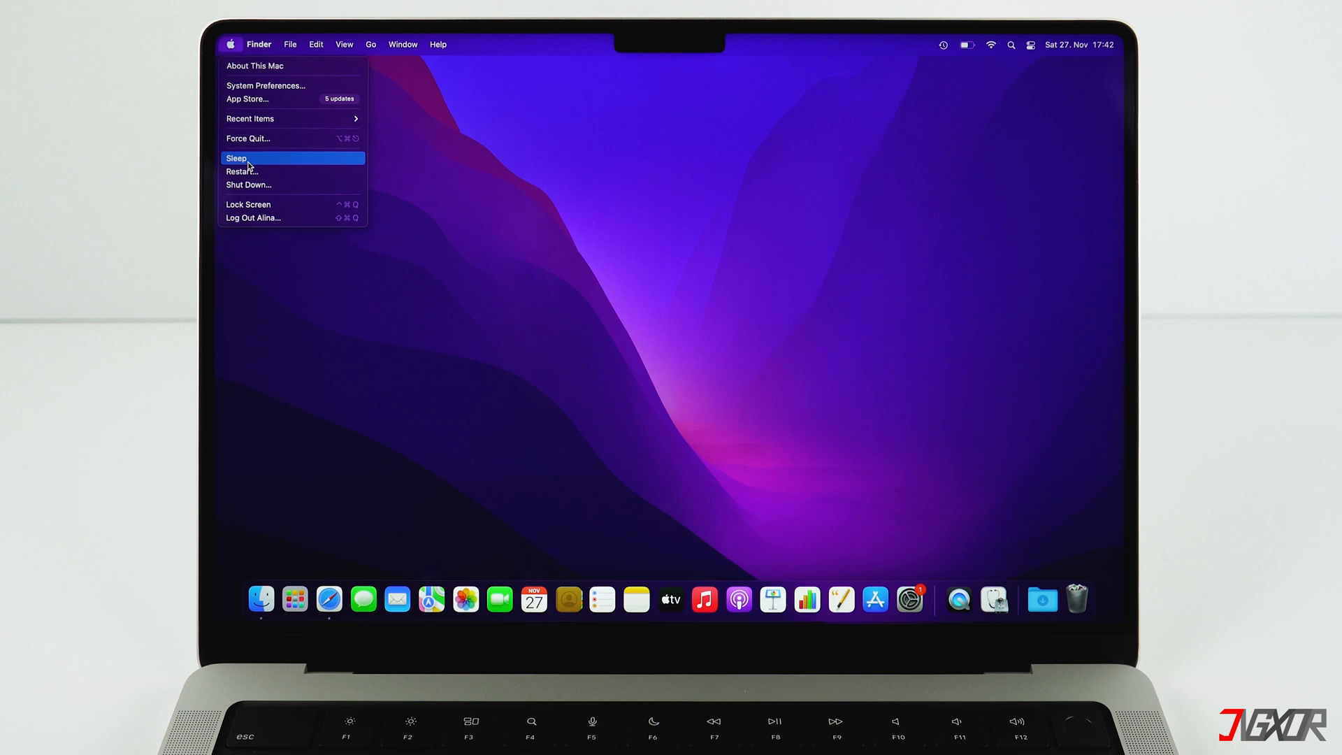
pyautogui.moveTo(247, 184)
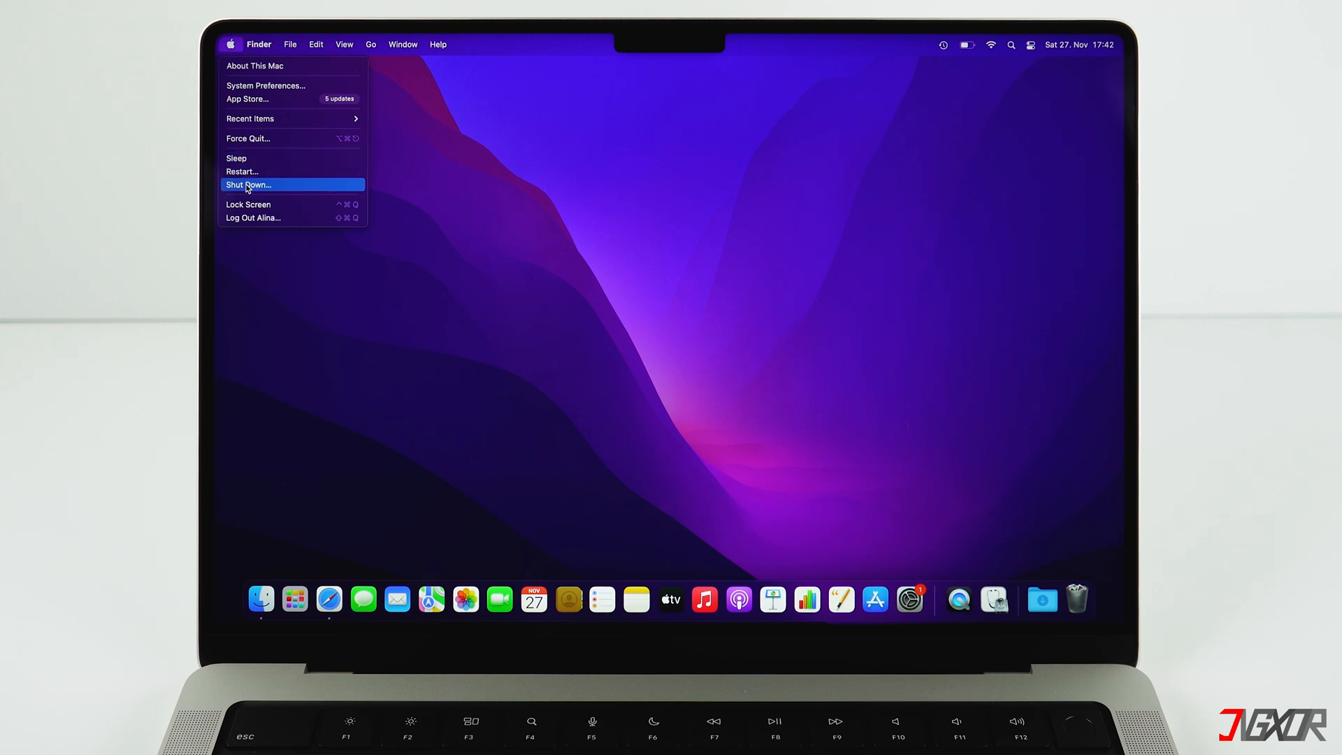
pyautogui.click(248, 184)
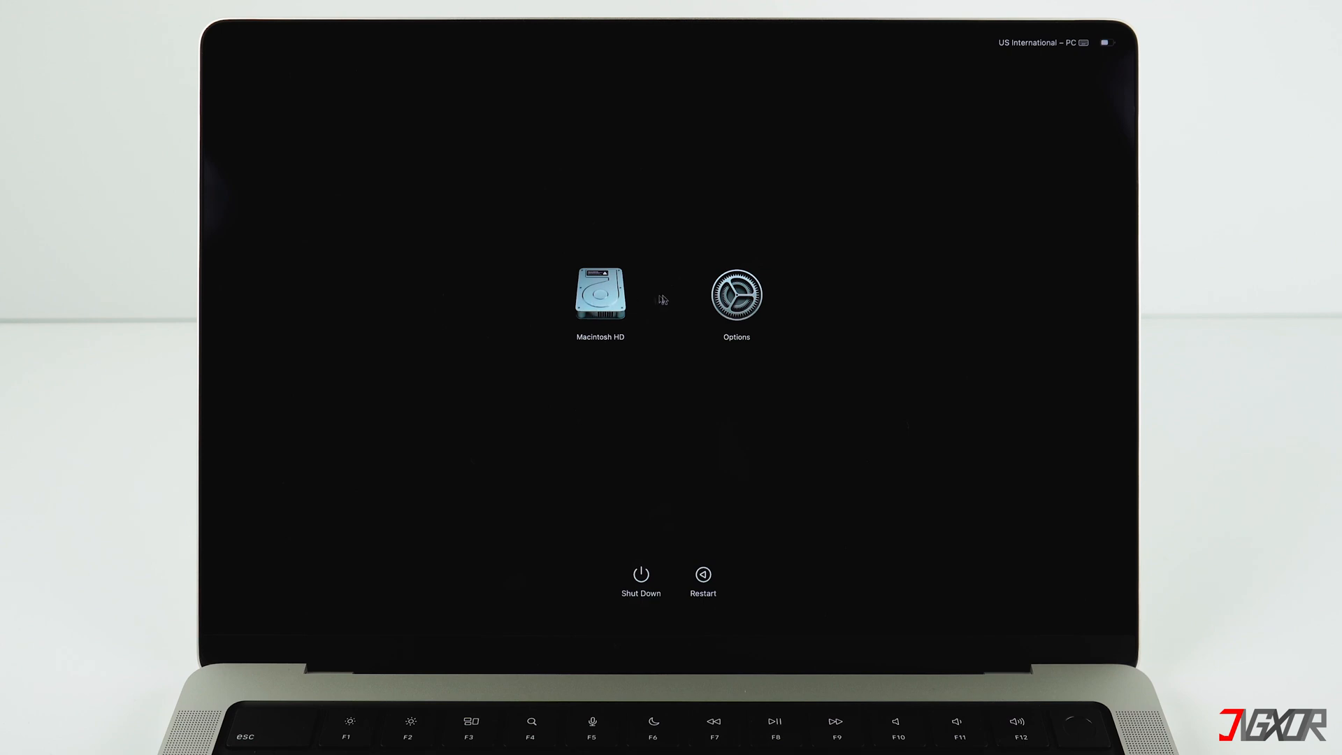
pyautogui.moveTo(743, 300)
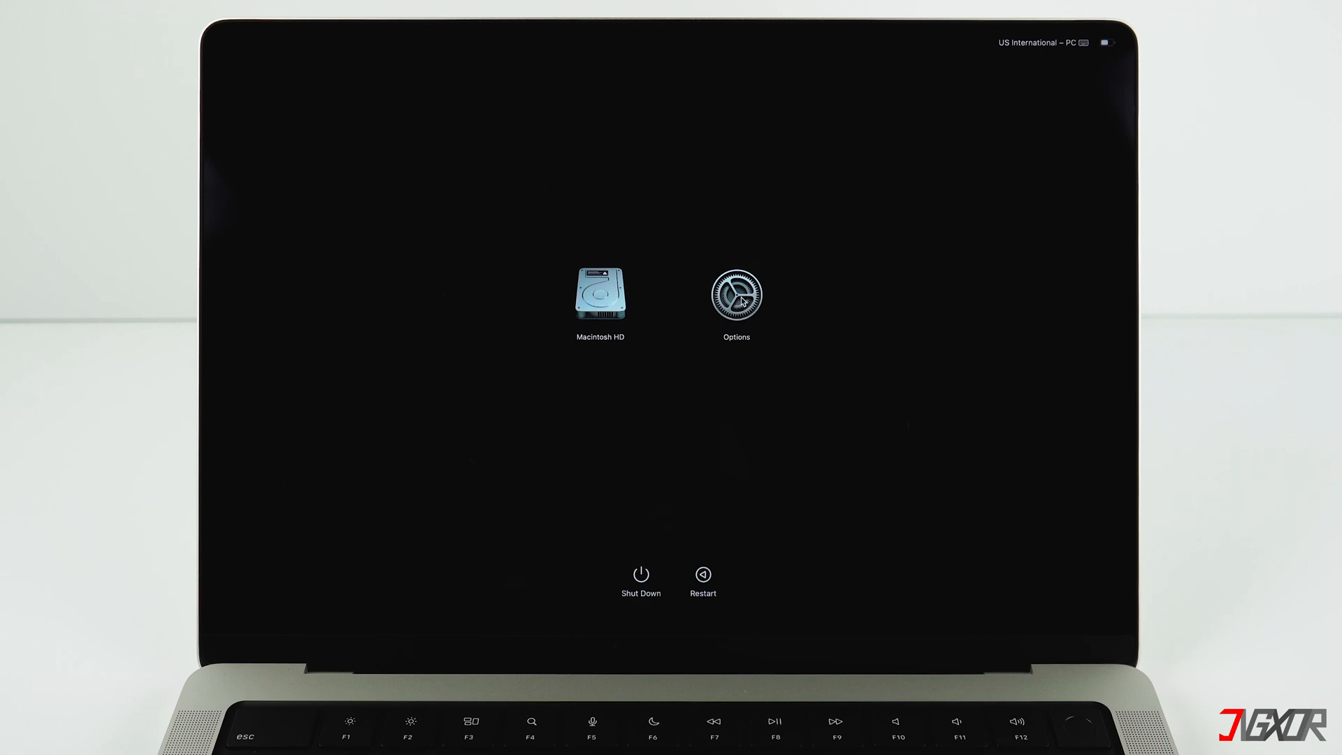
# Boot into macOS Recovery through startup Options and launch Disk Utility
pyautogui.click(735, 301)
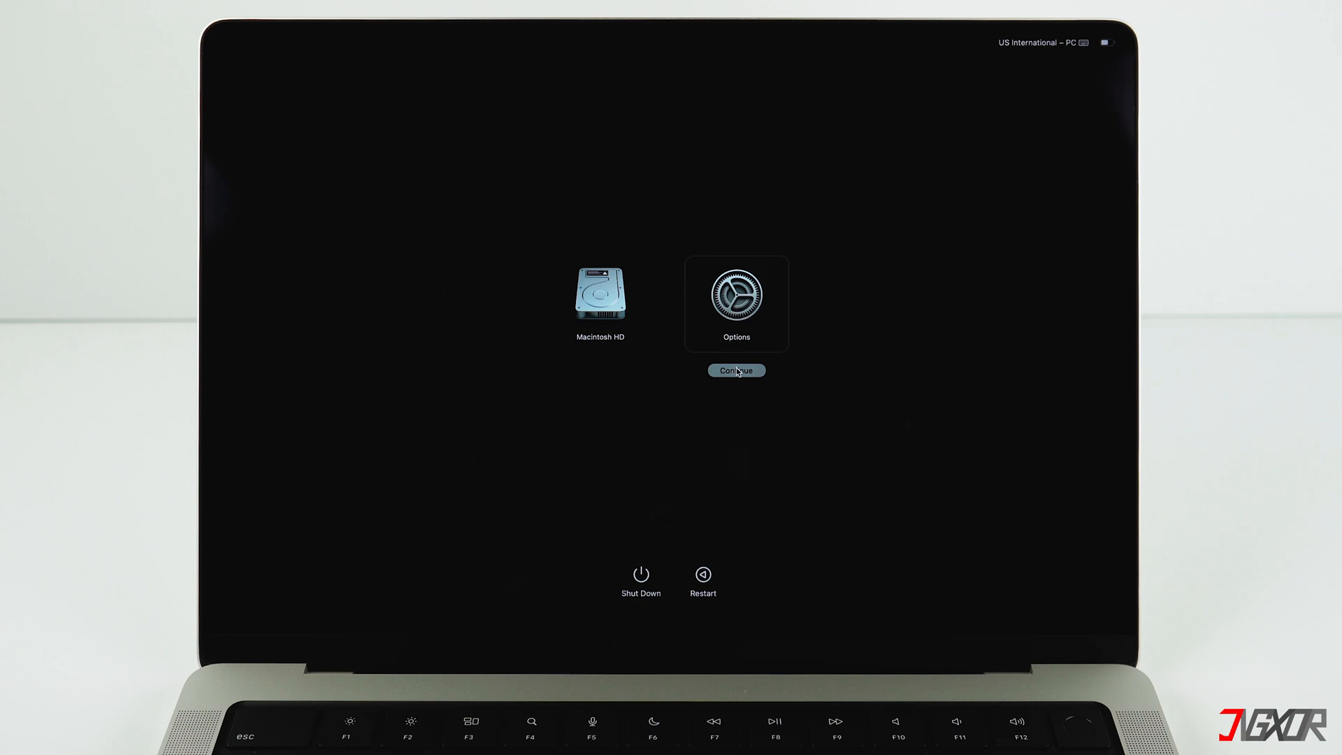
pyautogui.click(735, 369)
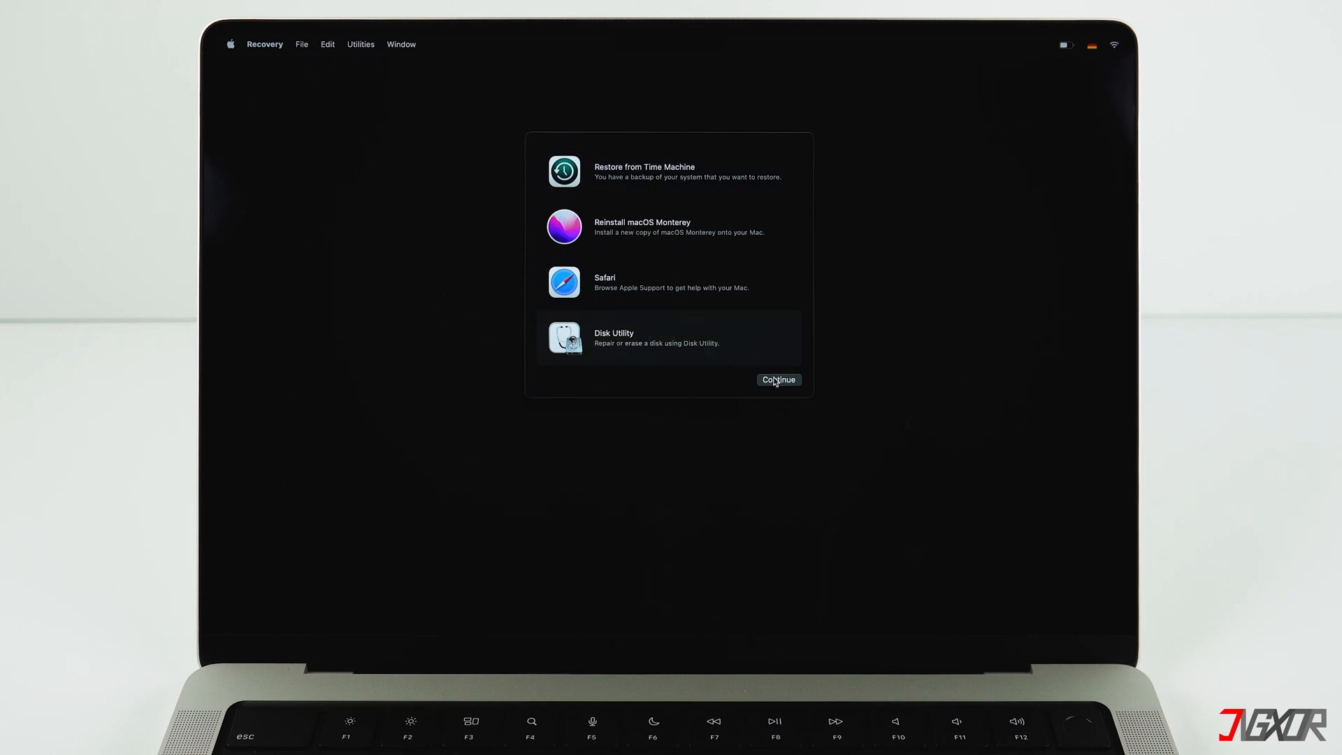
pyautogui.click(777, 379)
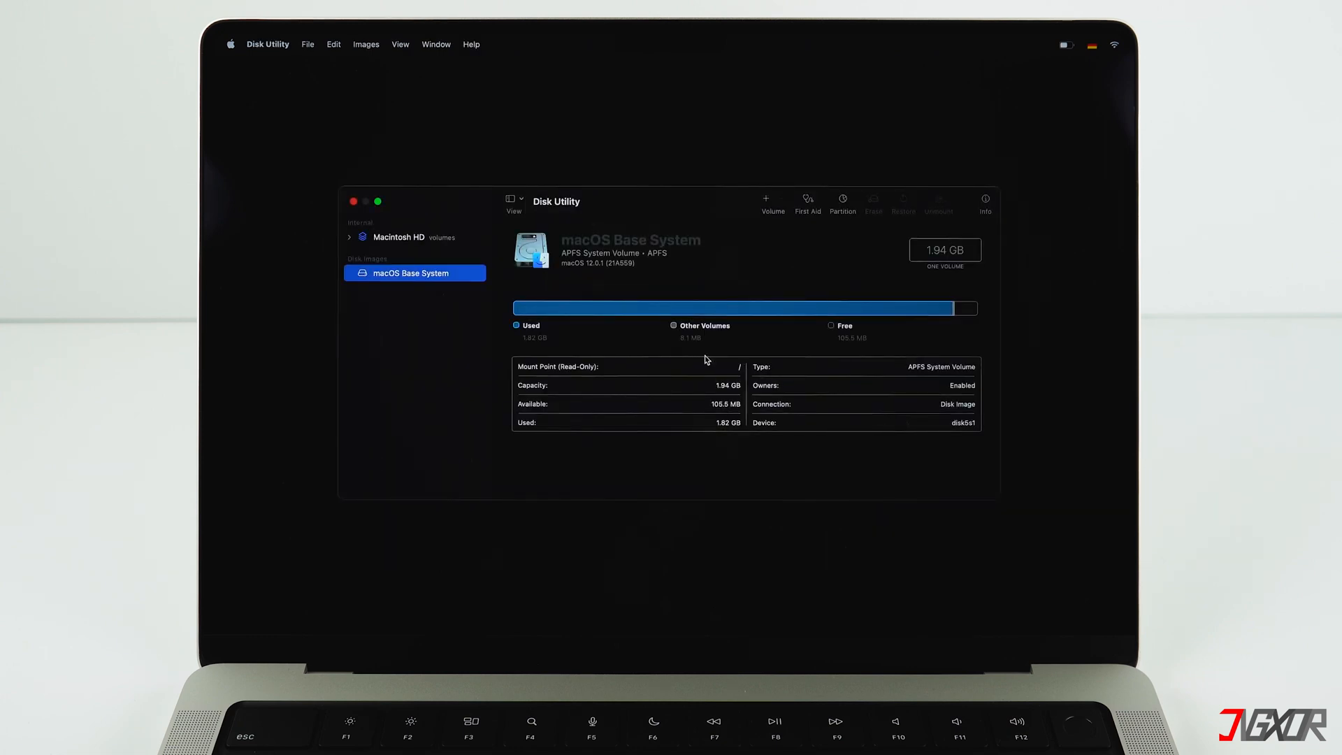
# Expand the Macintosh HD volume group and select the Macintosh HD volume
pyautogui.click(398, 237)
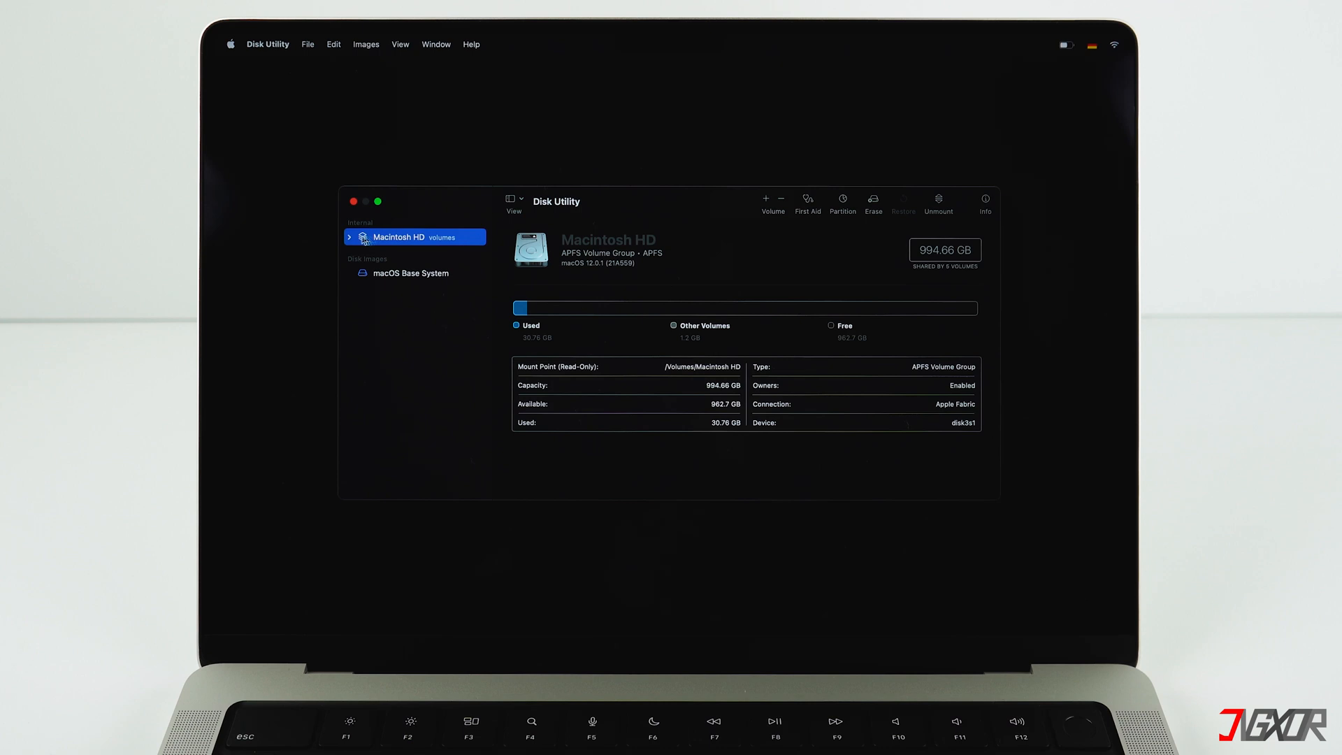
pyautogui.click(349, 237)
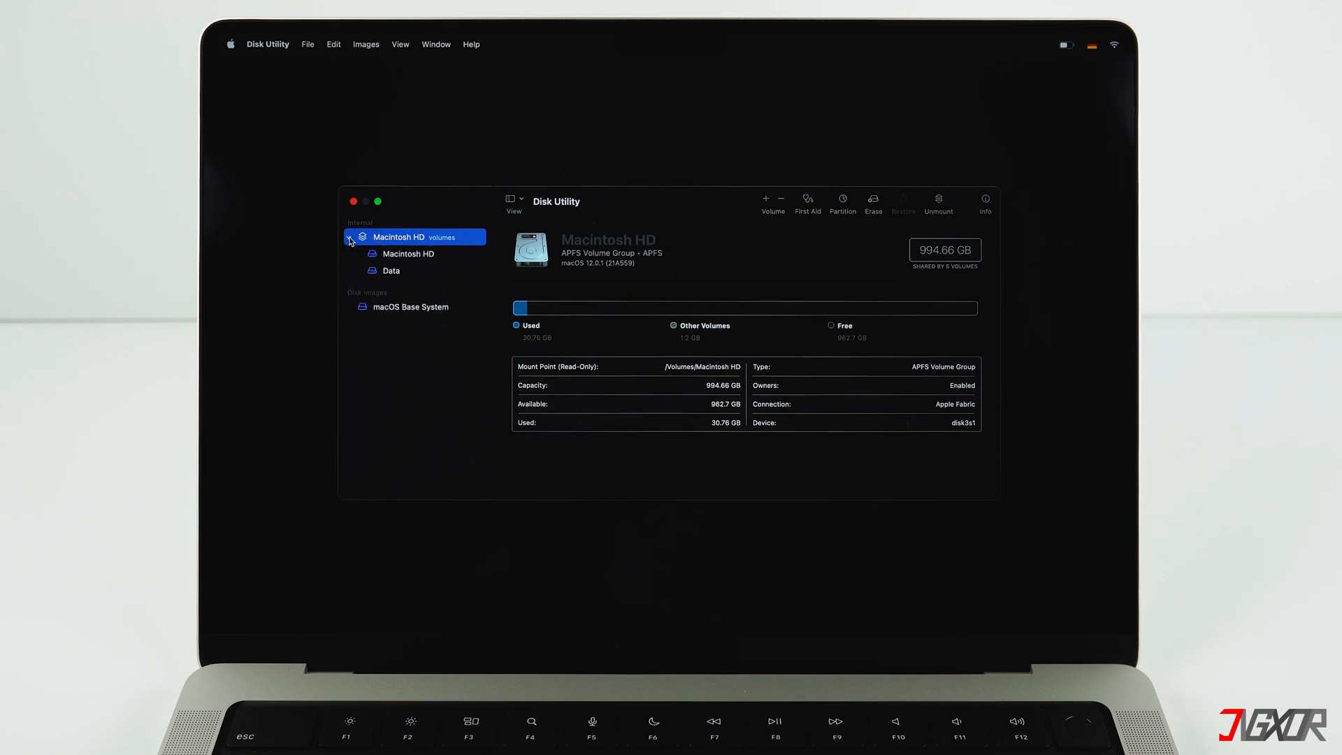
pyautogui.click(349, 237)
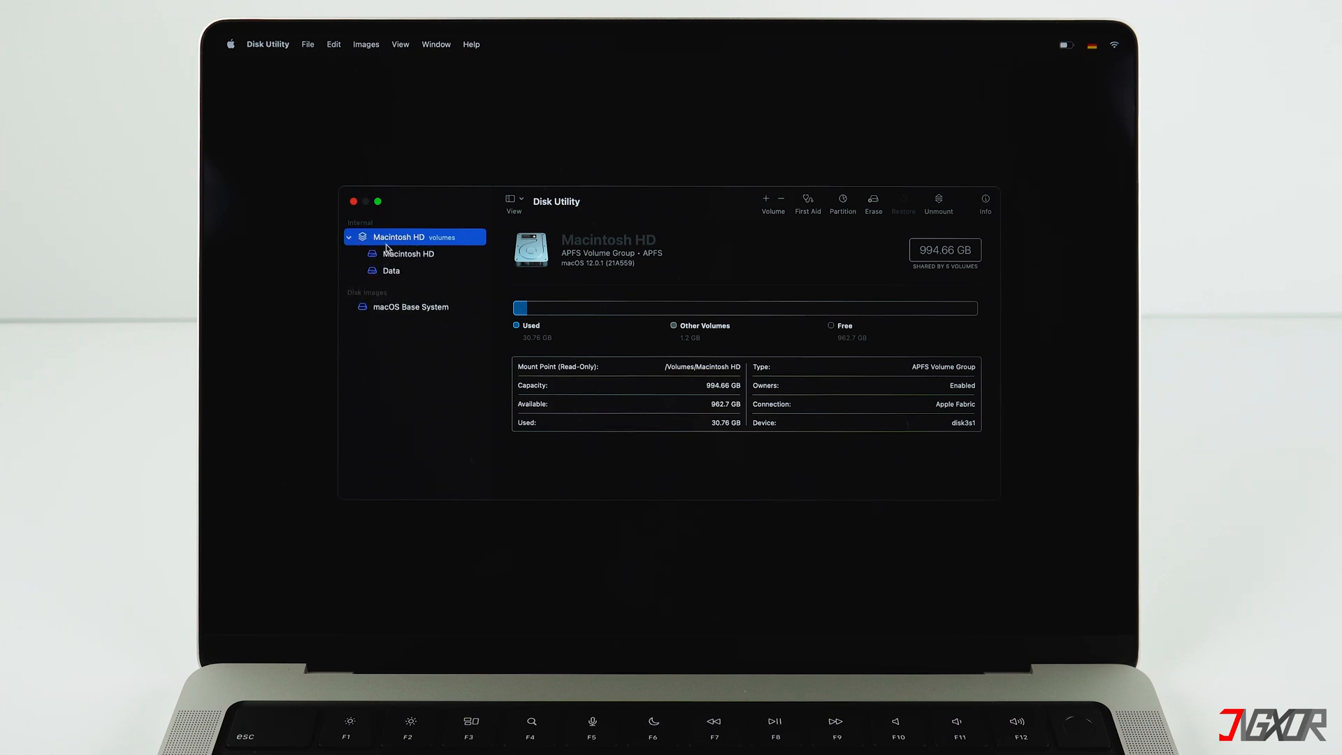
pyautogui.click(408, 253)
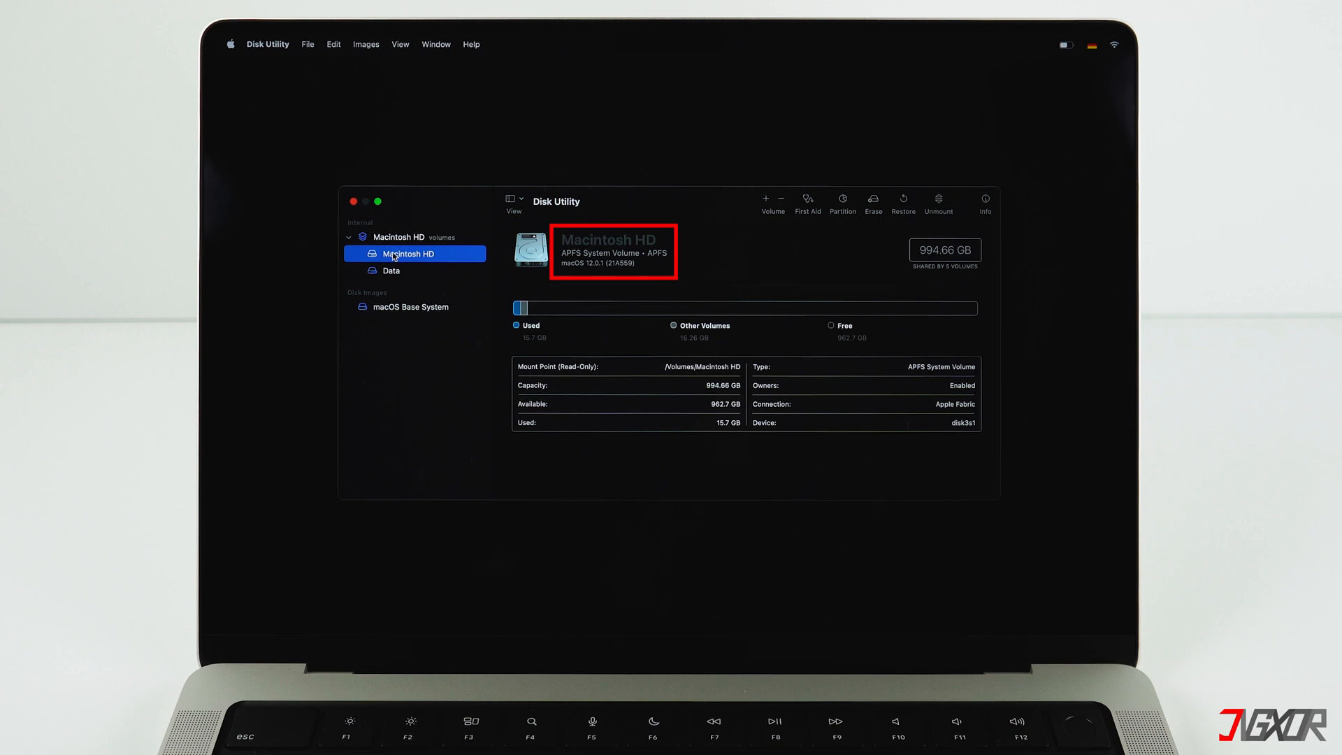
pyautogui.moveTo(397, 260)
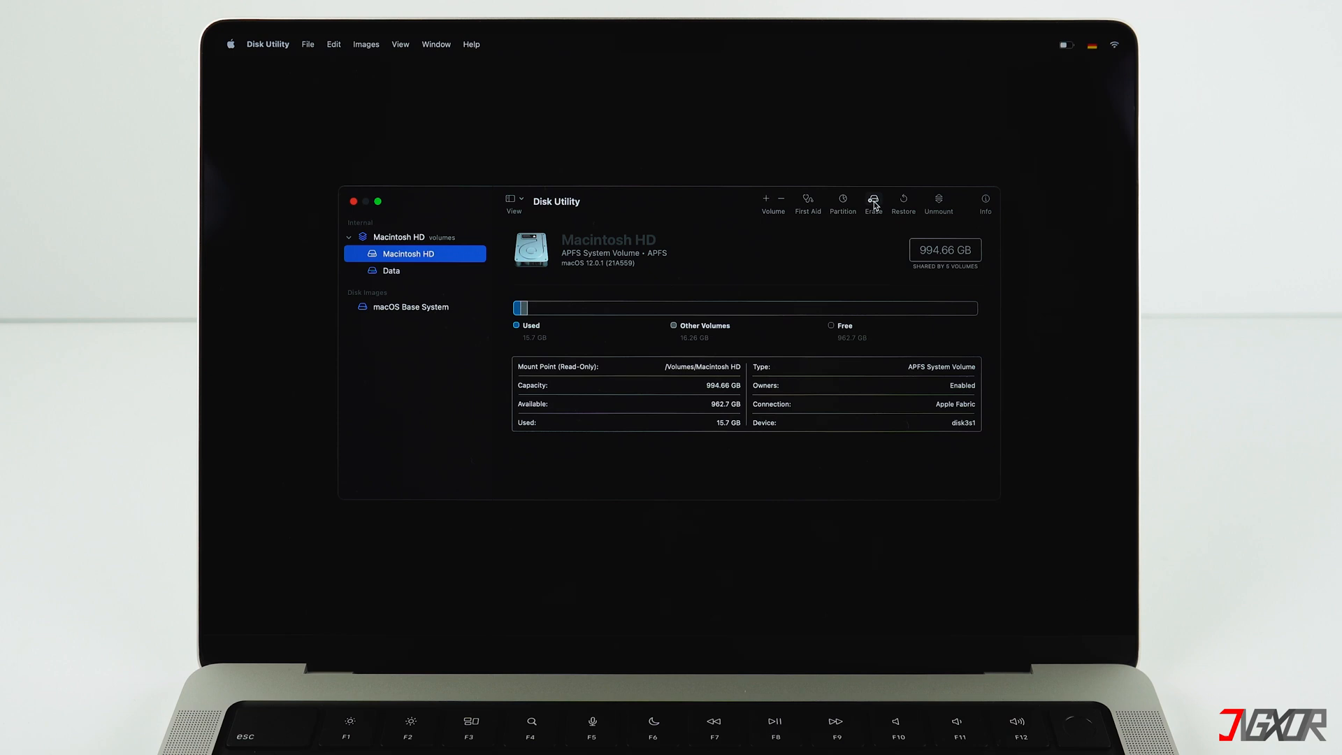
# Erase the Macintosh HD volume group as APFS, then erase the Mac and restart
pyautogui.click(873, 201)
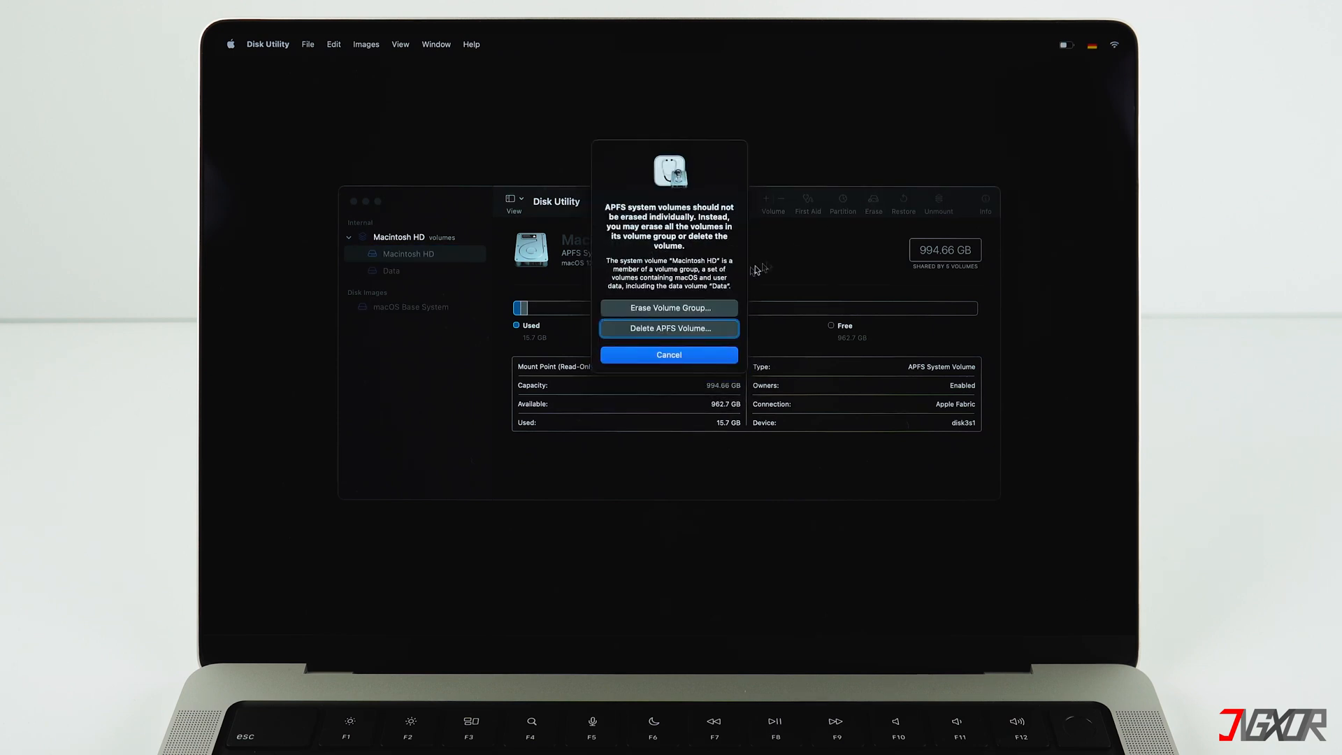
pyautogui.click(667, 308)
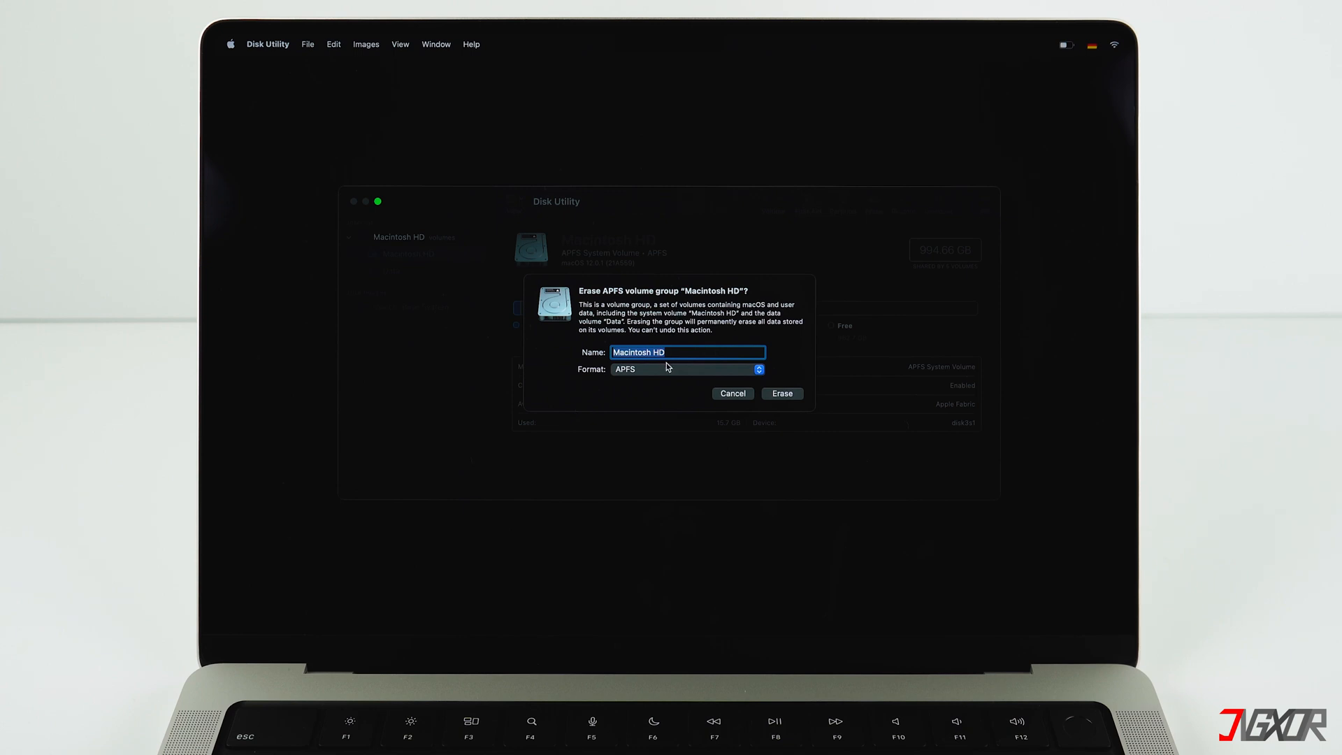
pyautogui.click(685, 369)
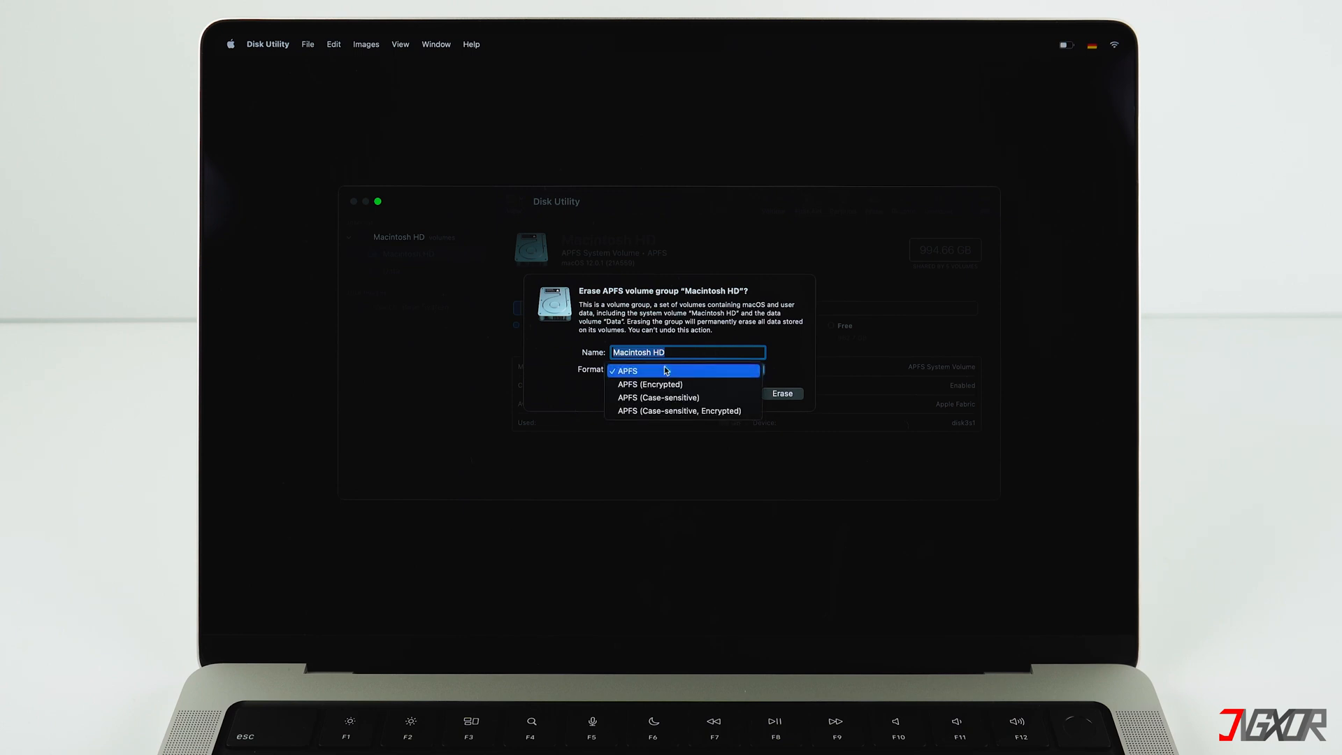
pyautogui.click(625, 369)
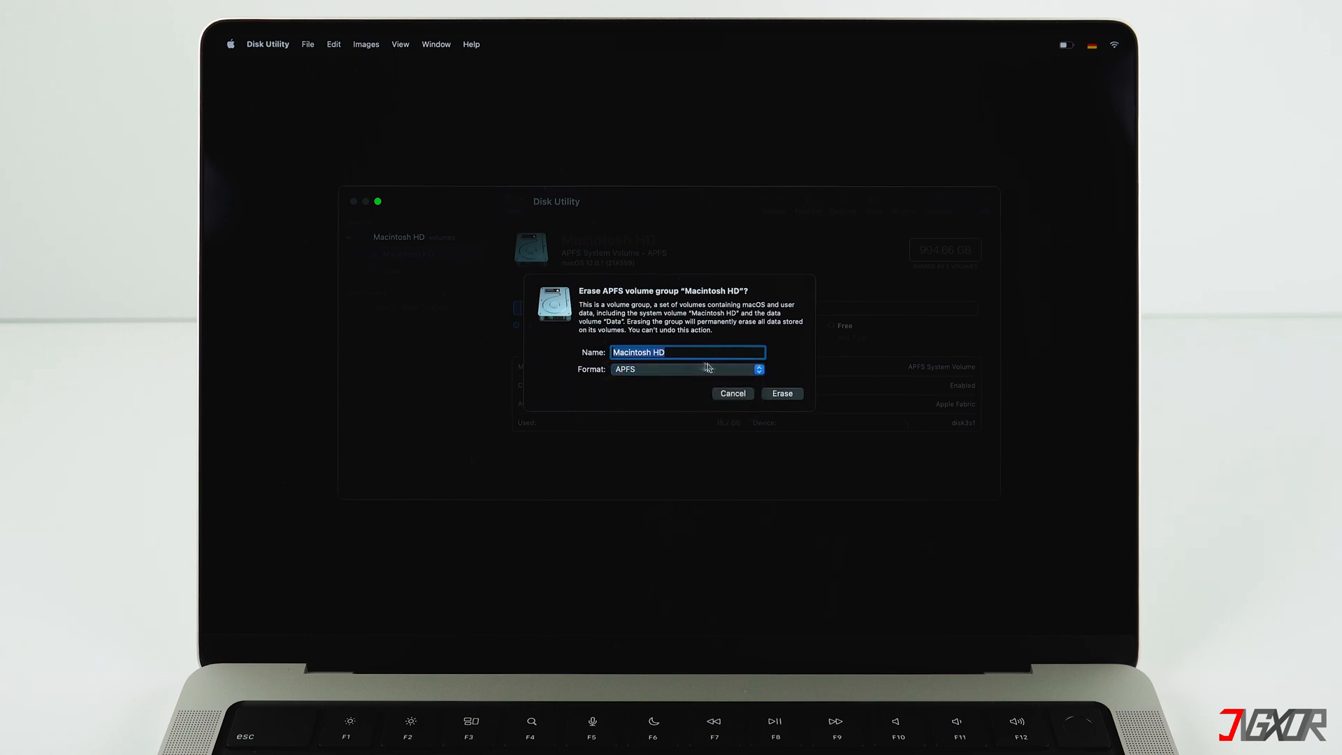
pyautogui.click(780, 393)
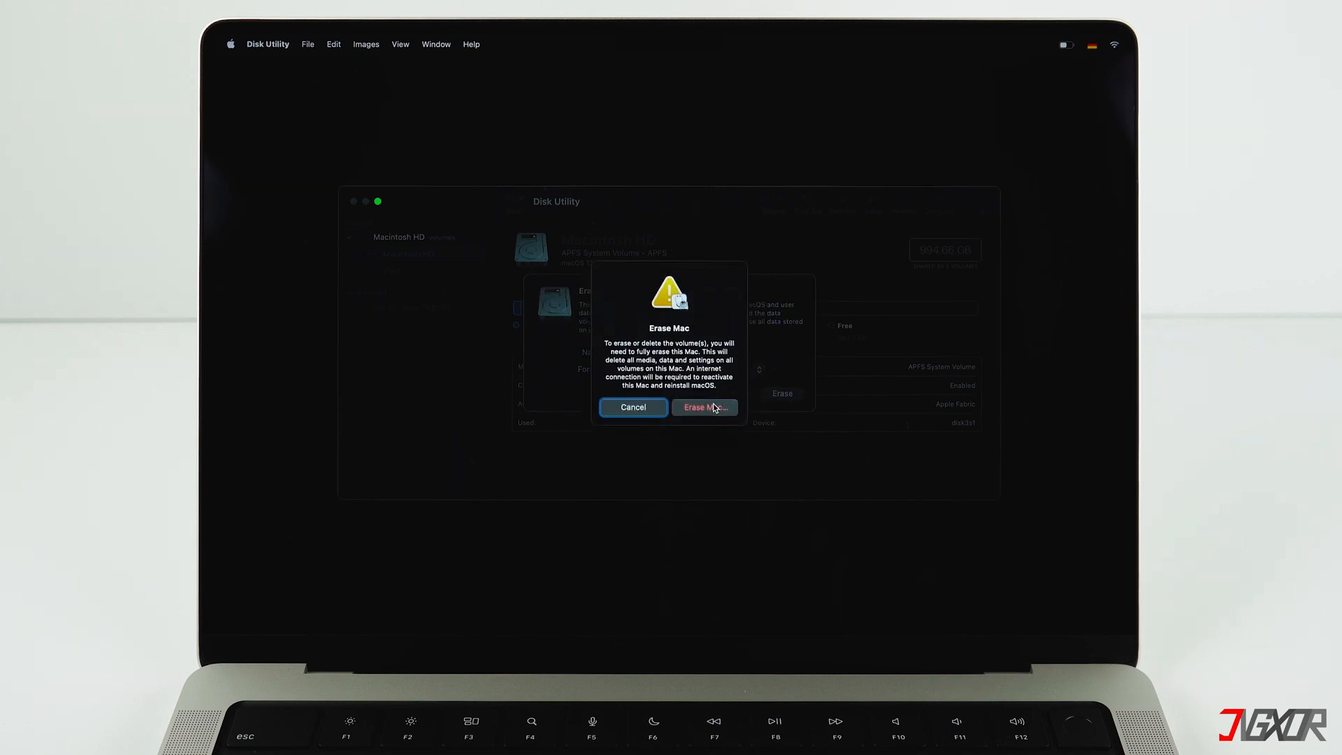
pyautogui.click(704, 406)
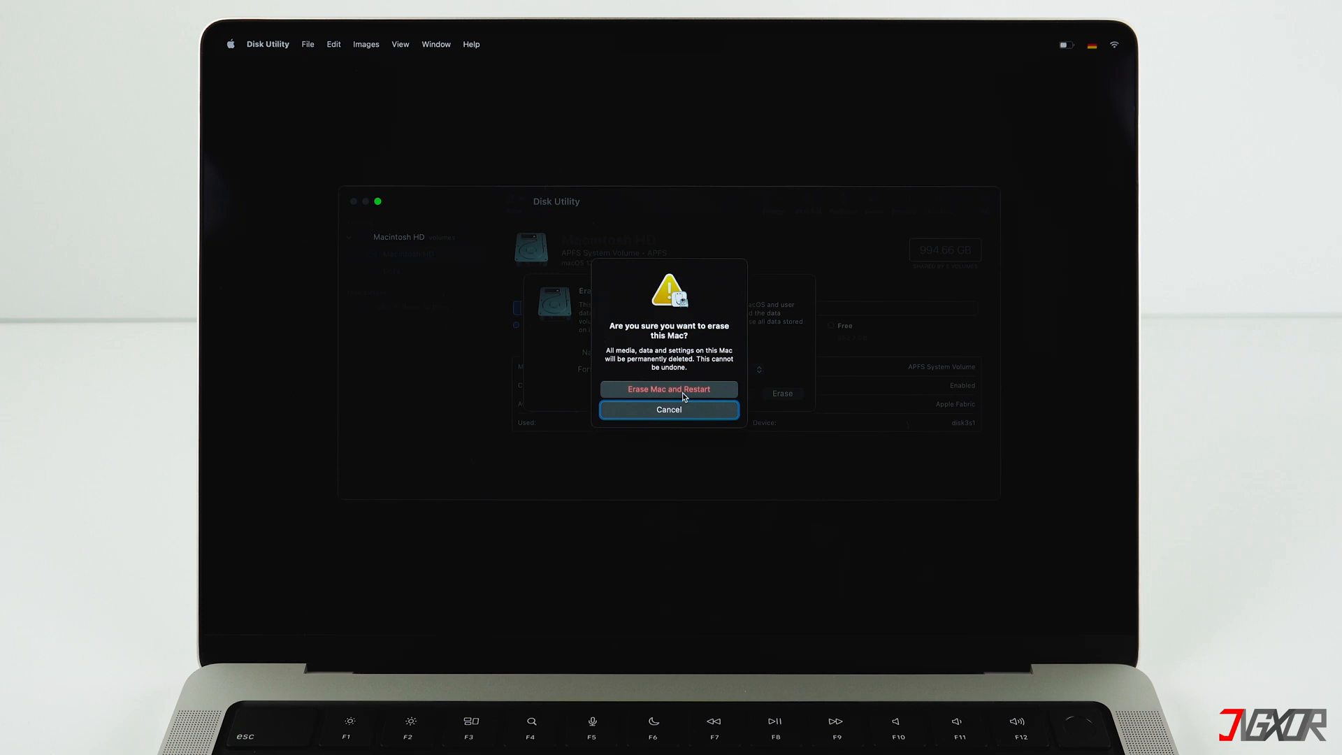
pyautogui.click(668, 389)
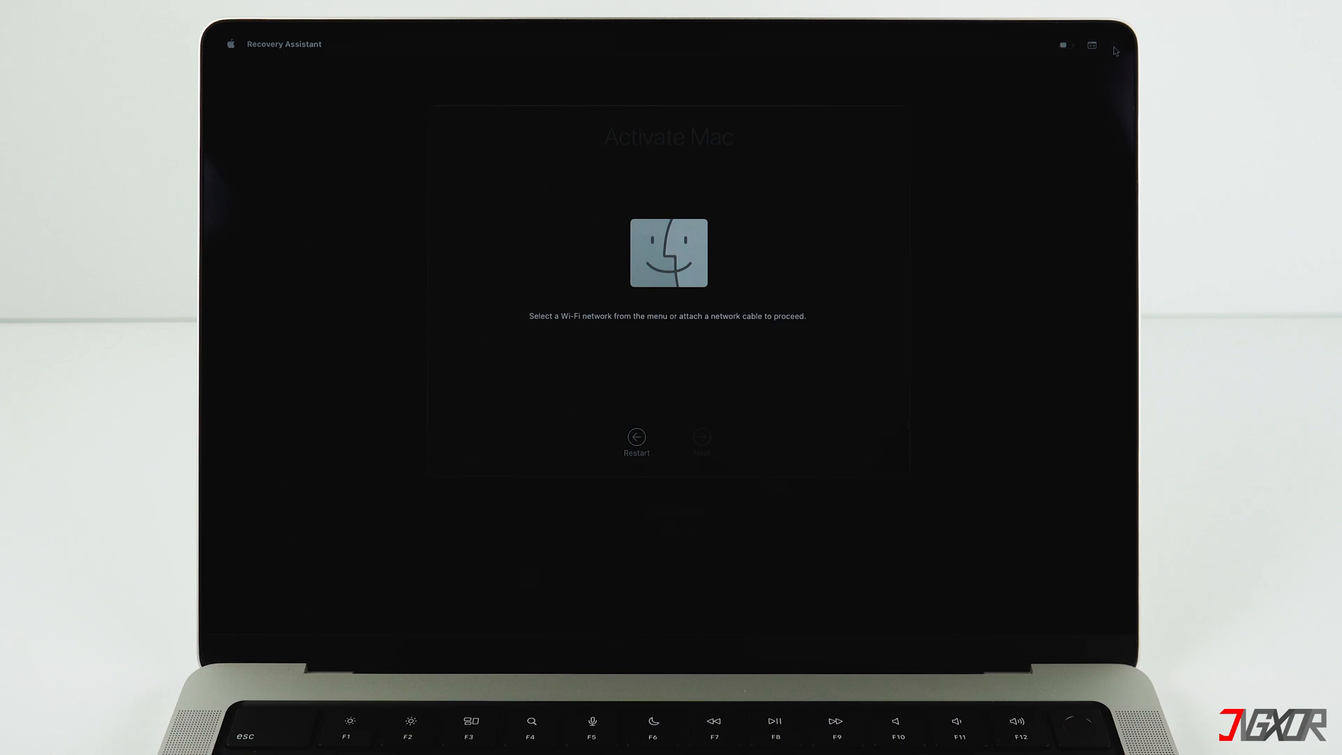
# Join a Wi-Fi network to activate the Mac, then exit to Recovery
pyautogui.click(1065, 45)
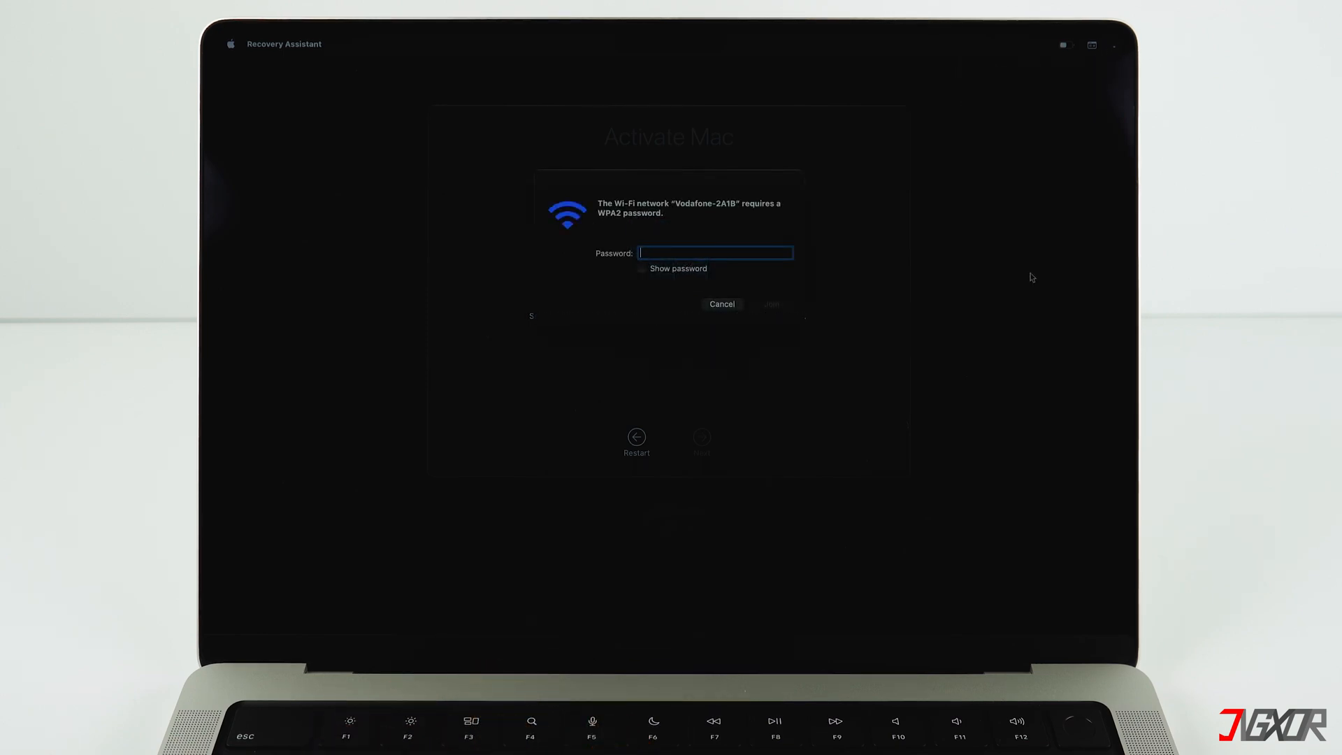
pyautogui.click(721, 304)
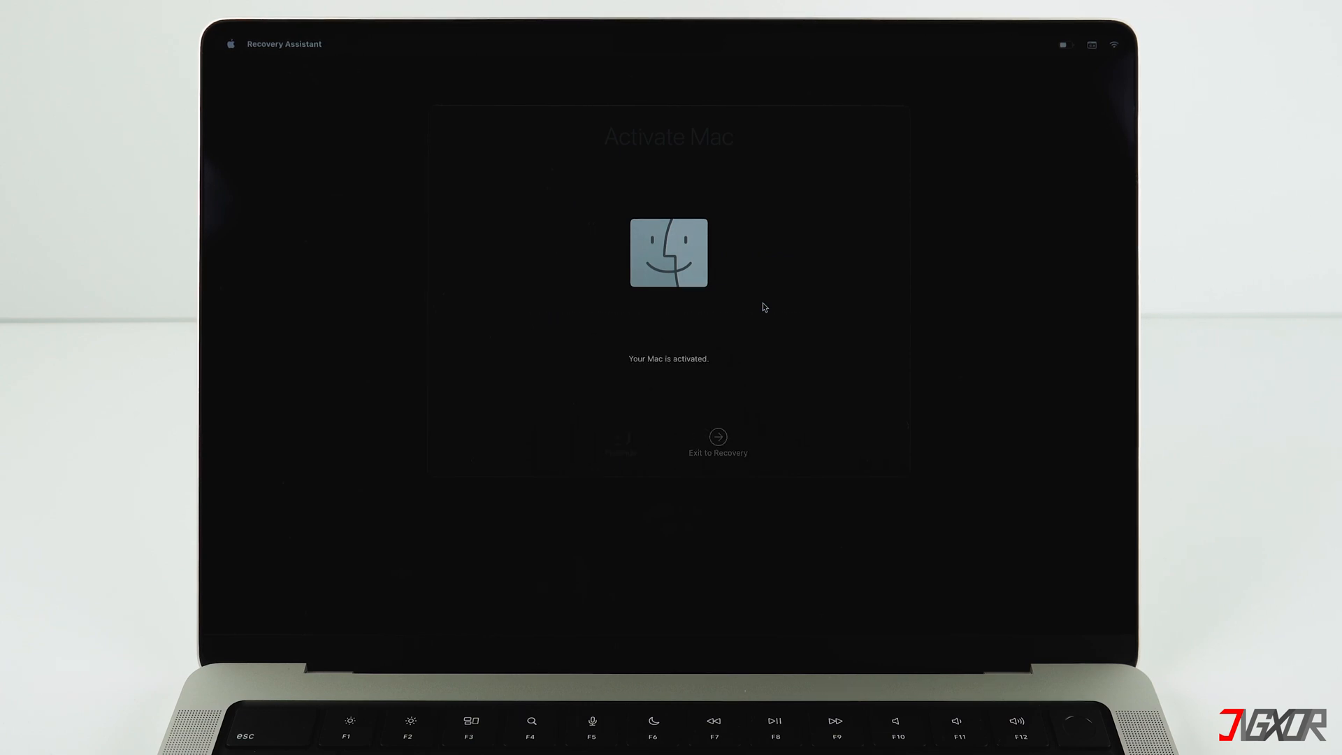
pyautogui.moveTo(749, 334)
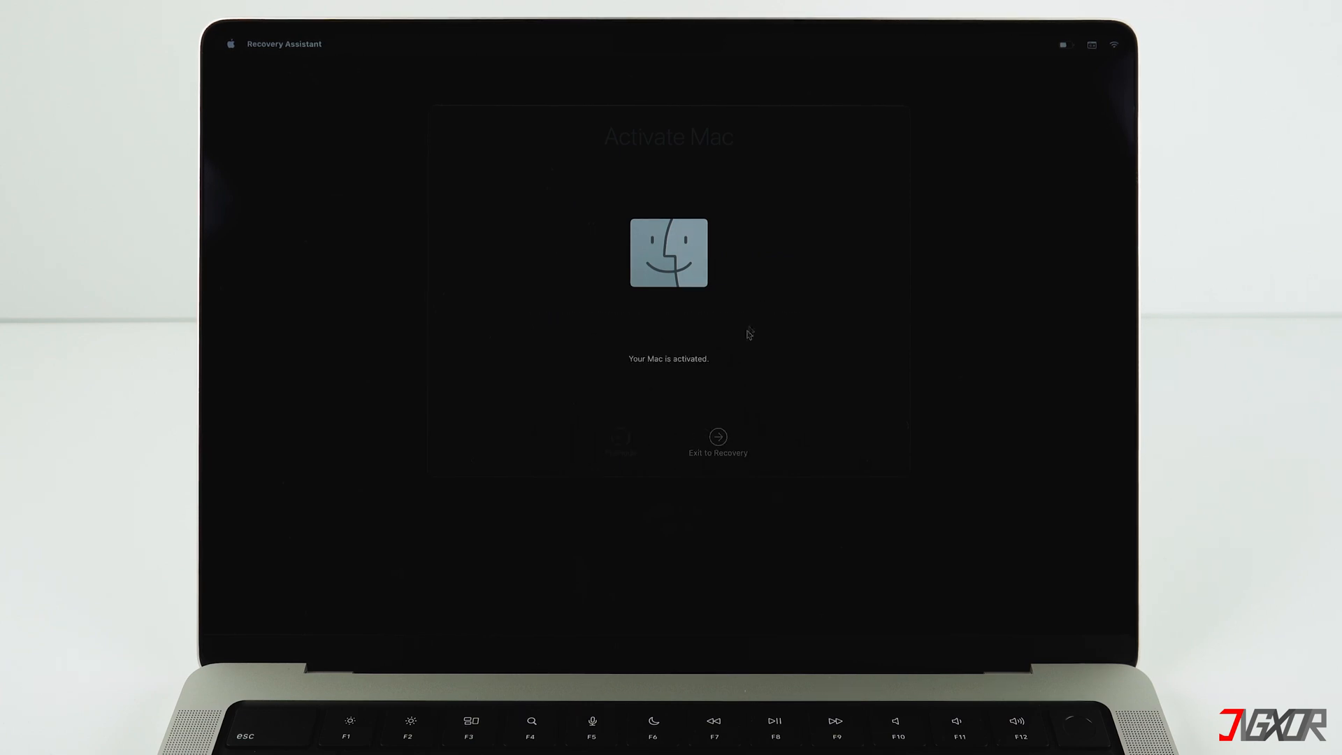
pyautogui.click(717, 441)
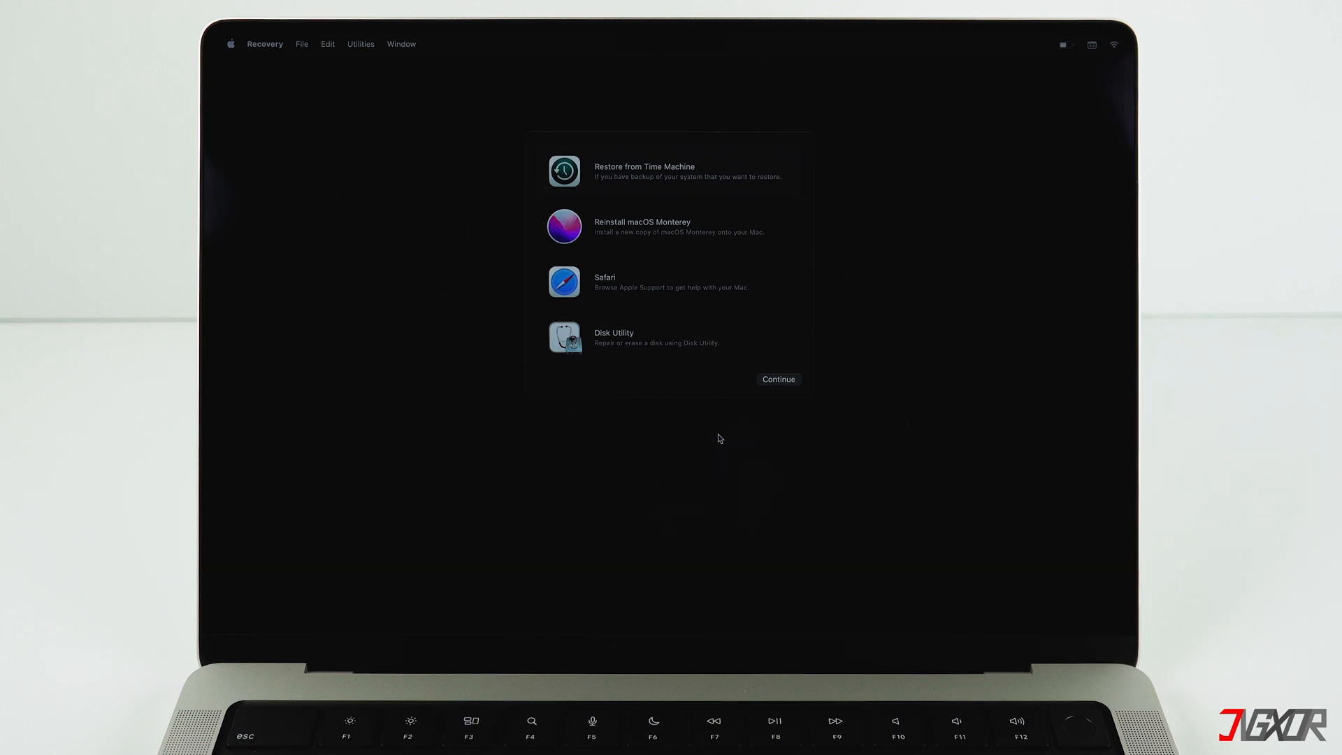
pyautogui.moveTo(650, 267)
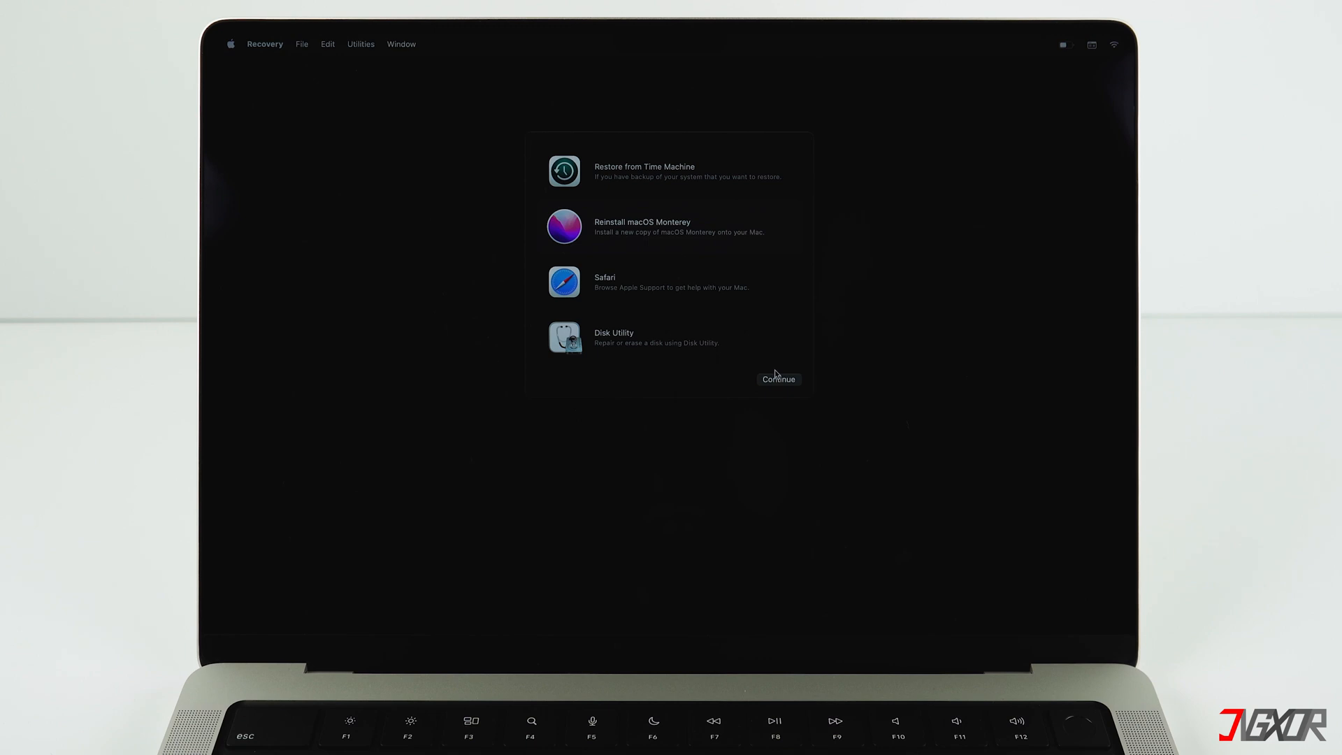
# Reinstall macOS Monterey onto Macintosh HD, agreeing to the licence despite battery power
pyautogui.click(777, 378)
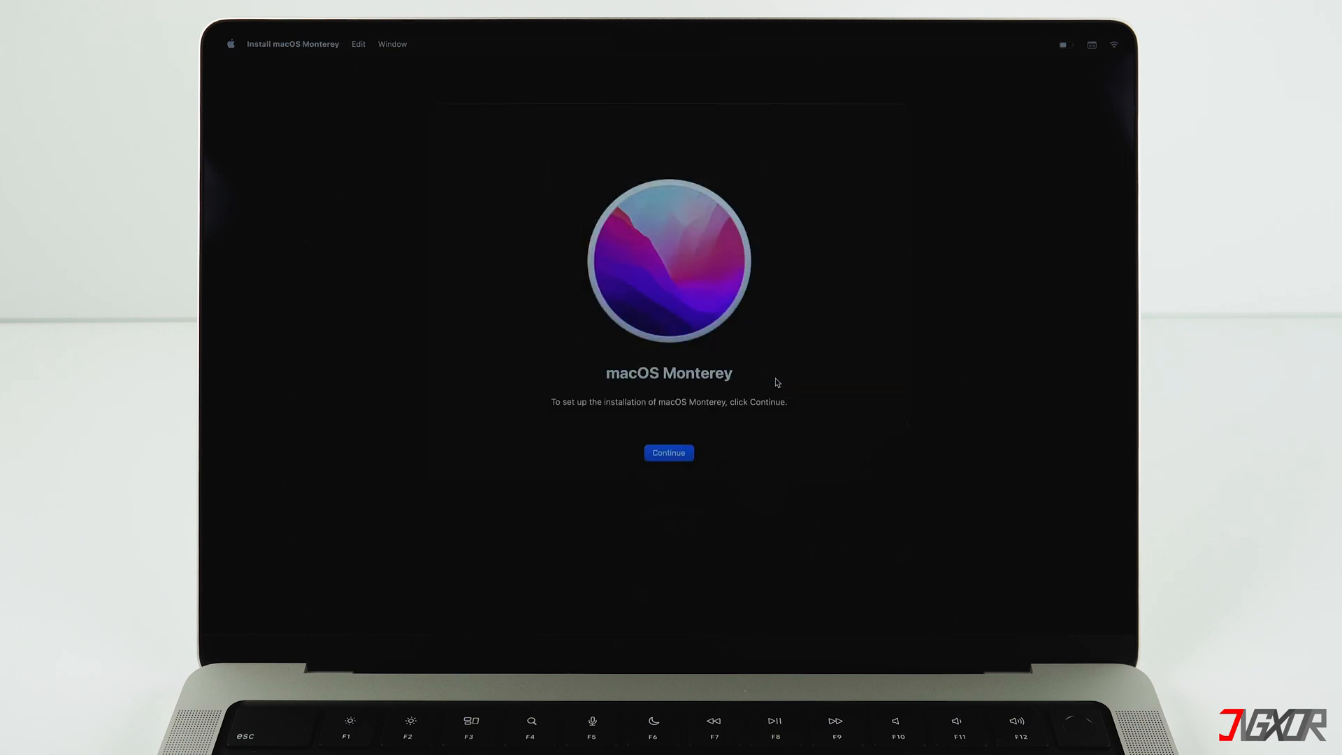
pyautogui.click(668, 453)
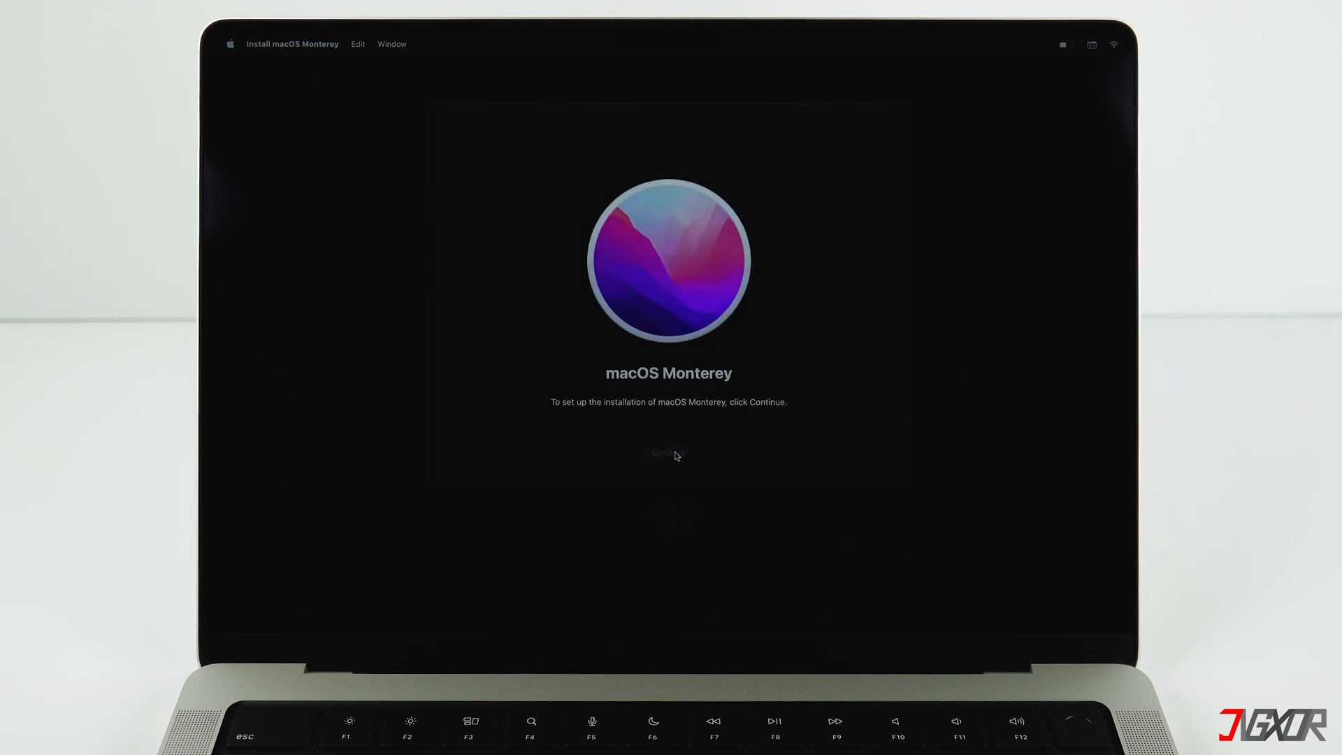
pyautogui.click(668, 453)
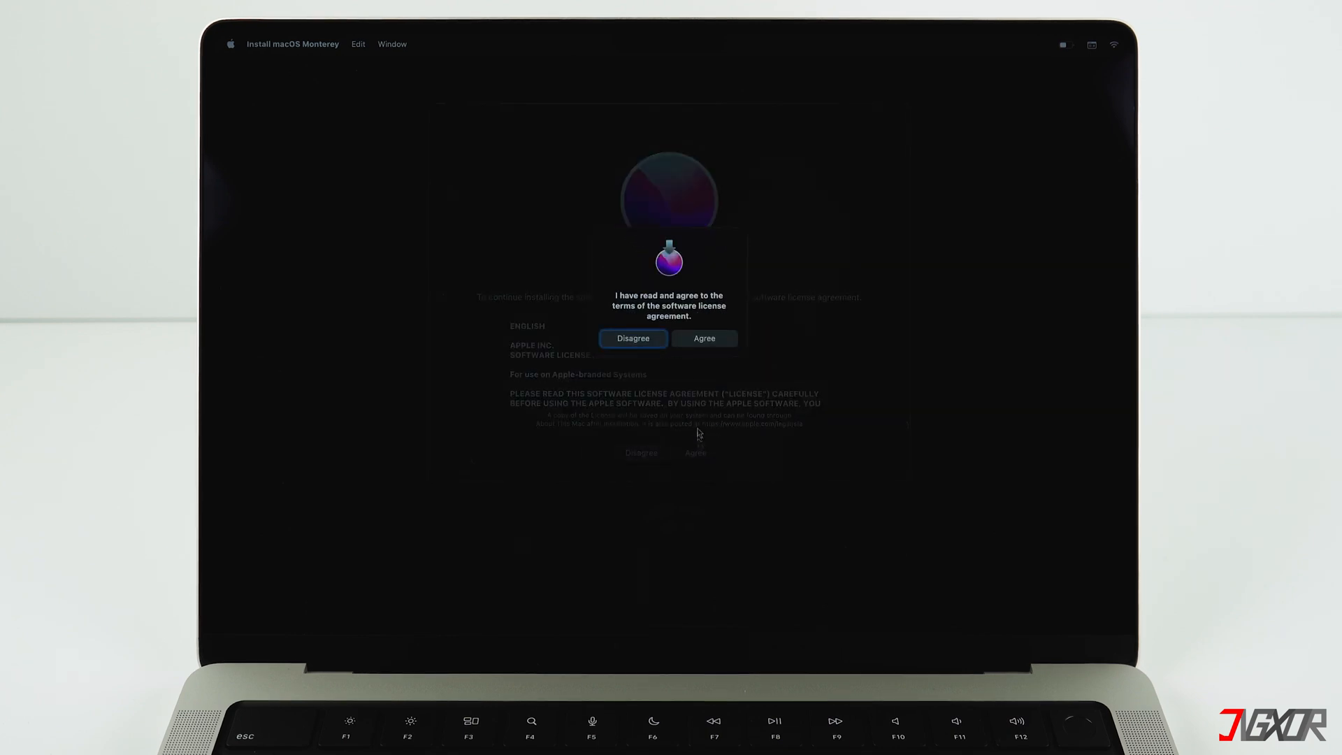
pyautogui.click(704, 338)
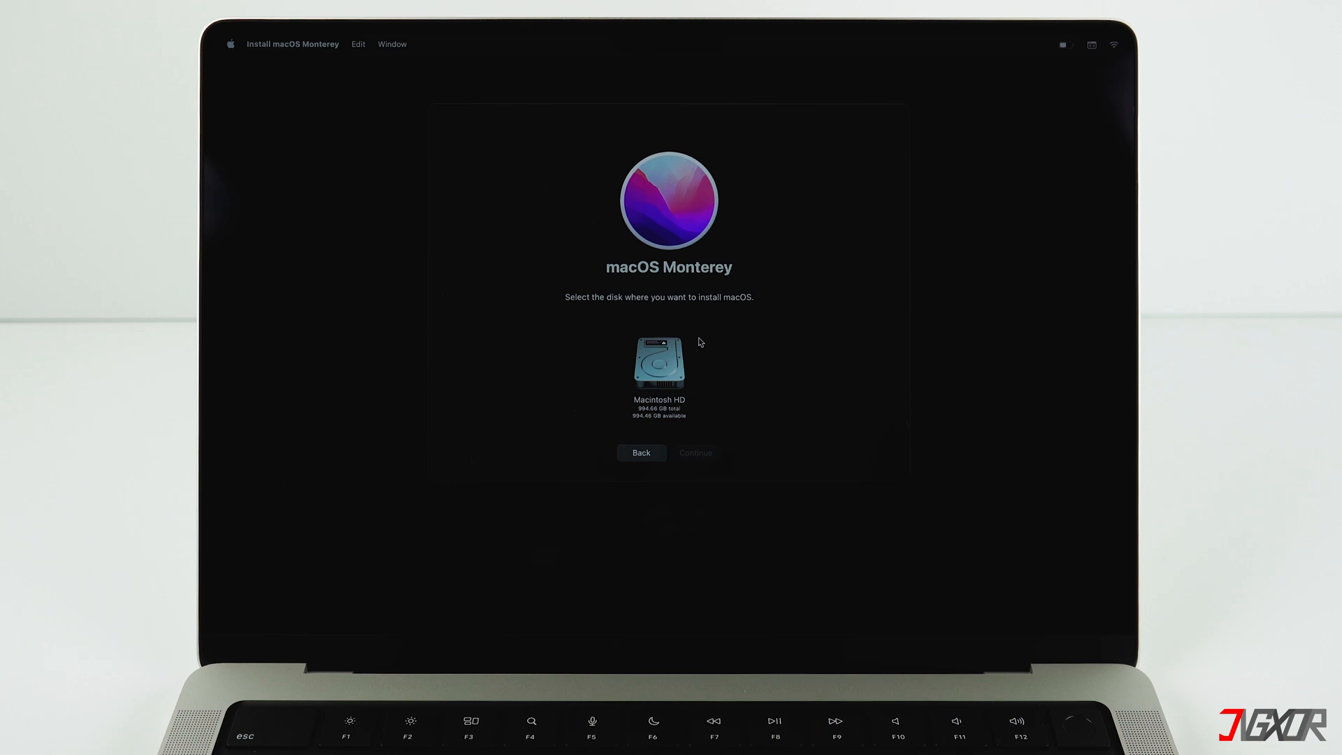
pyautogui.click(659, 359)
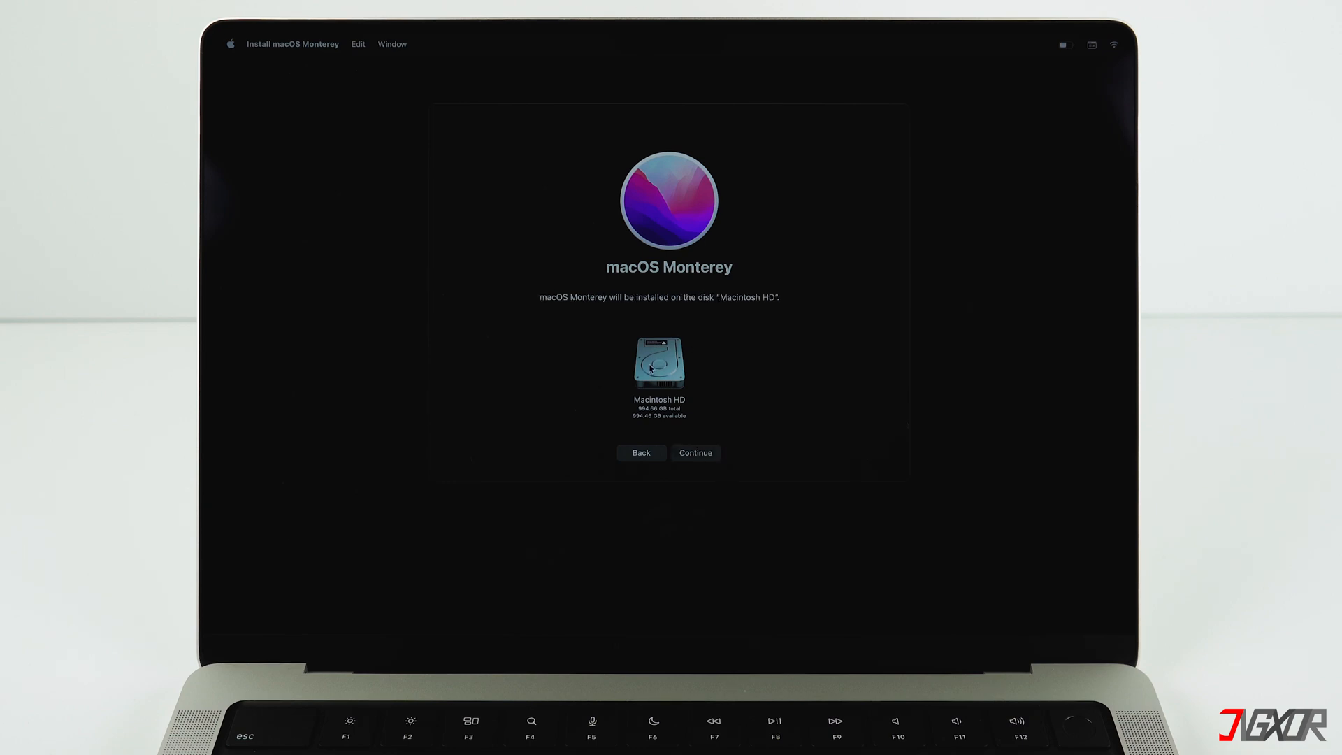
pyautogui.click(695, 453)
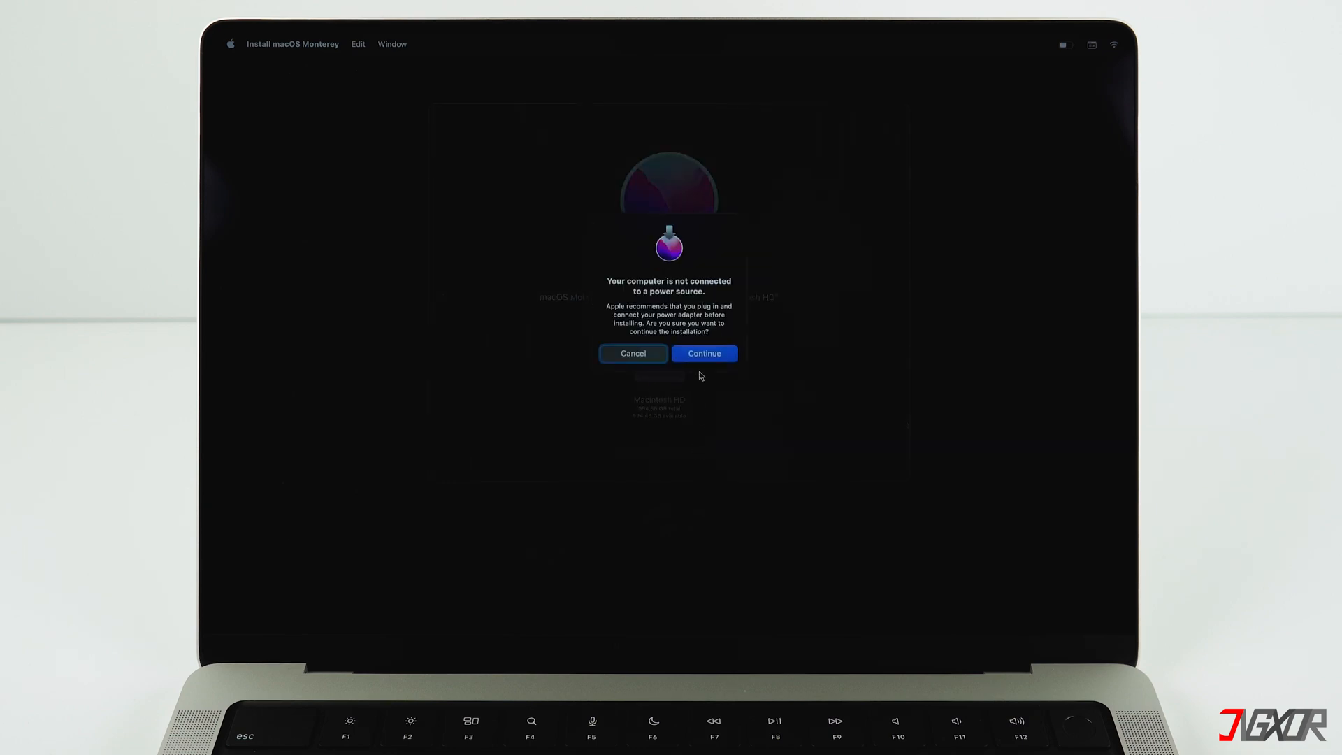
pyautogui.click(704, 353)
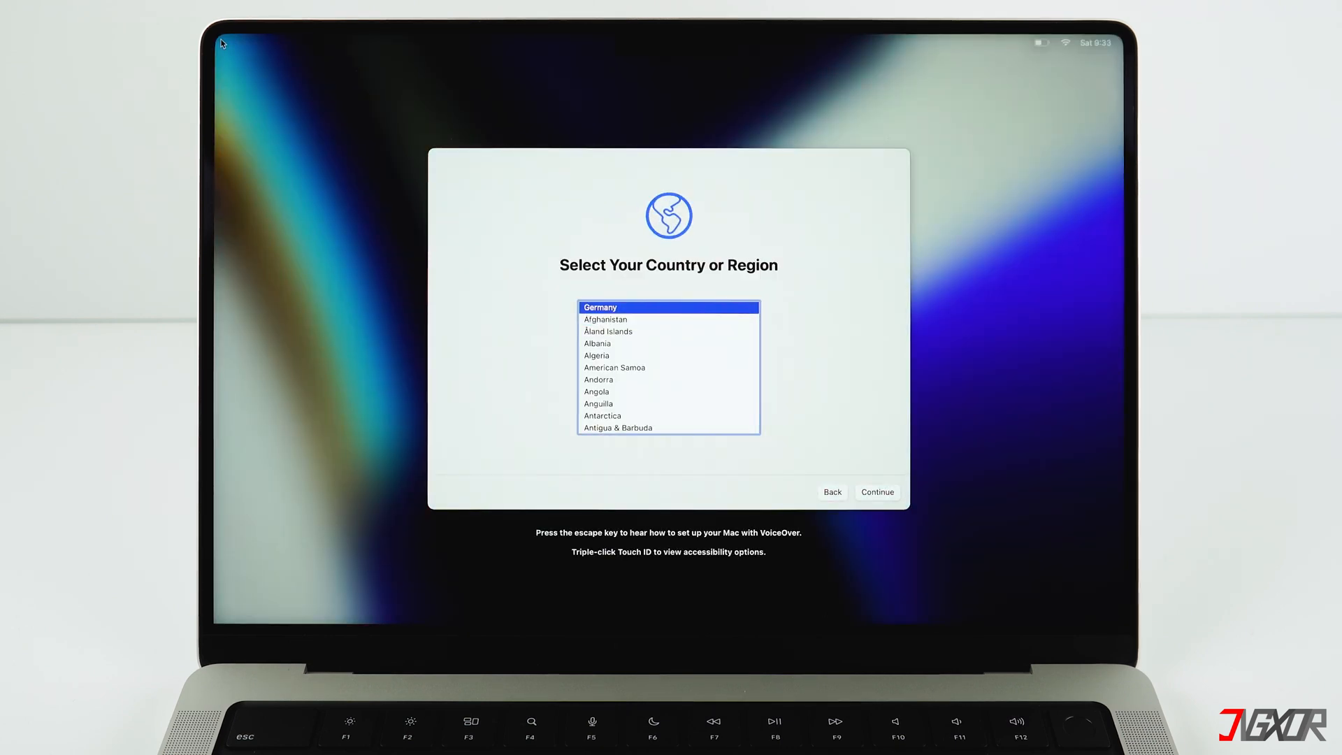
# Pick United States, skip Accessibility, join Wi-Fi, skip migration, and agree to the terms
pyautogui.scroll(-3)
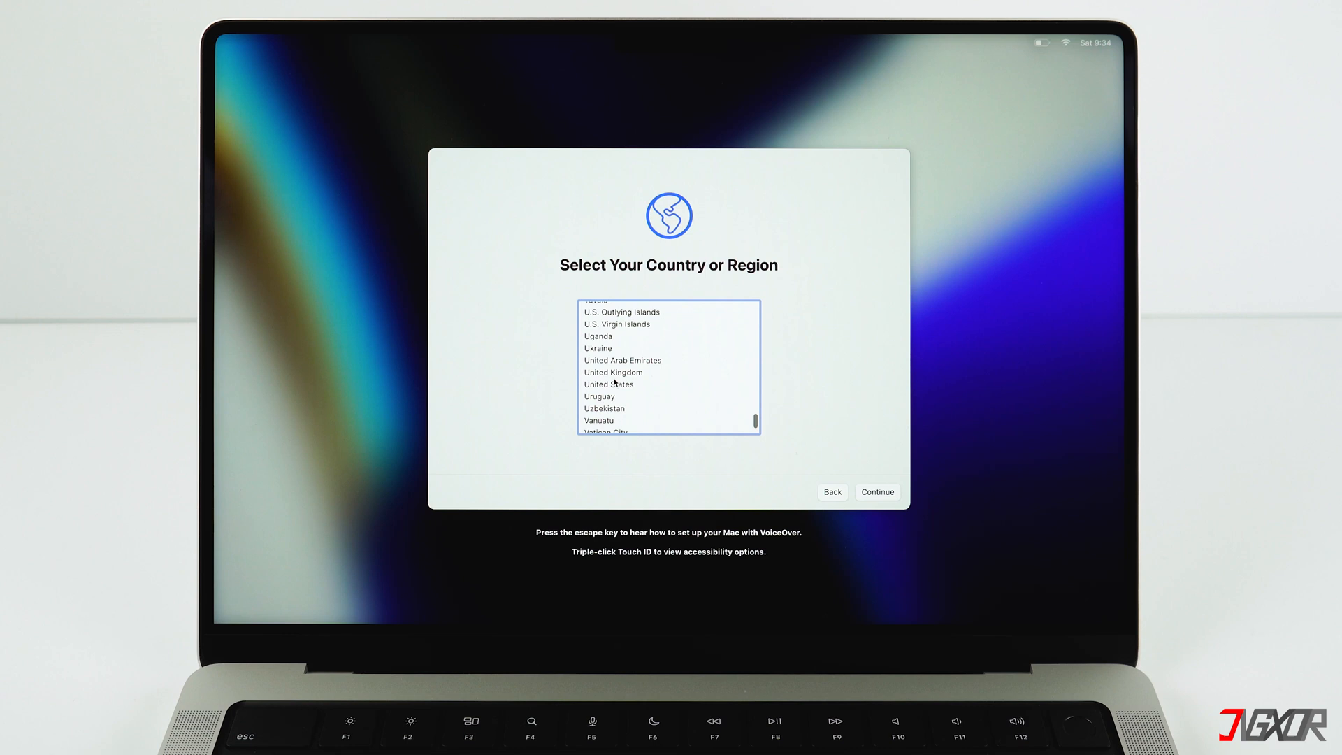
pyautogui.click(609, 383)
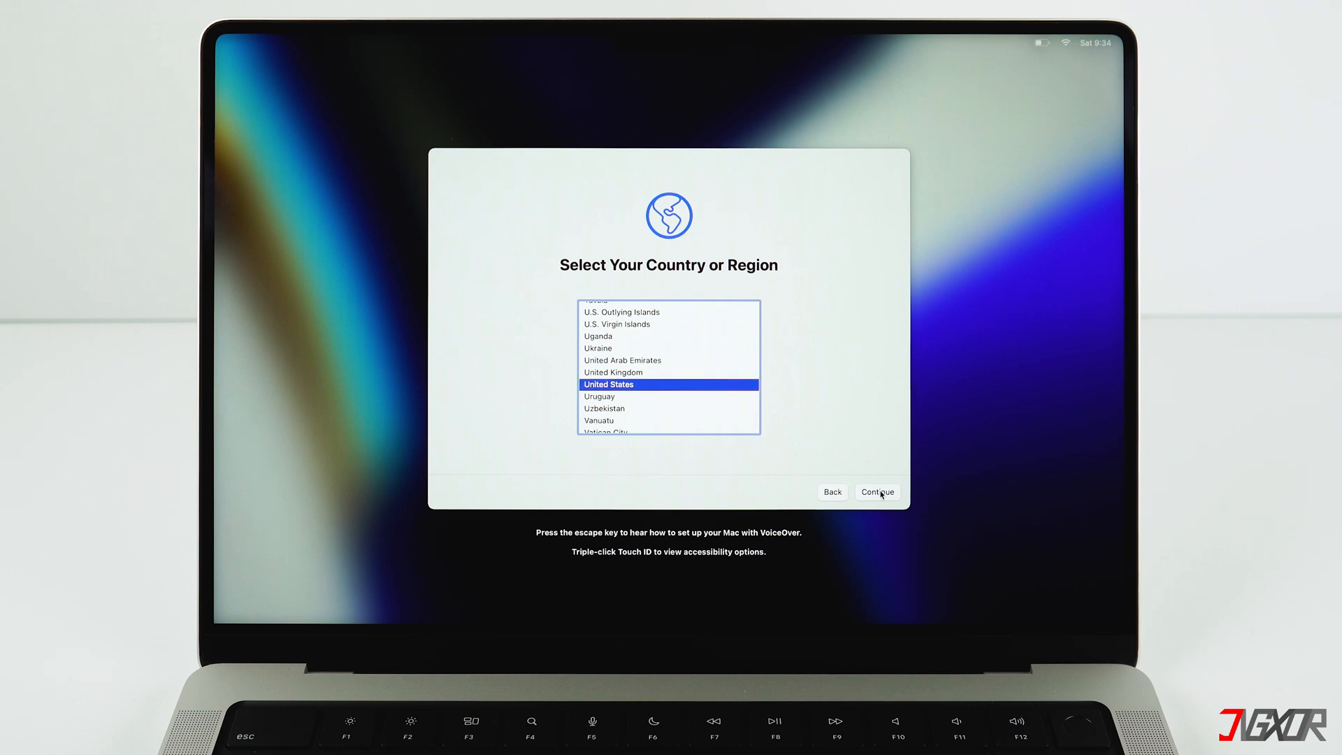
pyautogui.click(876, 491)
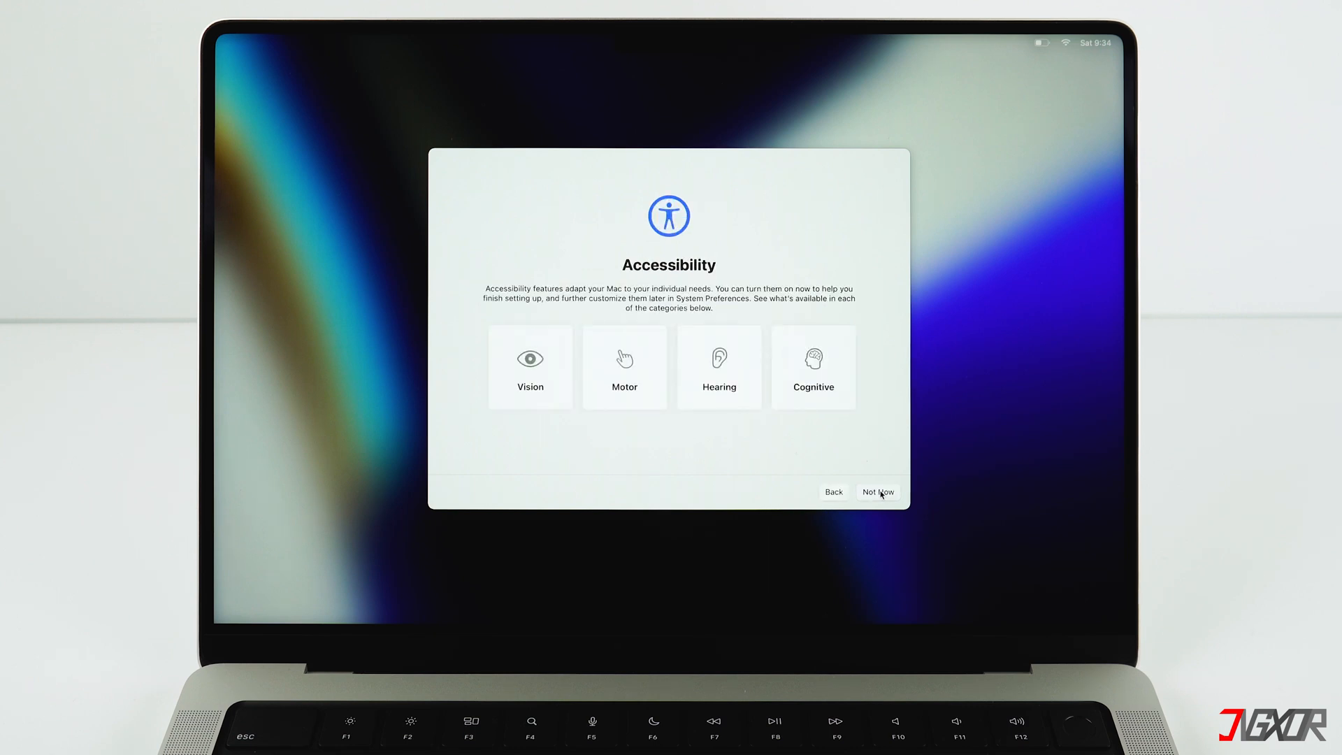
pyautogui.click(876, 491)
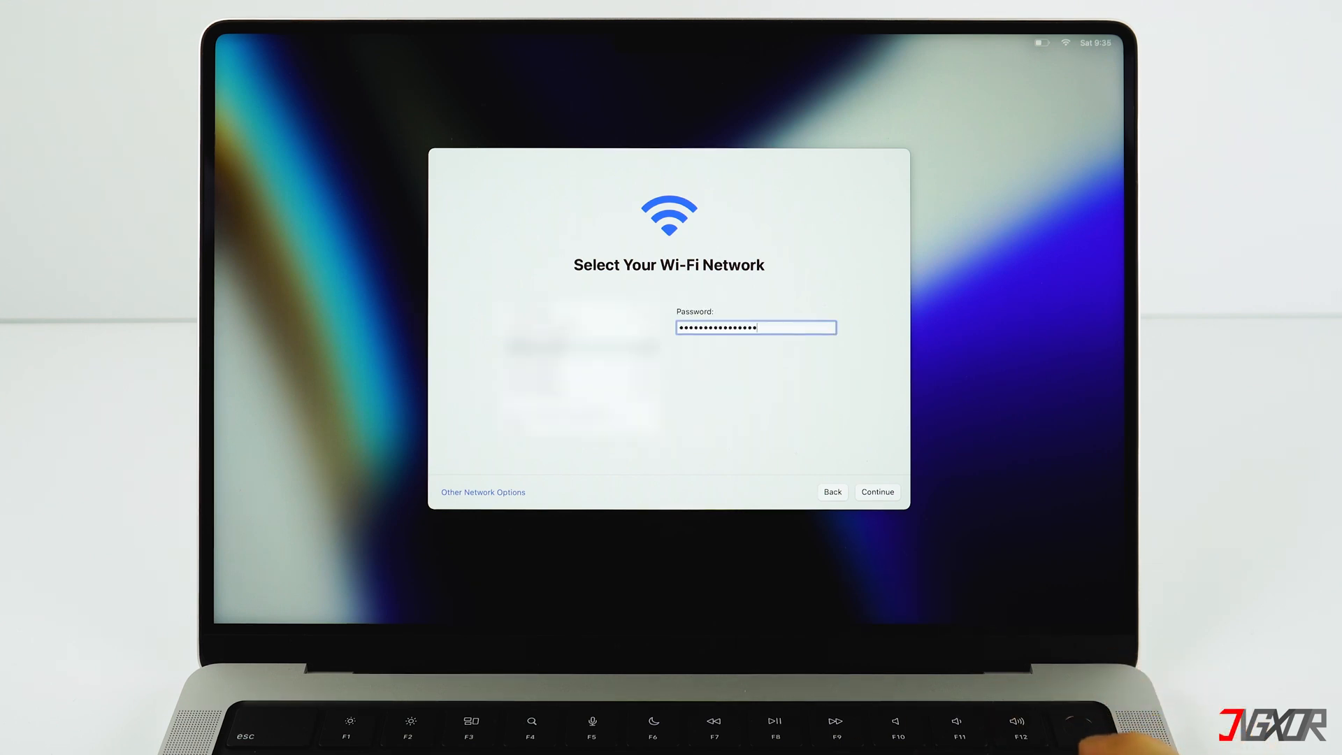
pyautogui.click(877, 492)
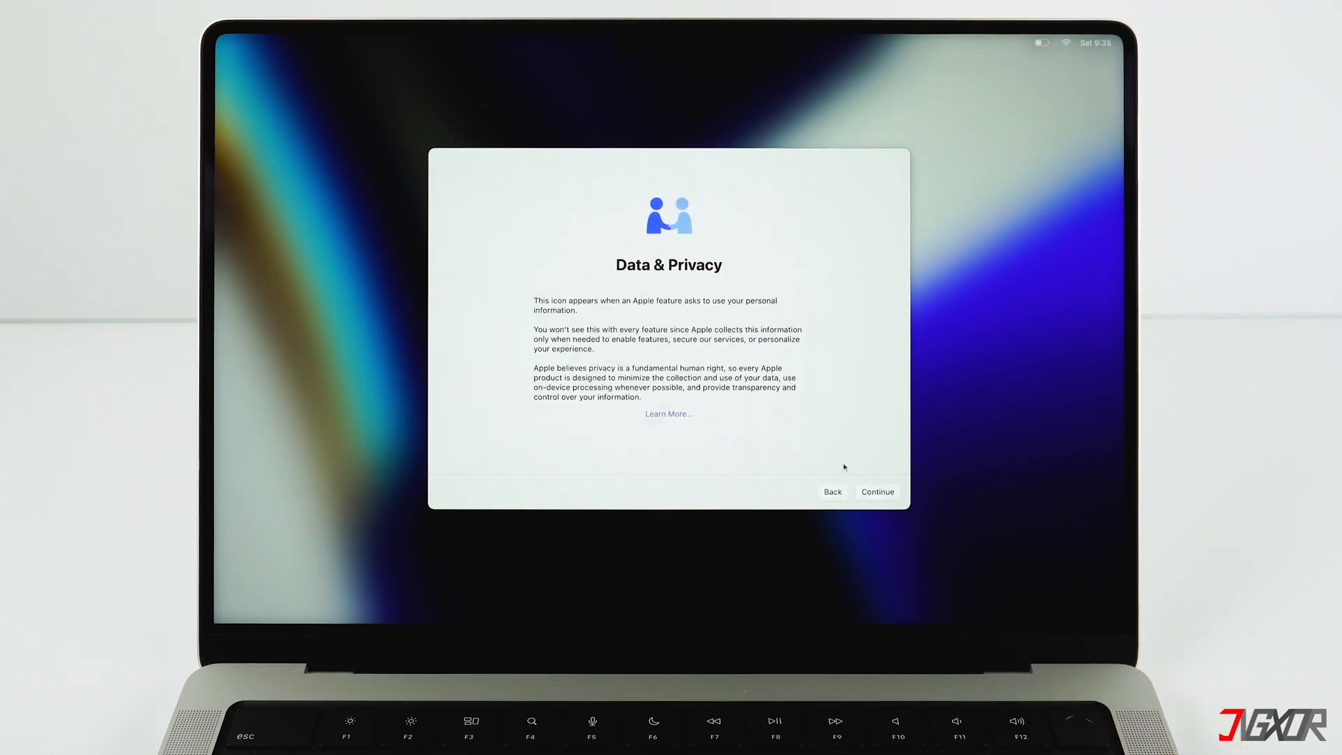
pyautogui.click(877, 491)
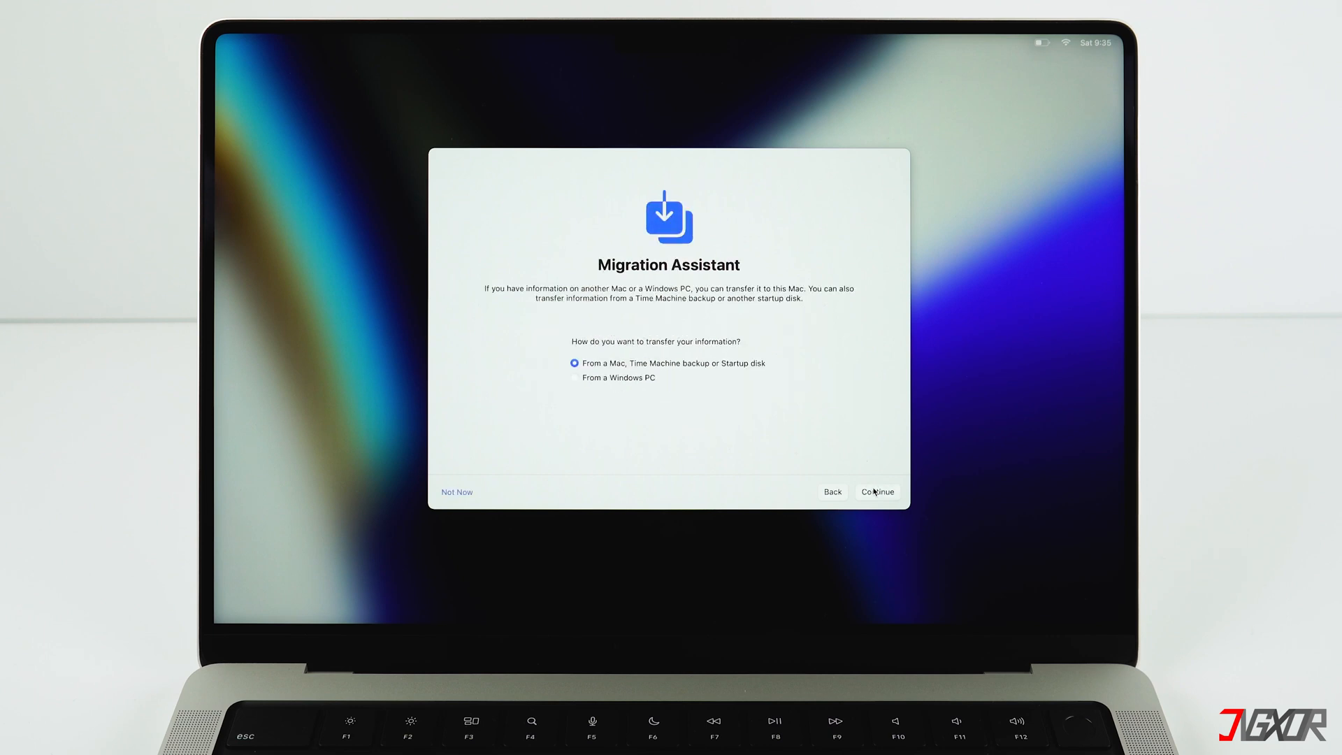
pyautogui.moveTo(632, 369)
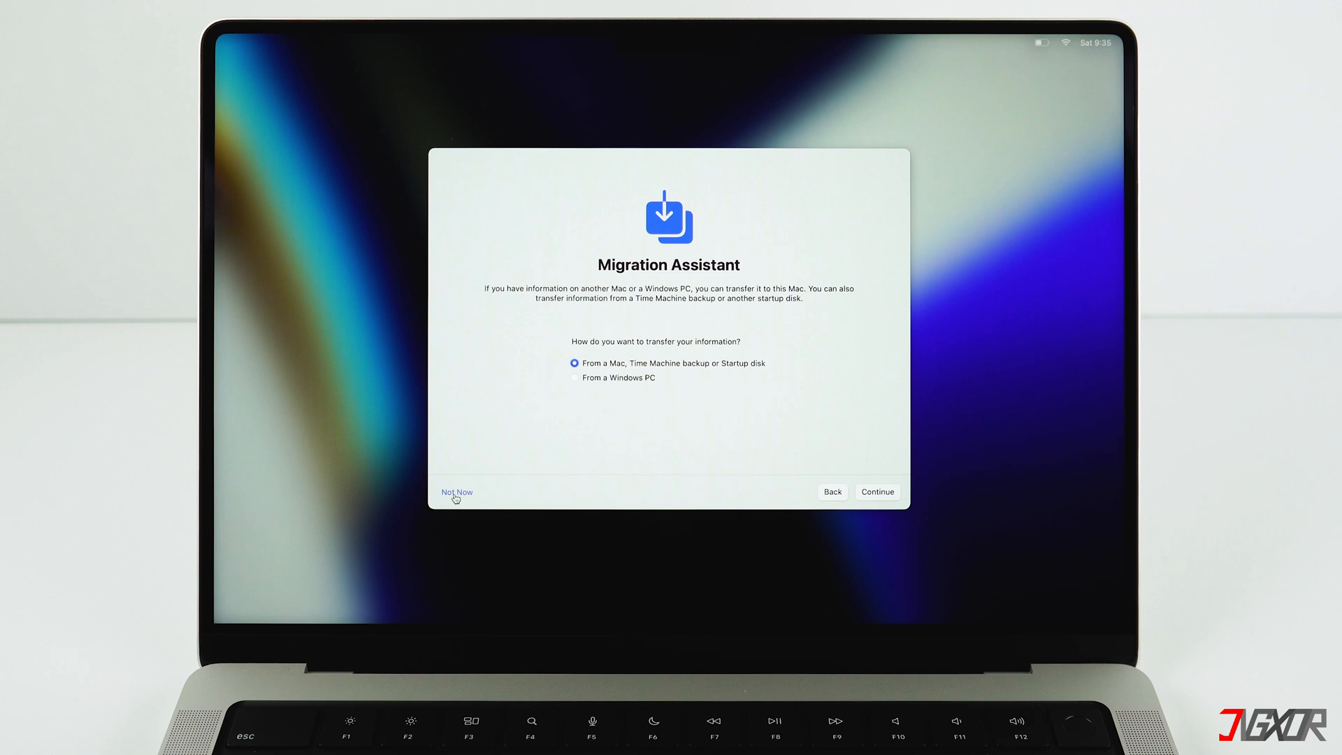
pyautogui.click(455, 492)
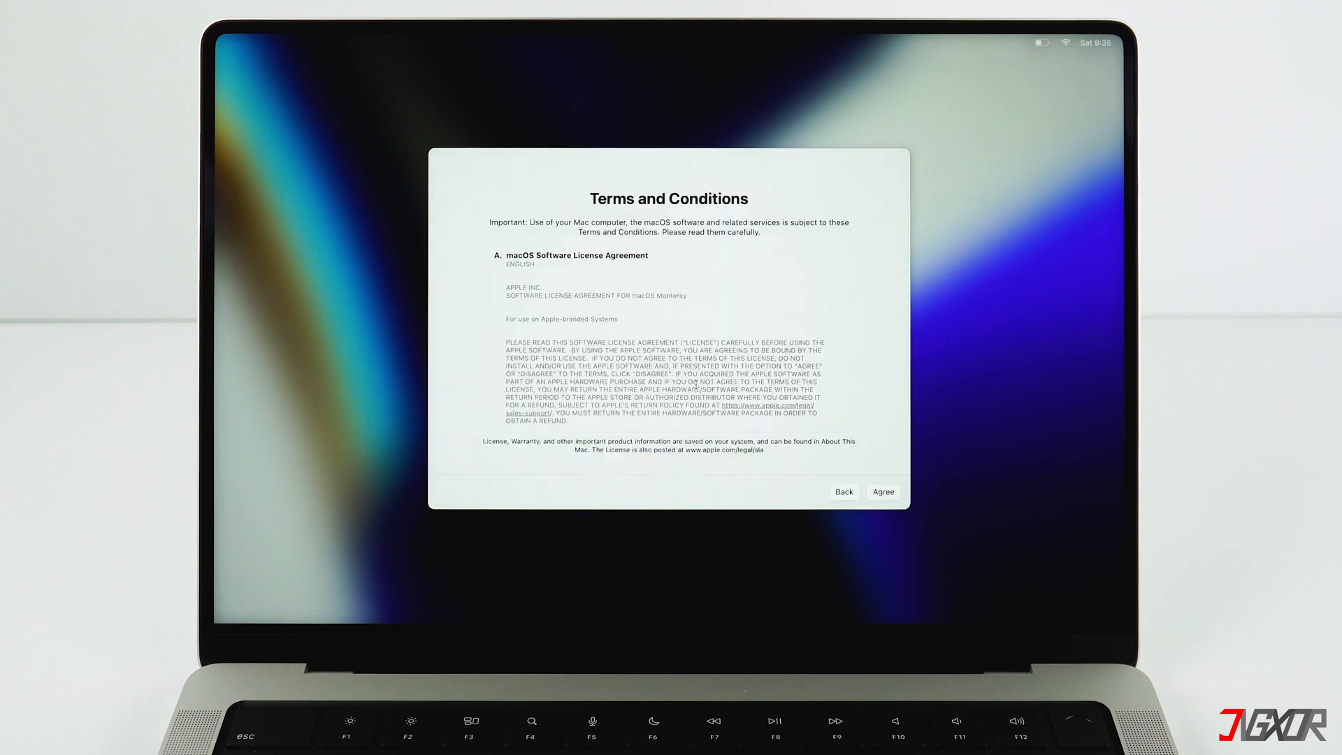
pyautogui.click(882, 492)
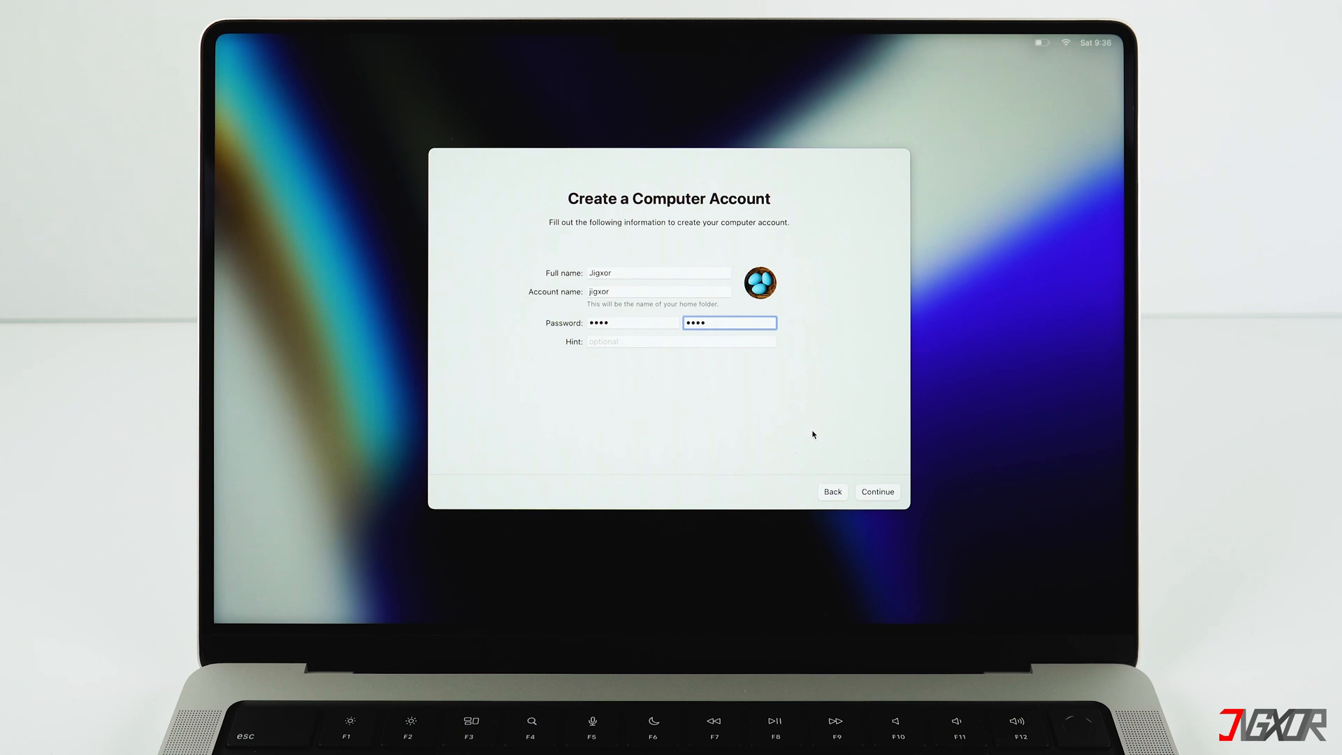
# Create the account, skip Location, analytics and Touch ID, keep Pacific time, and choose Dark
pyautogui.click(877, 491)
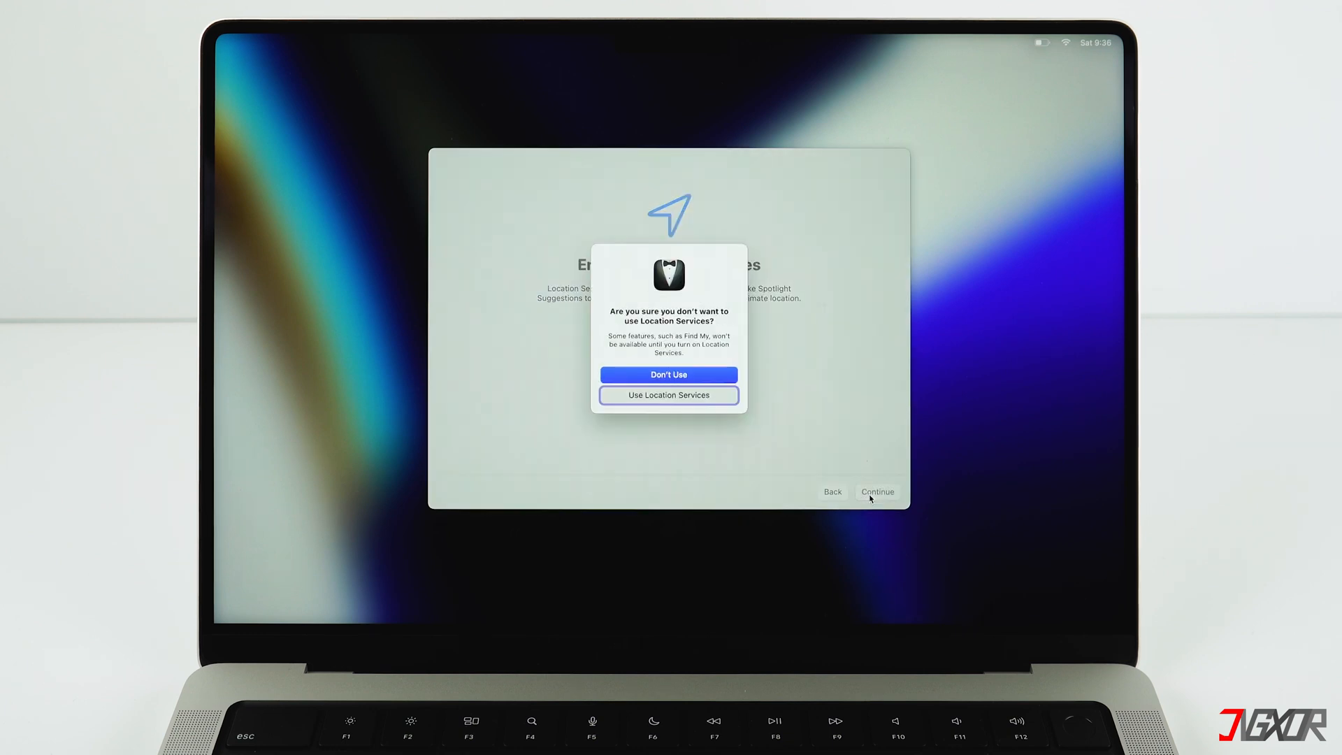
pyautogui.click(669, 374)
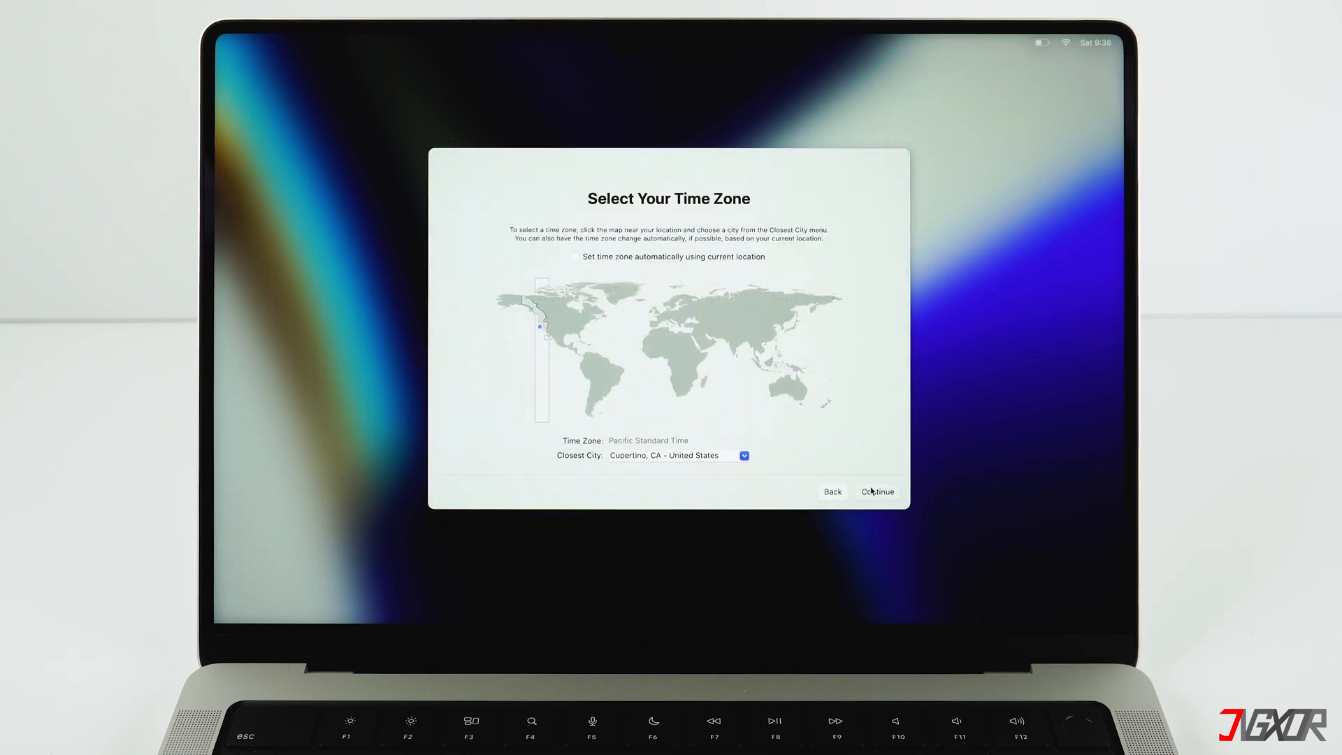
pyautogui.click(877, 491)
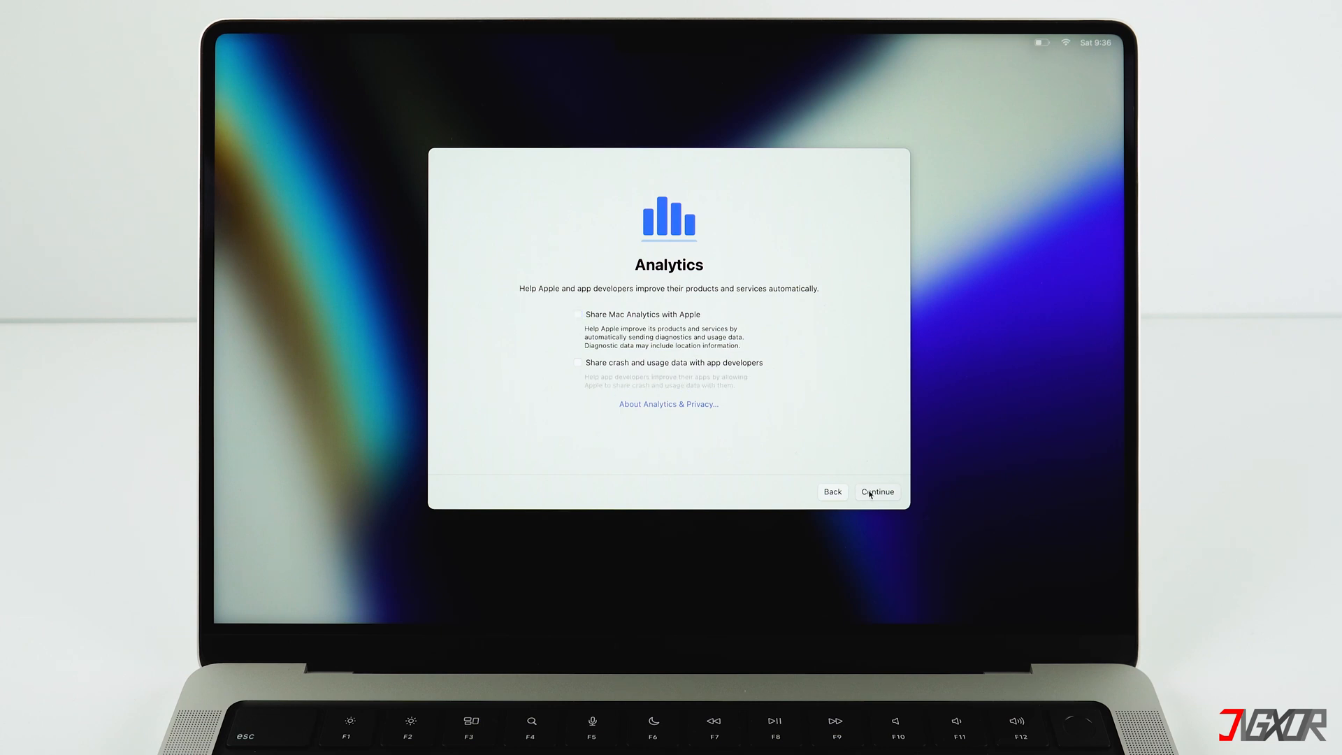
pyautogui.click(876, 491)
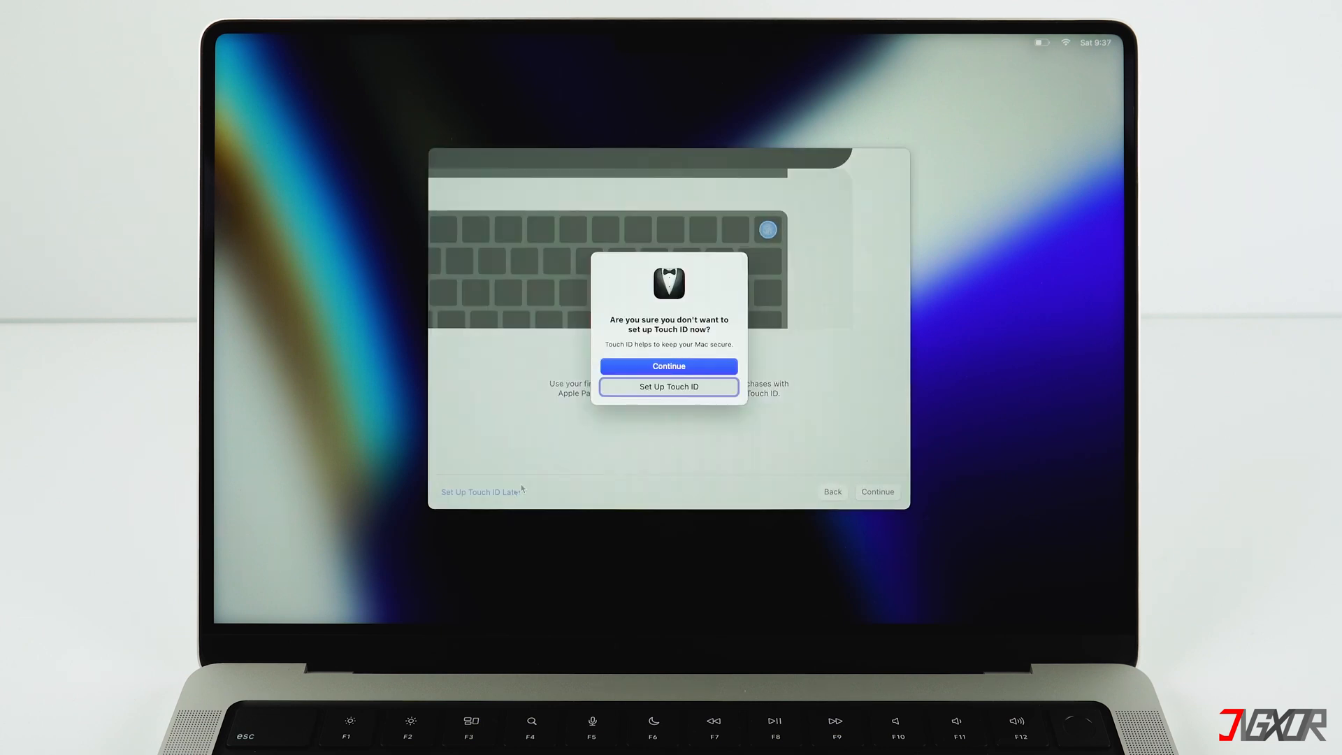
pyautogui.click(669, 366)
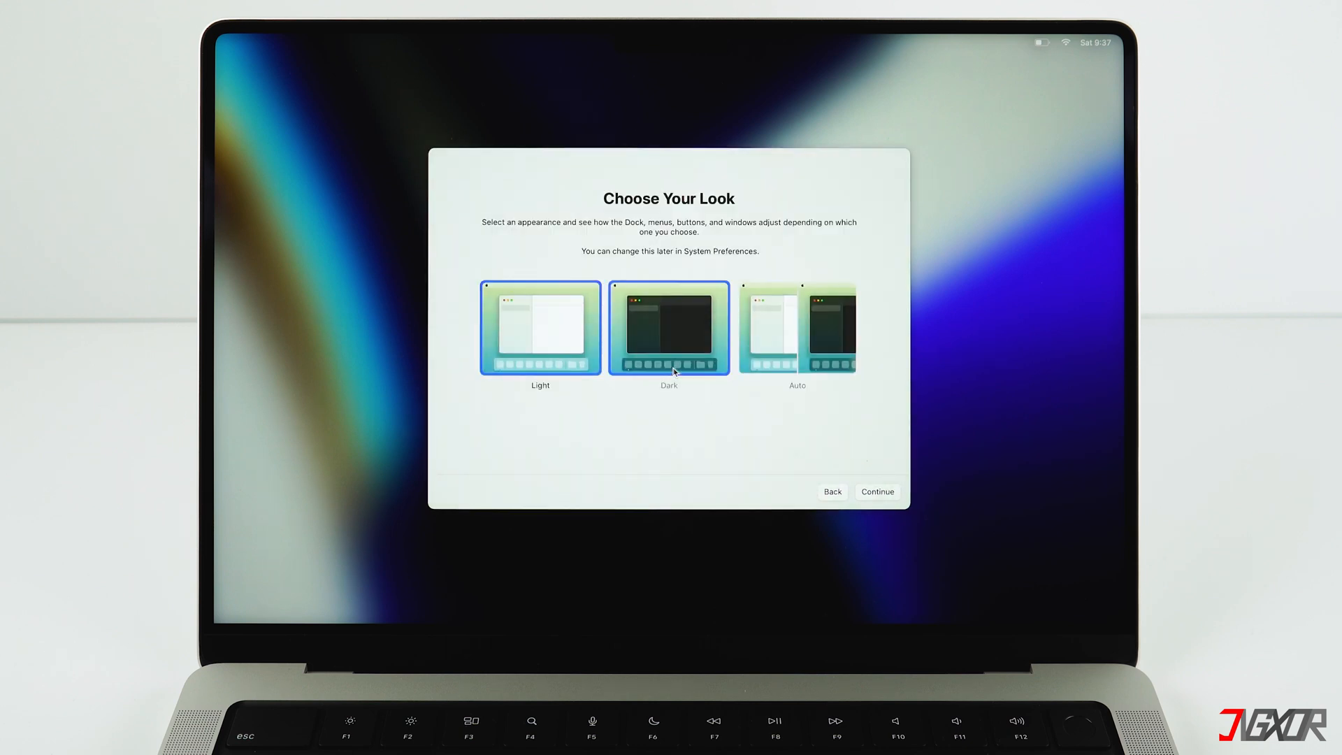
pyautogui.click(877, 491)
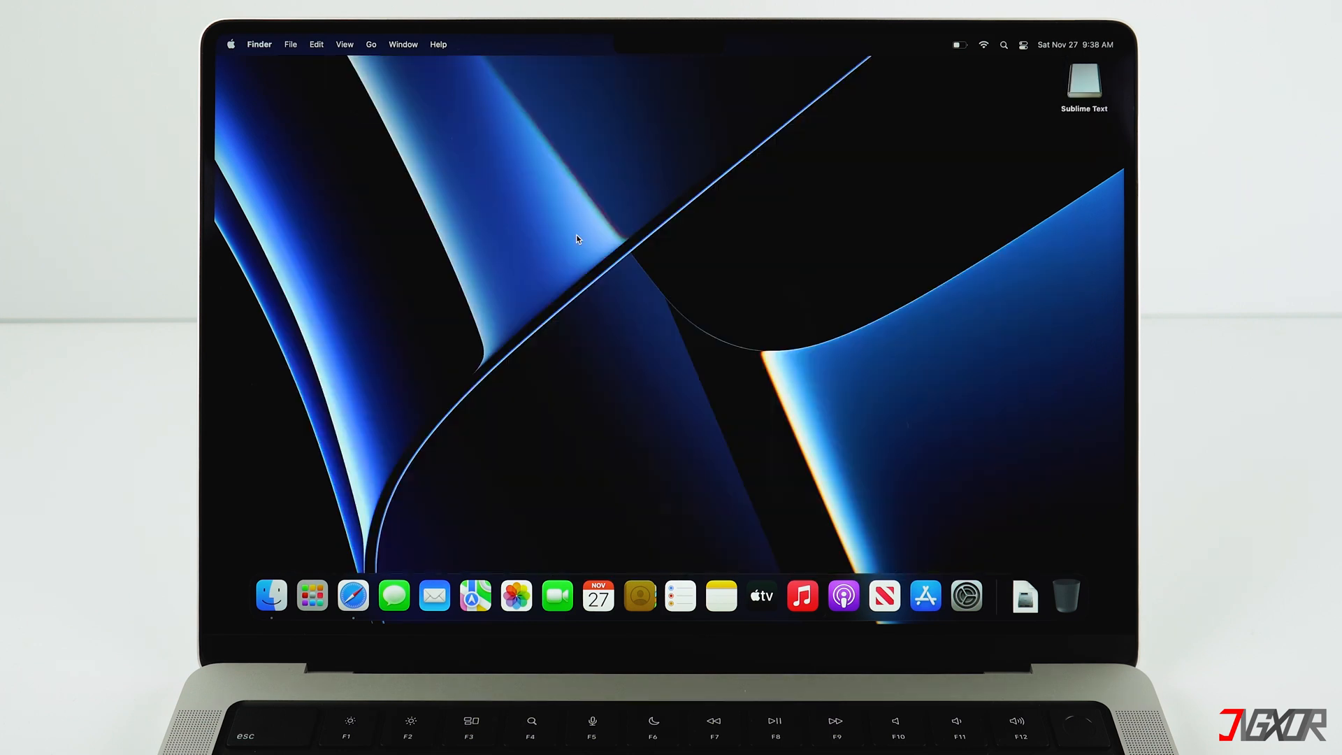
# Eject the Sublime Text disk from the desktop
pyautogui.click(1082, 84)
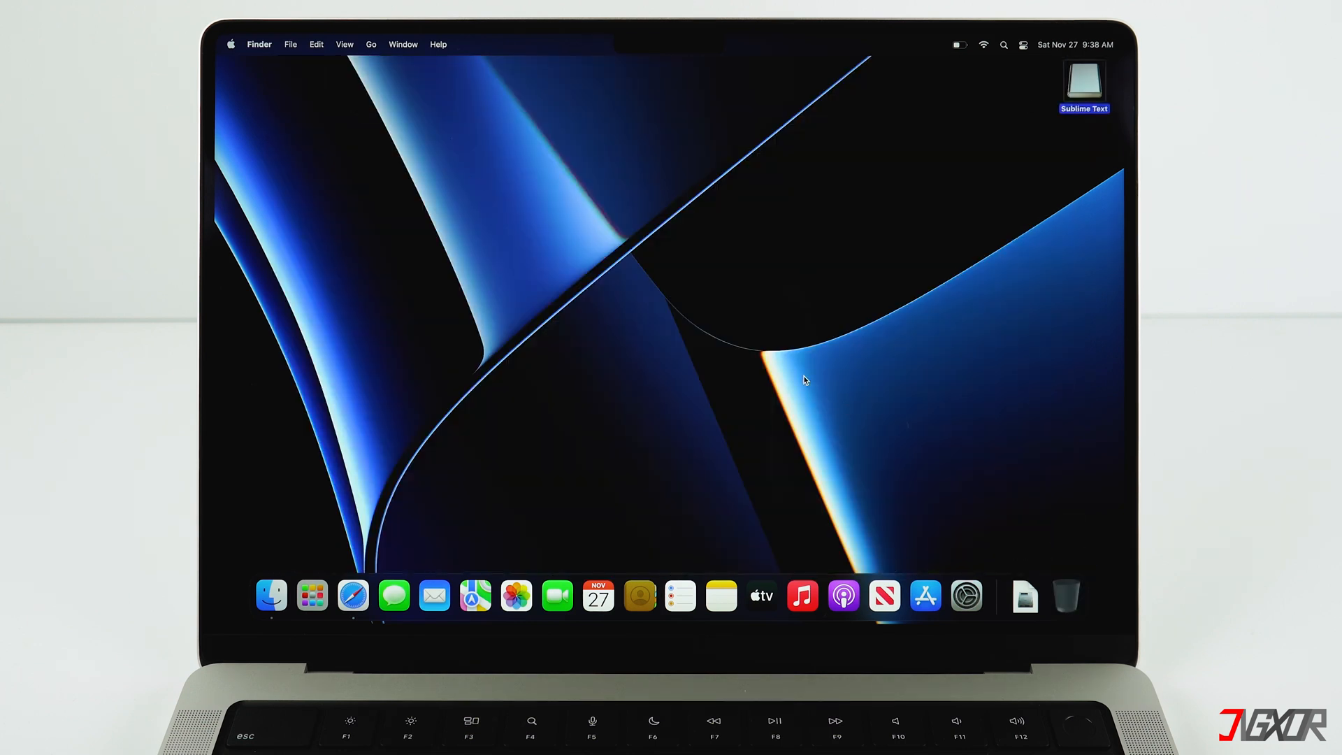
pyautogui.rightClick(1083, 85)
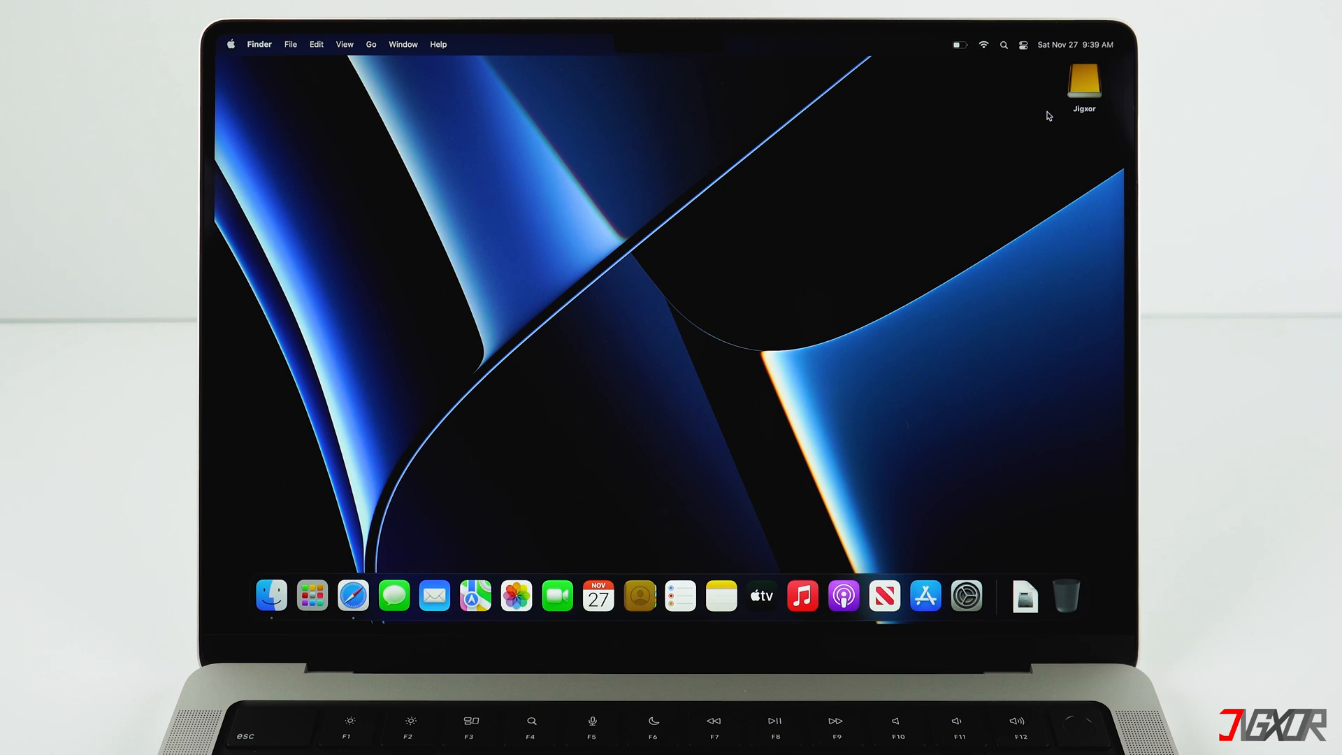
pyautogui.click(1083, 84)
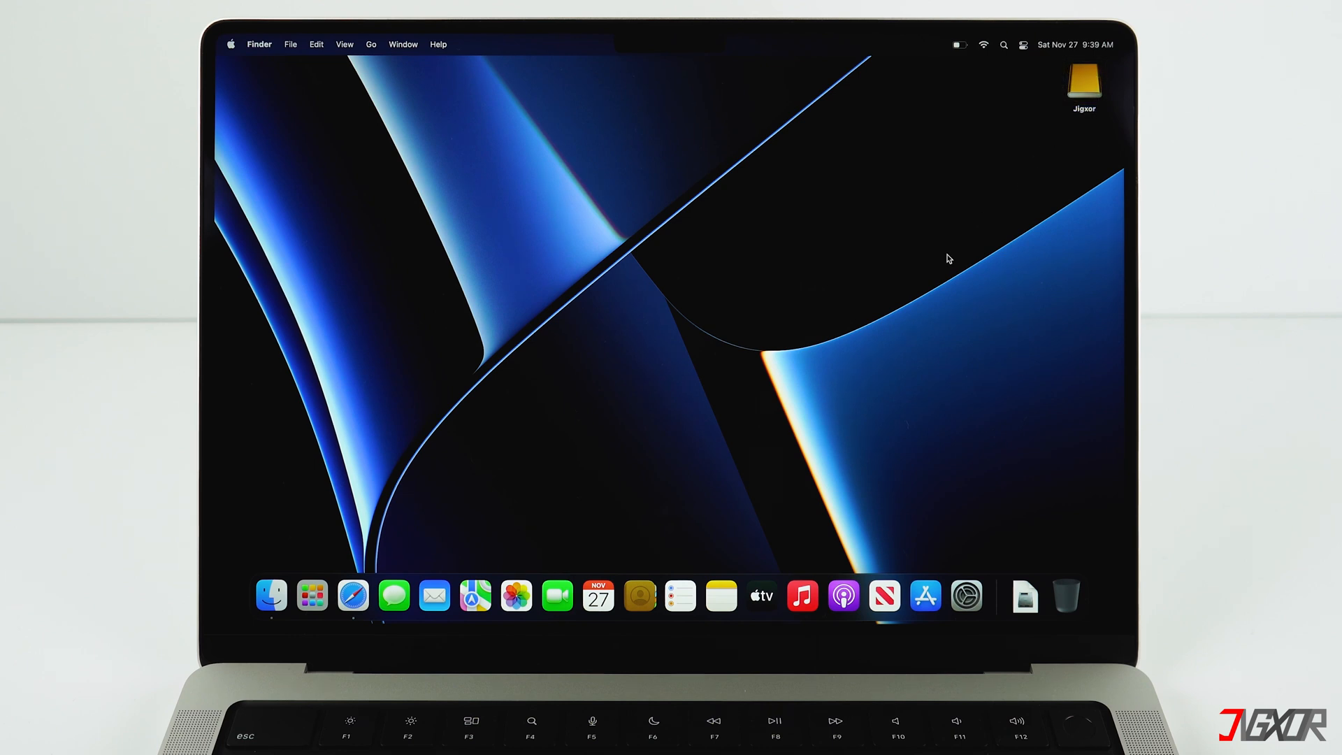
# Open the external backup drive in a Finder window
pyautogui.click(1082, 88)
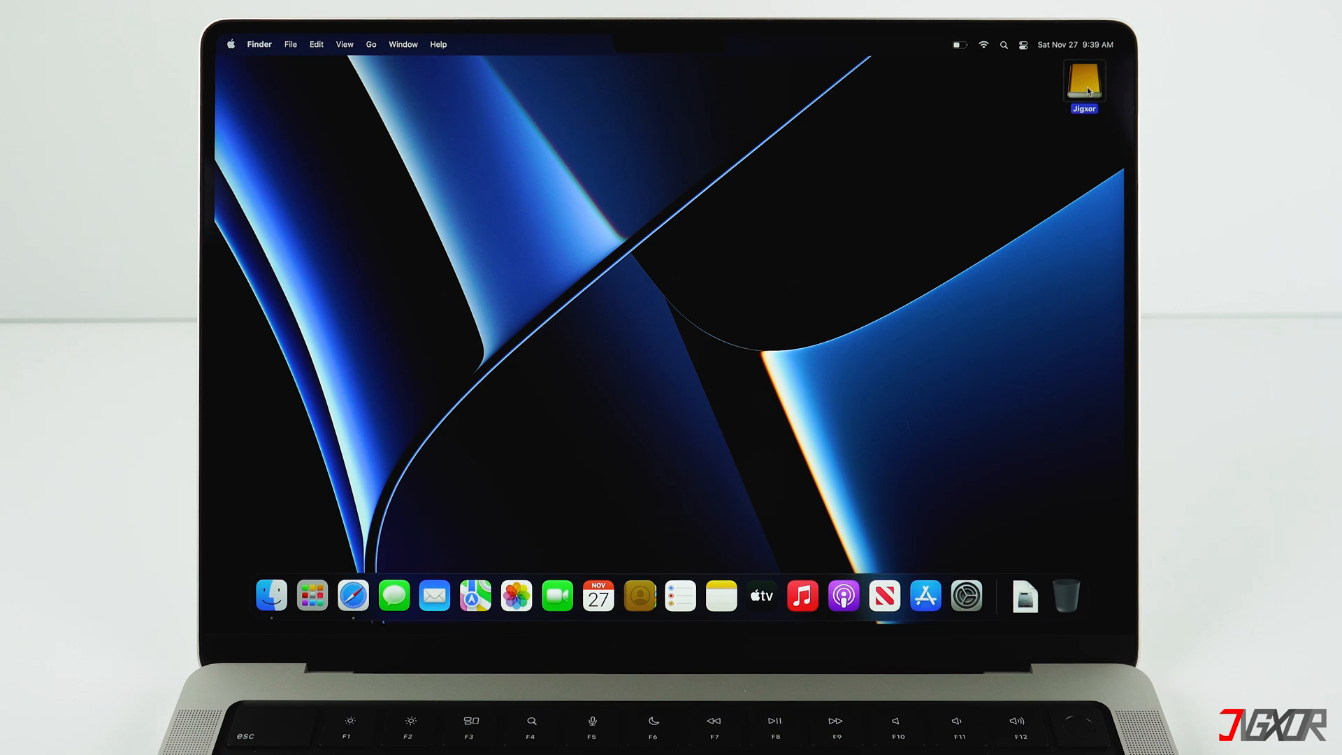
pyautogui.doubleClick(1084, 85)
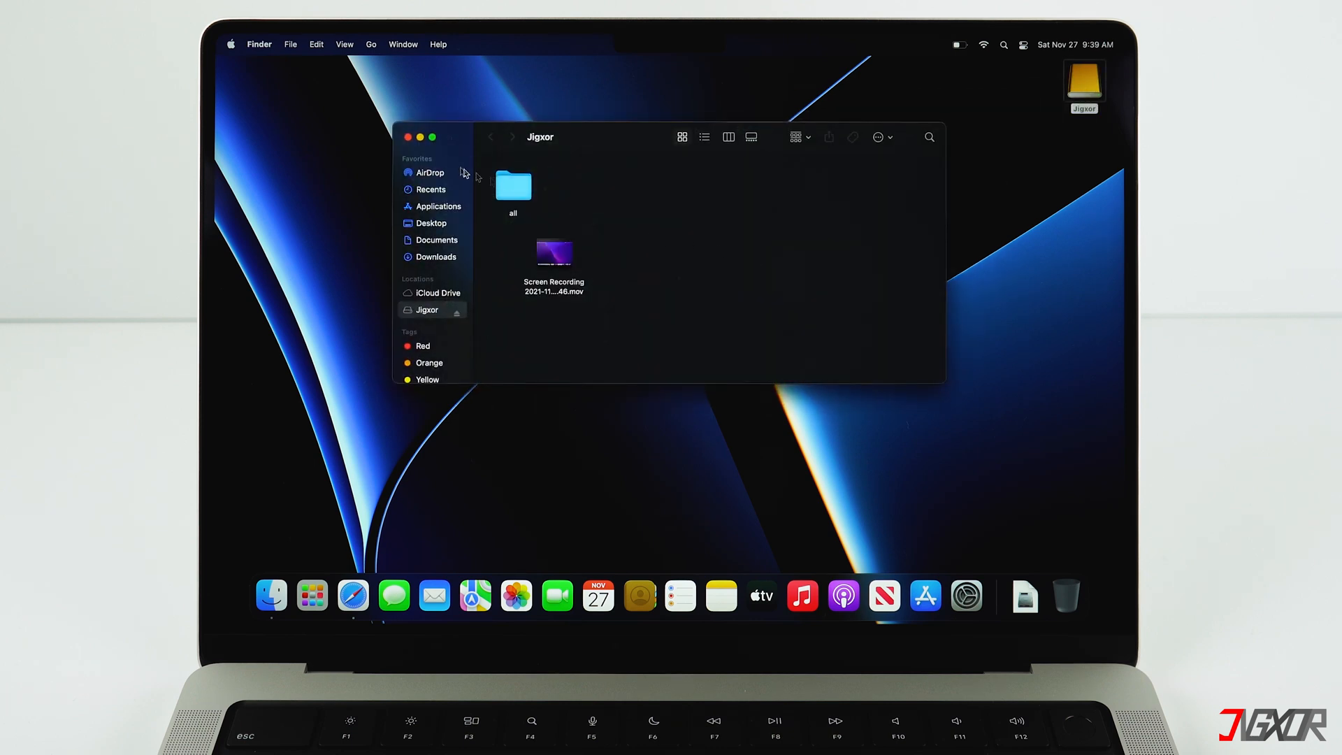
pyautogui.click(408, 137)
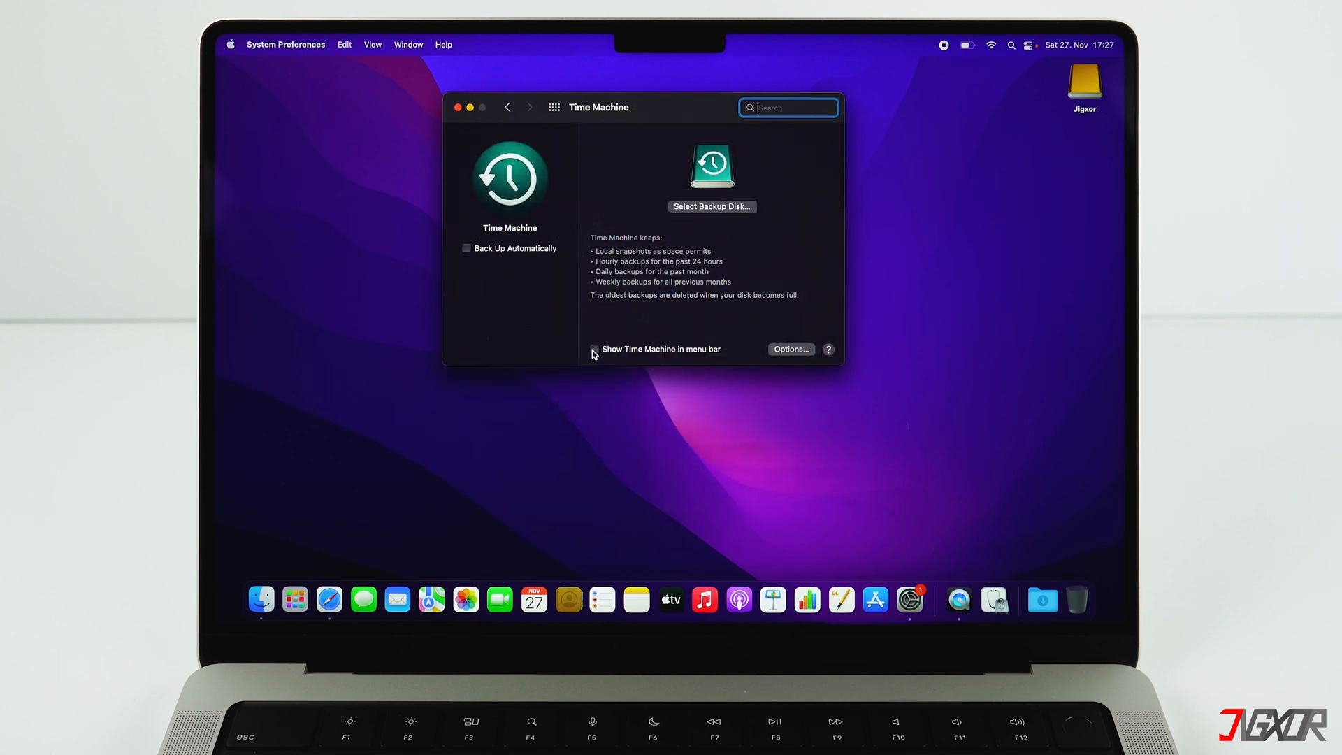
# Enable the Time Machine menu bar icon, close preferences, and check its Not Configured status
pyautogui.click(595, 349)
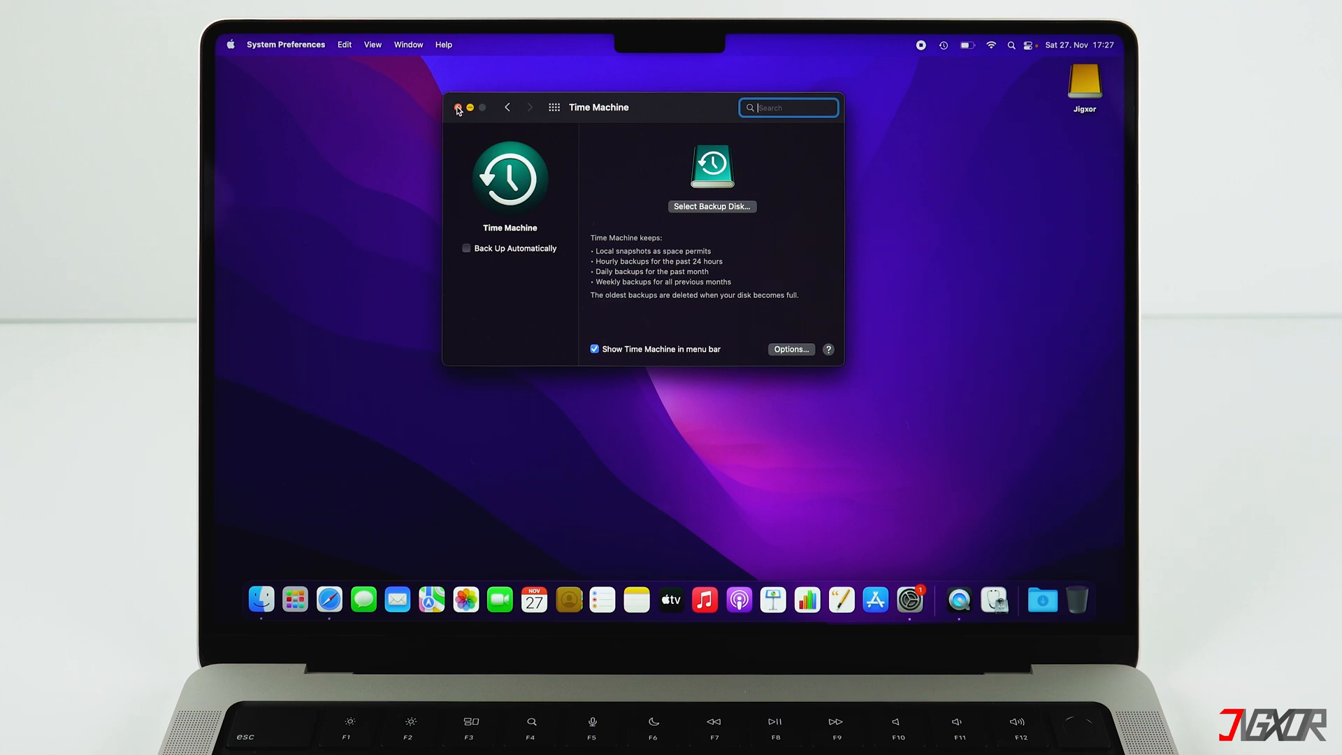
pyautogui.click(458, 107)
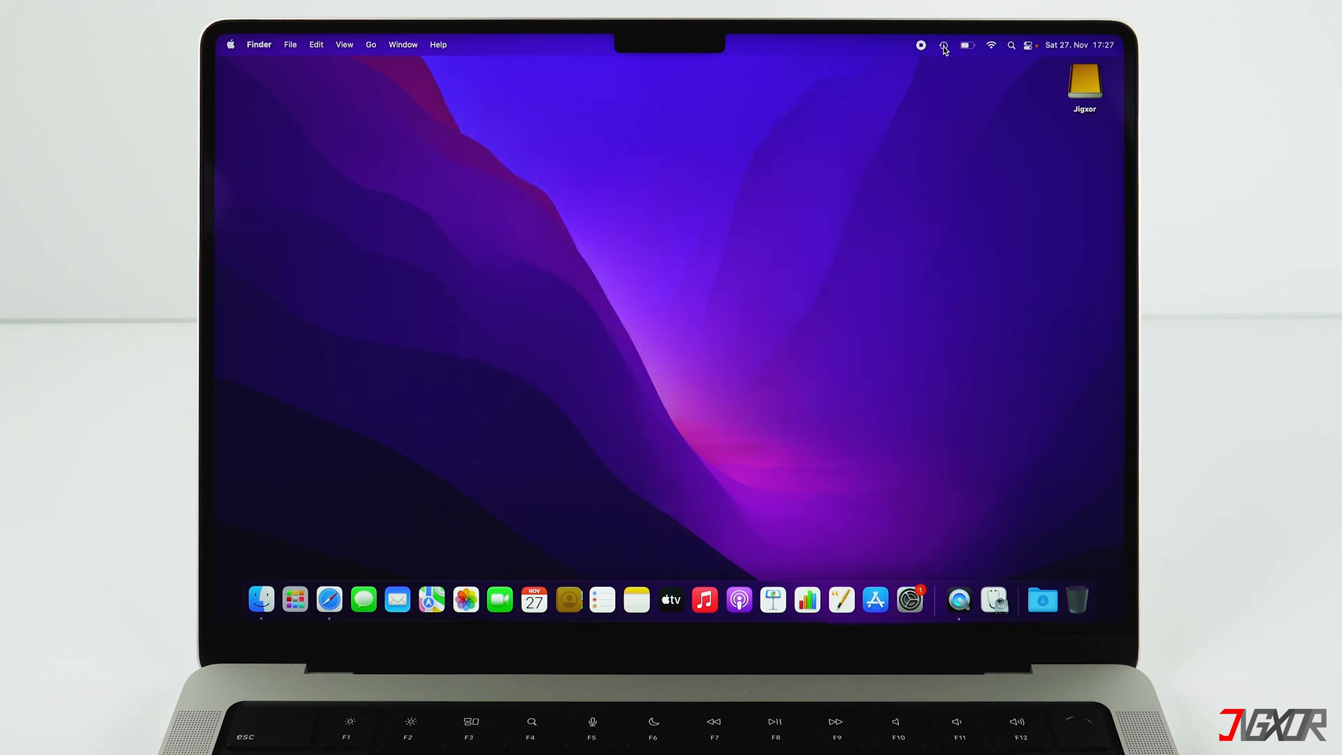
pyautogui.click(944, 45)
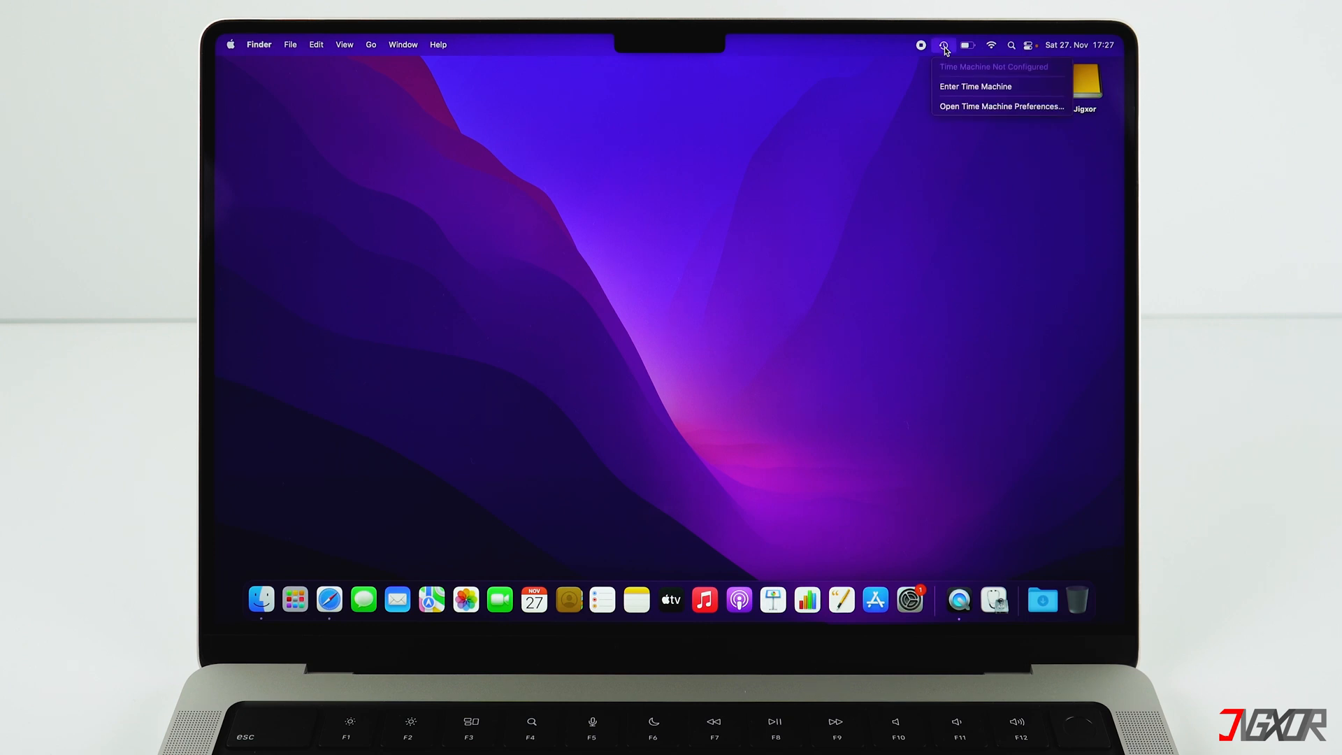